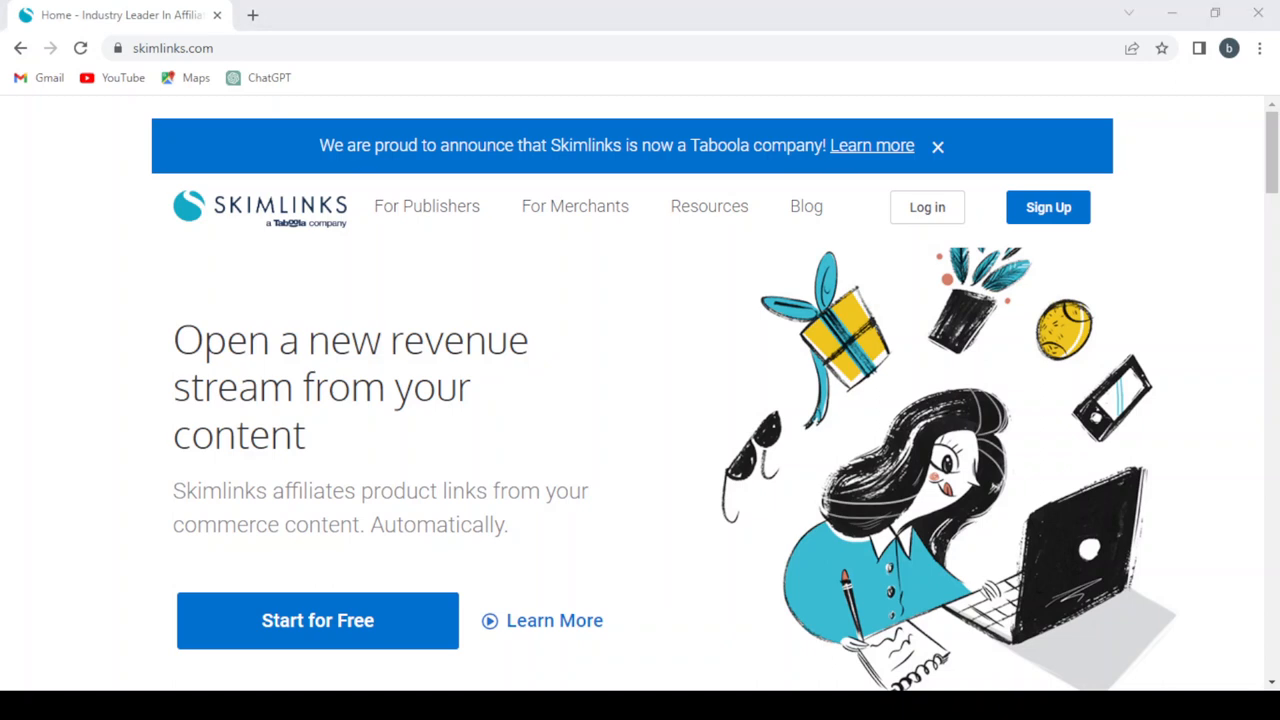
mouse_move(622, 412)
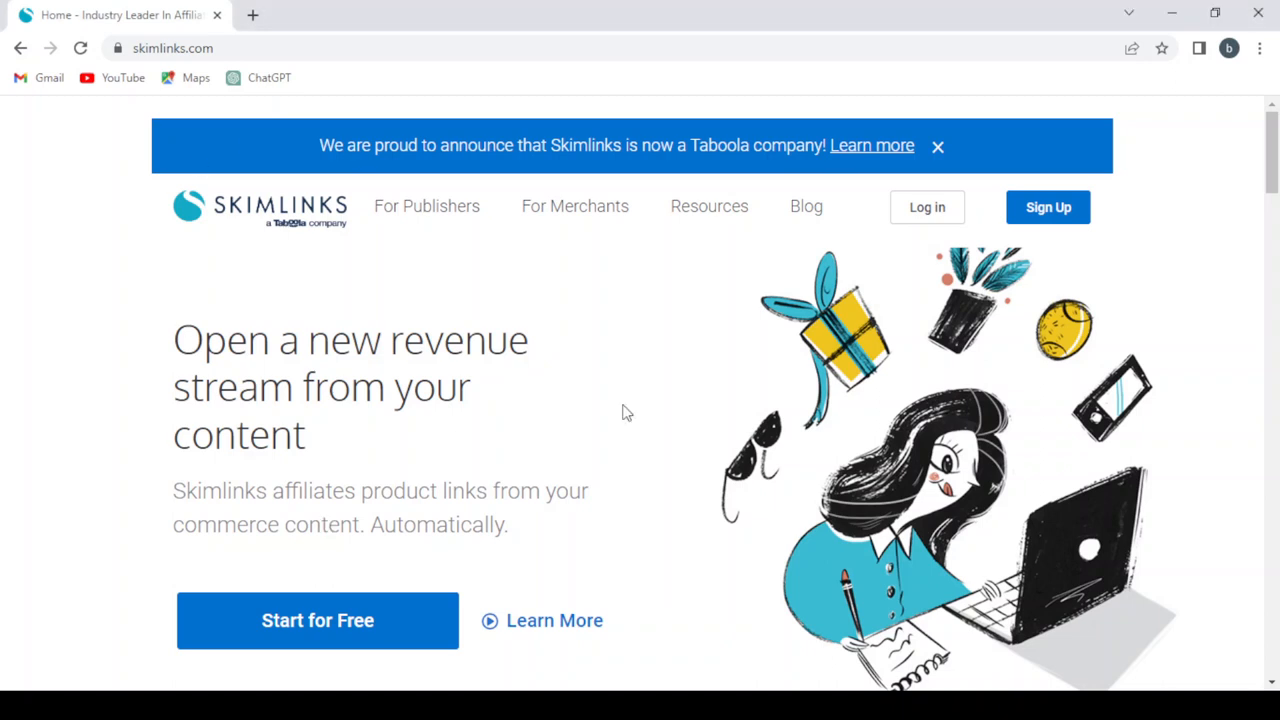
mouse_move(924, 160)
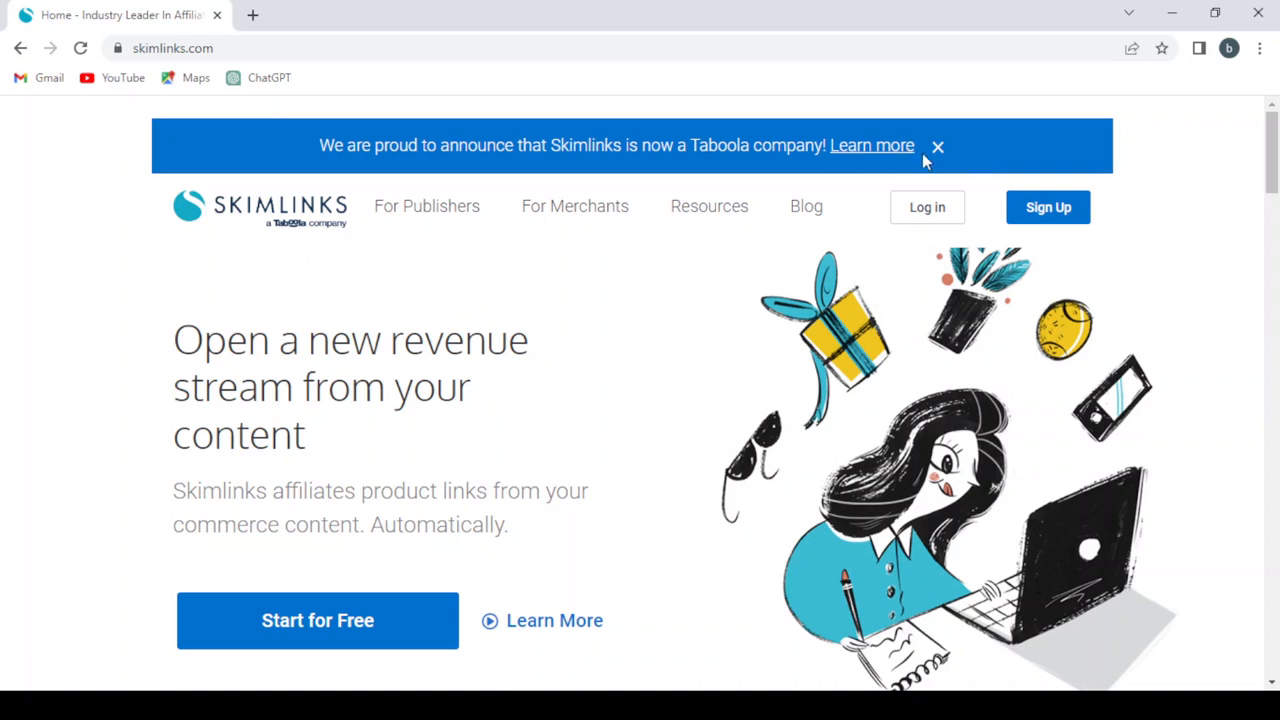
mouse_move(960, 294)
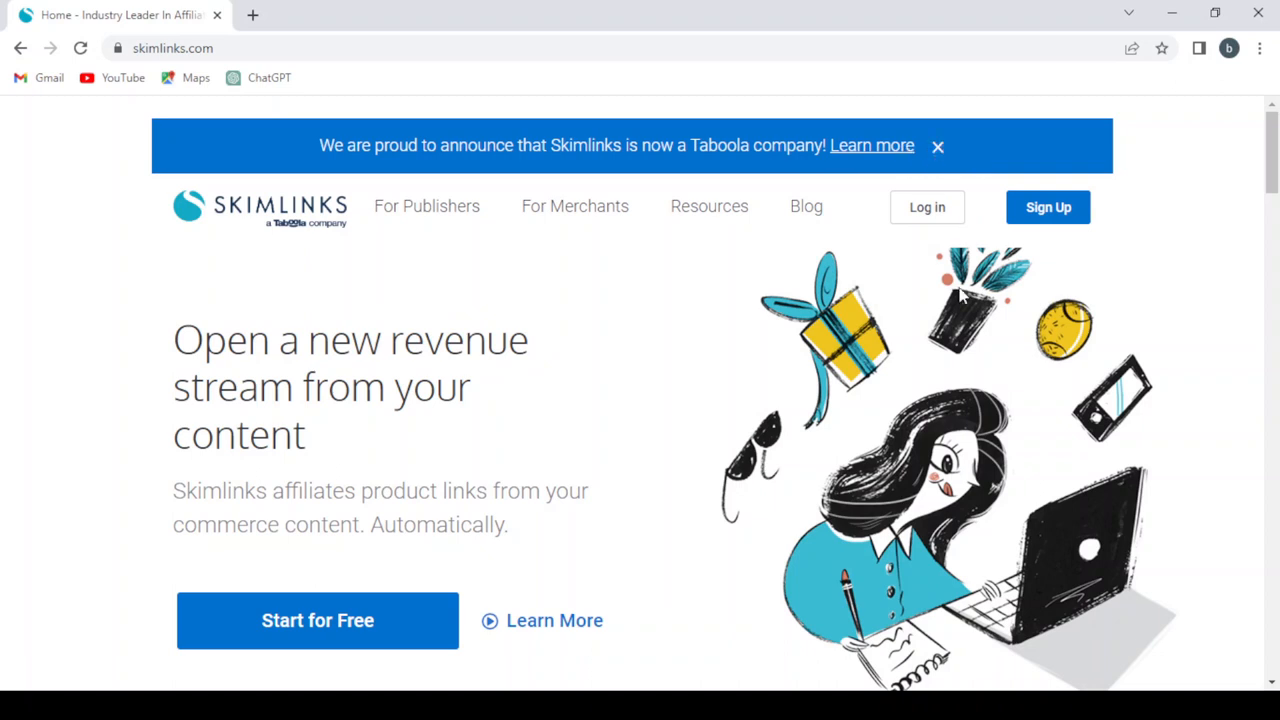
mouse_move(224, 246)
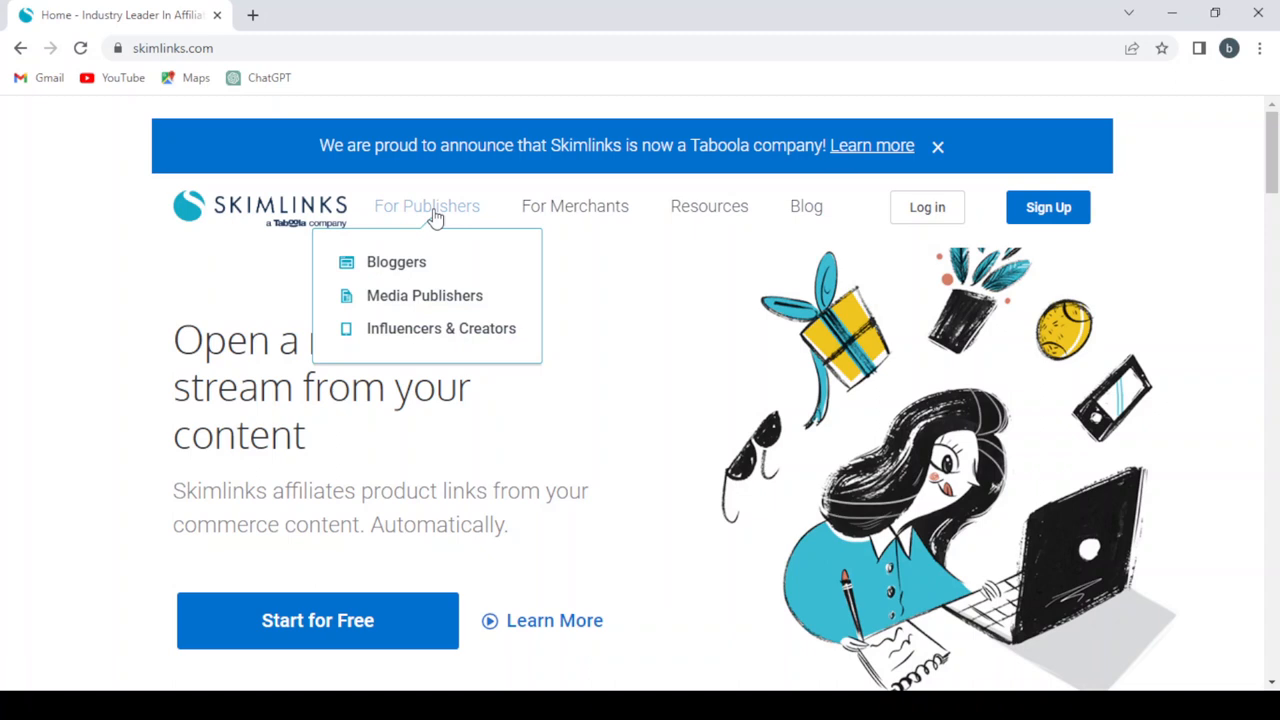
mouse_move(436, 280)
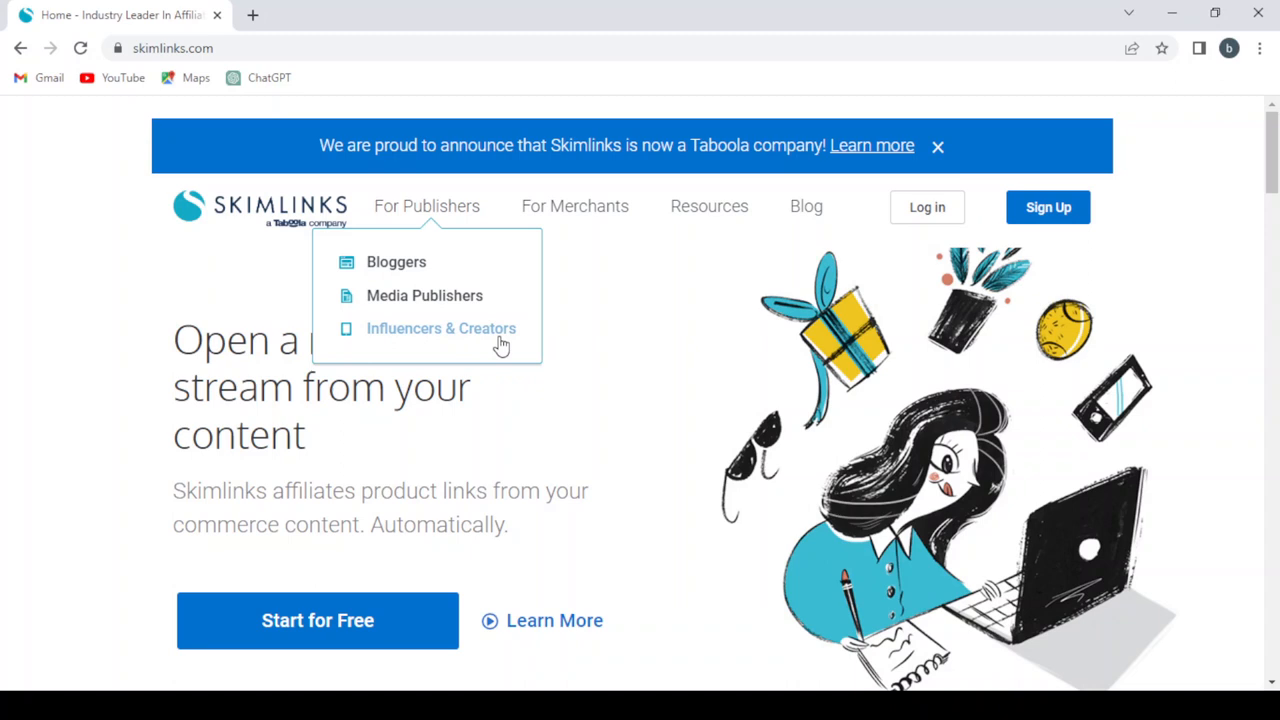
mouse_move(576, 206)
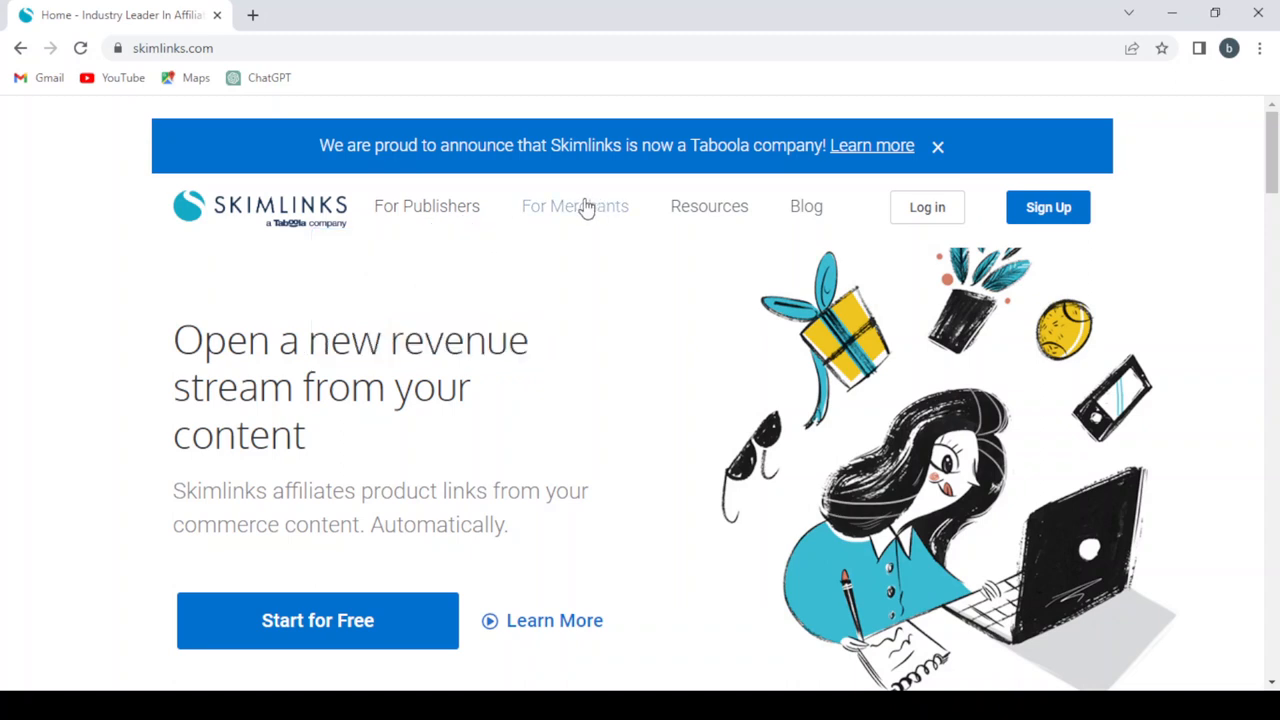
mouse_move(584, 214)
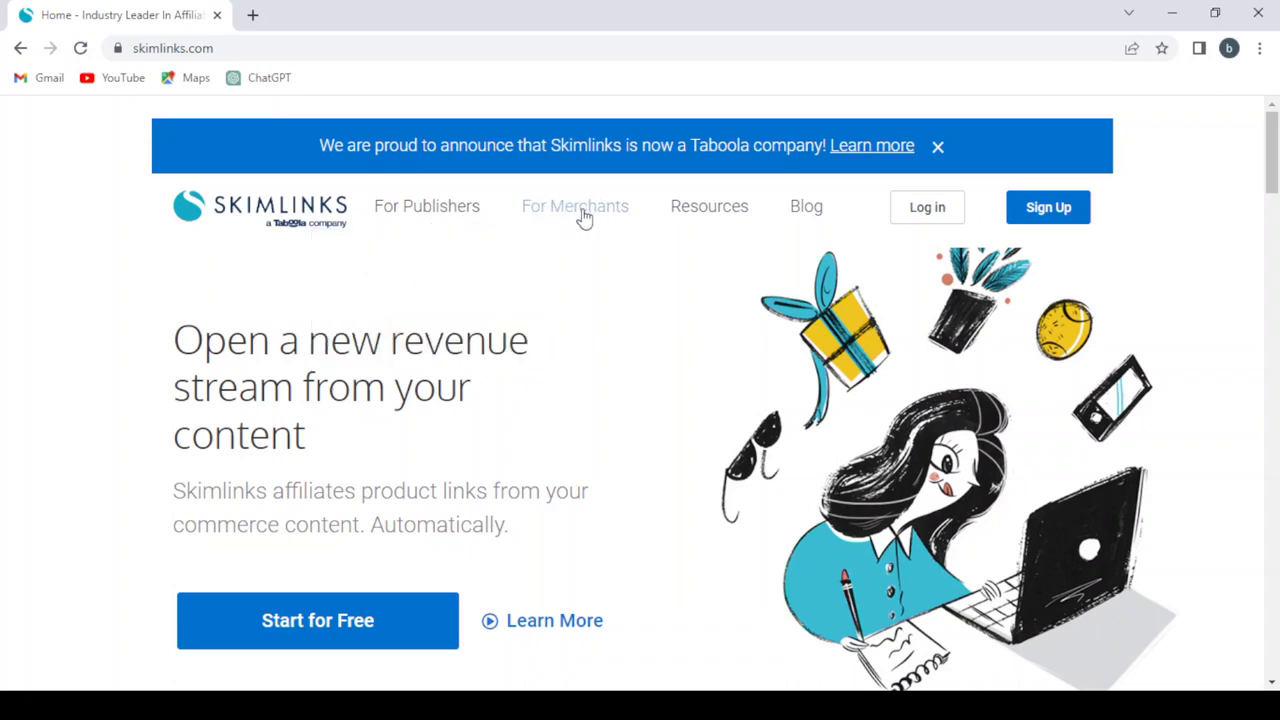
mouse_move(810, 218)
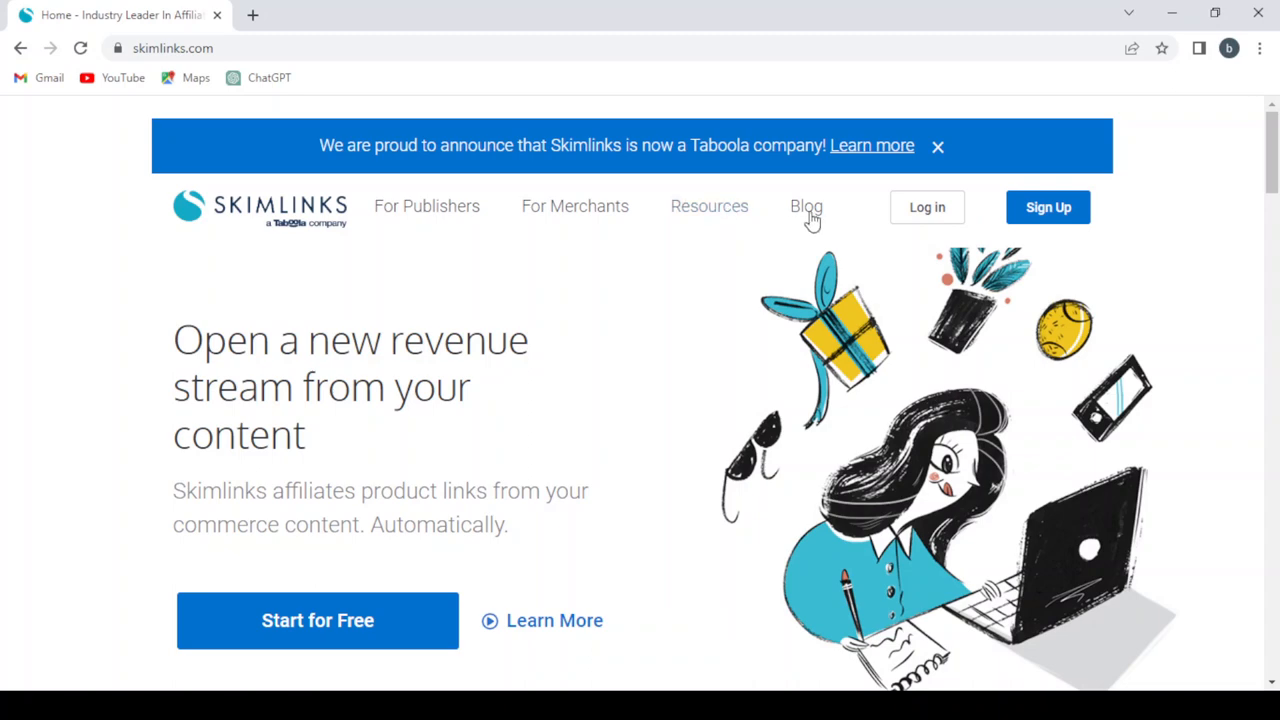
mouse_move(376, 476)
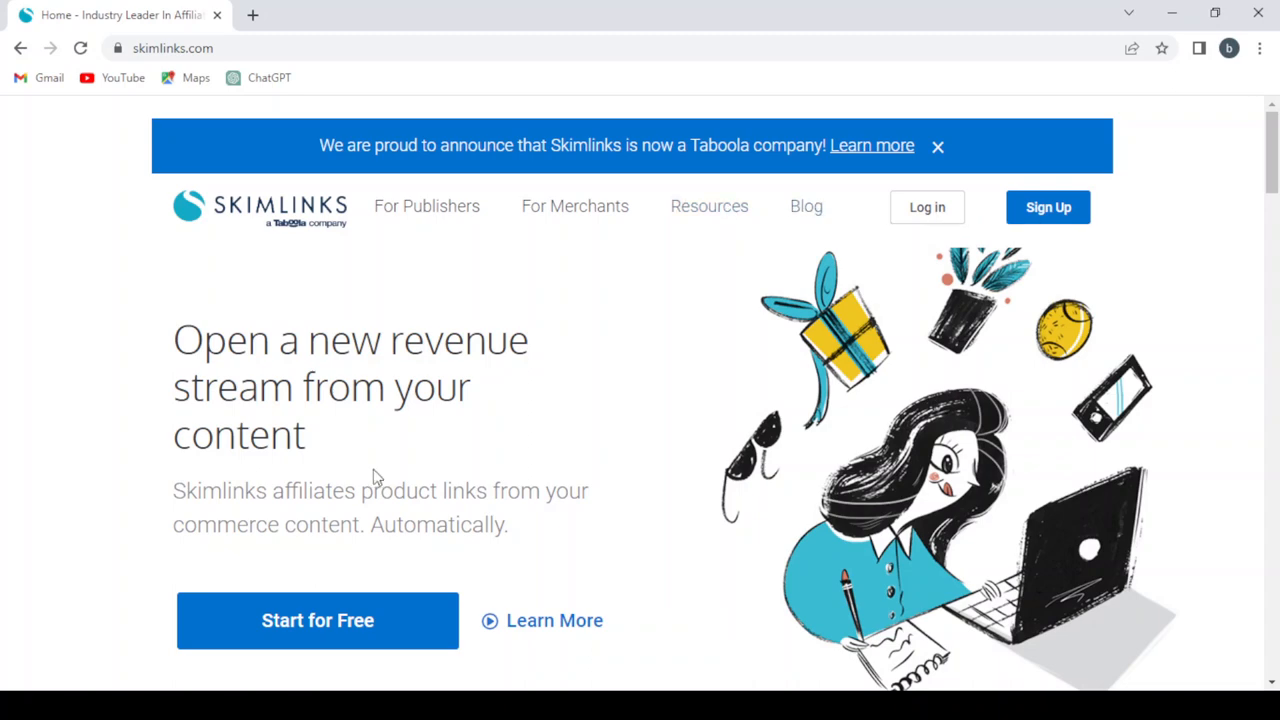
- Begin the free publisher sign-up and fill in the name 'bob3nid'
scroll("down", 3)
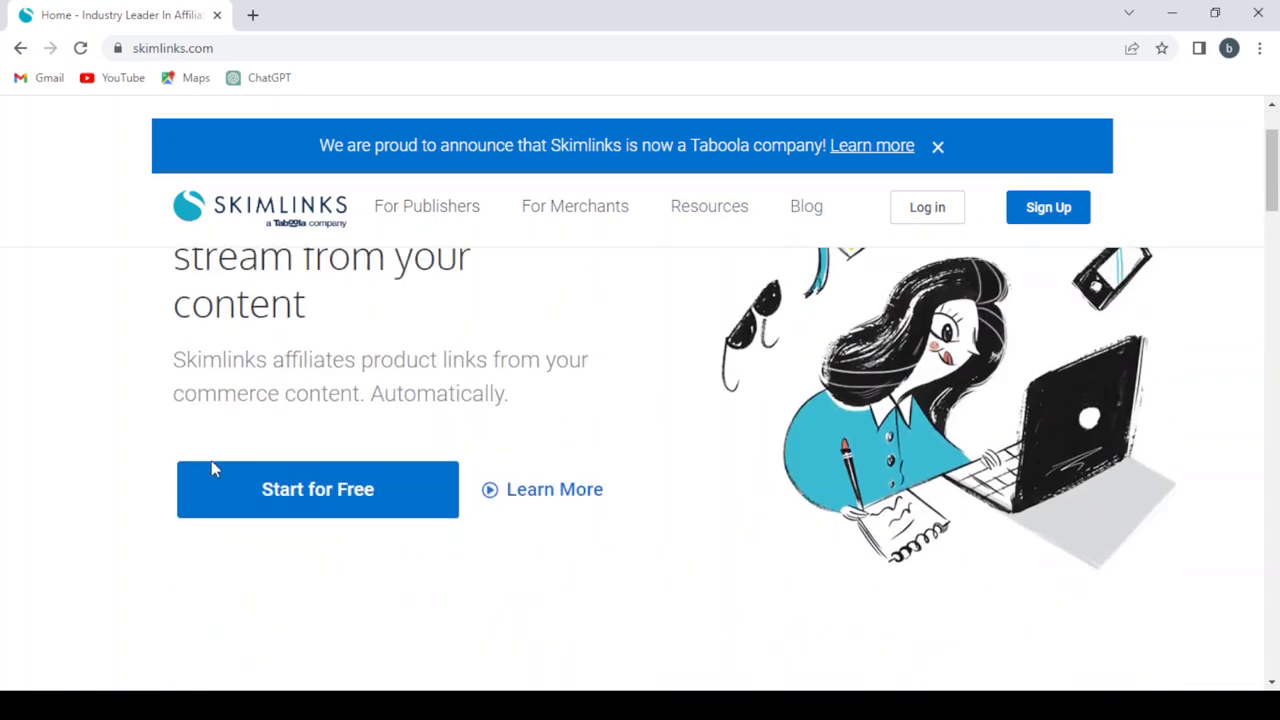
left_click(316, 488)
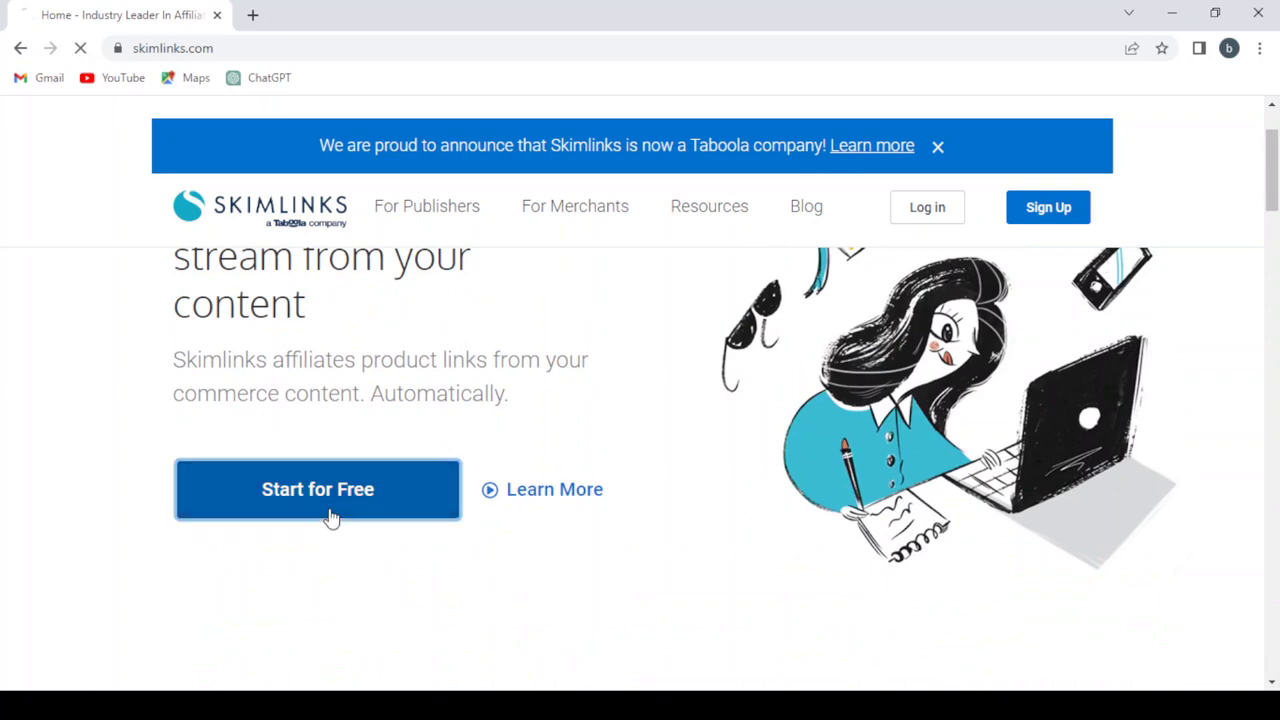
left_click(316, 488)
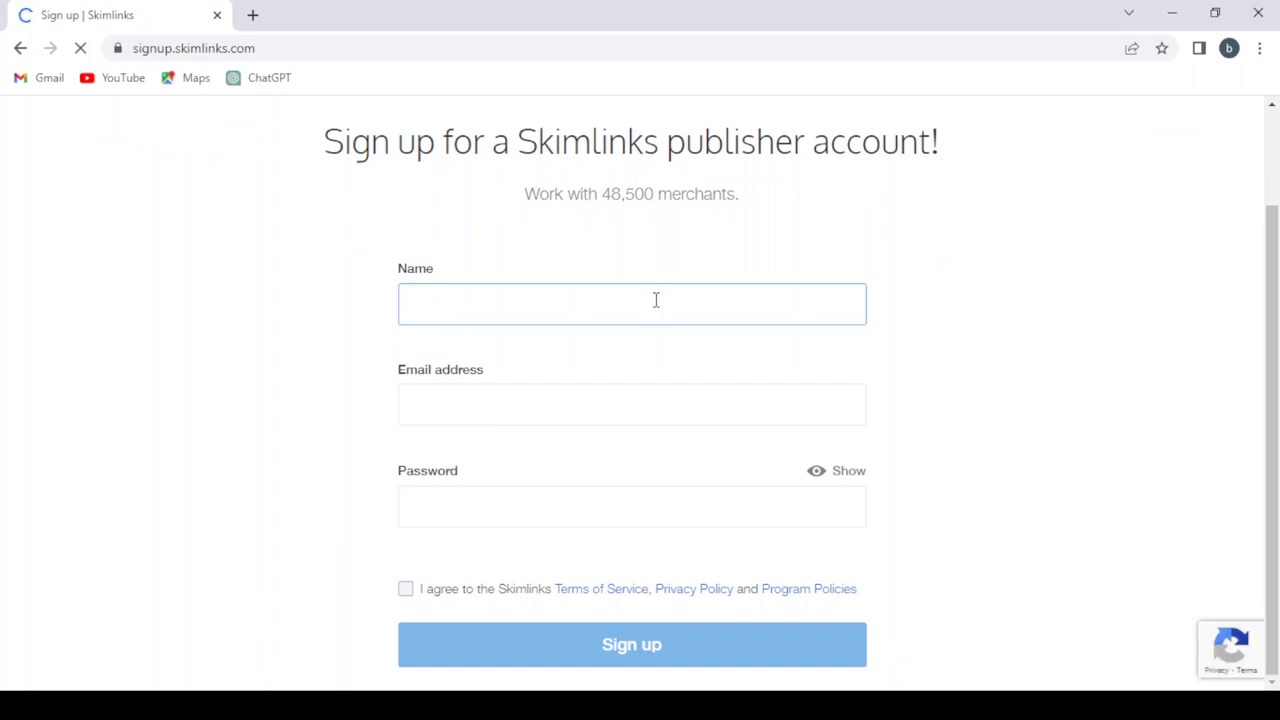
type("bob3nid")
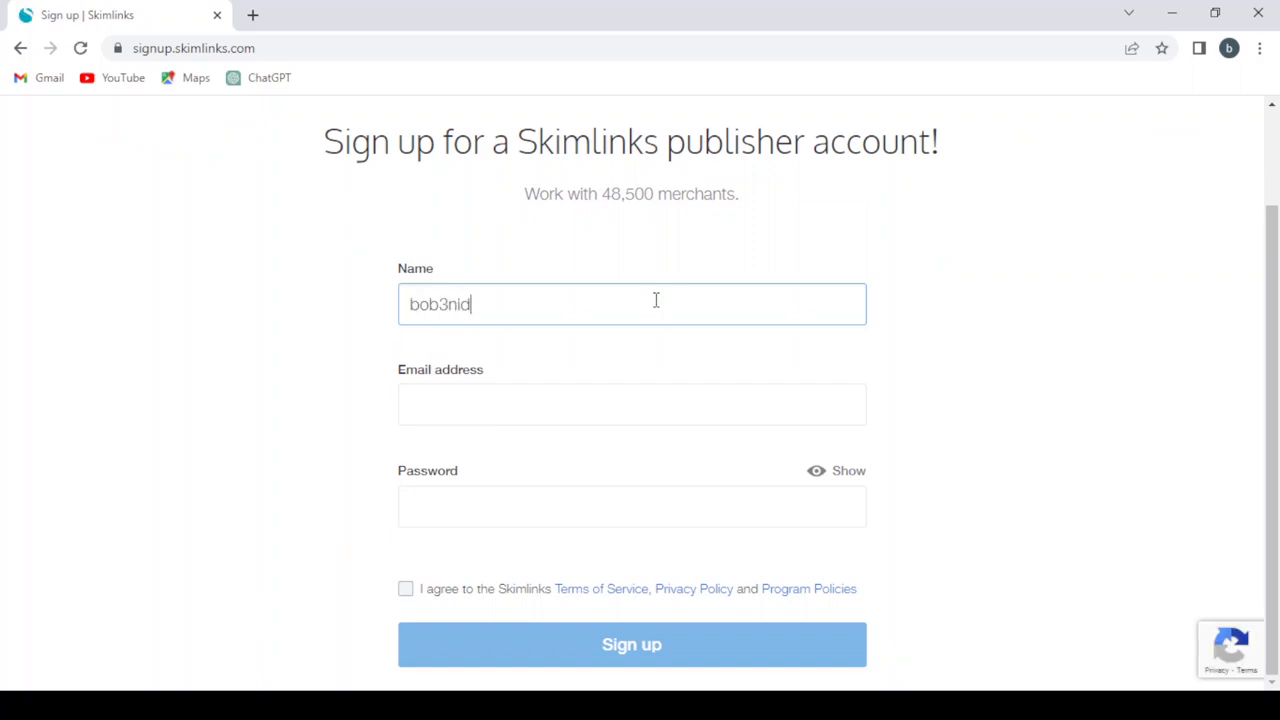
left_click(632, 404)
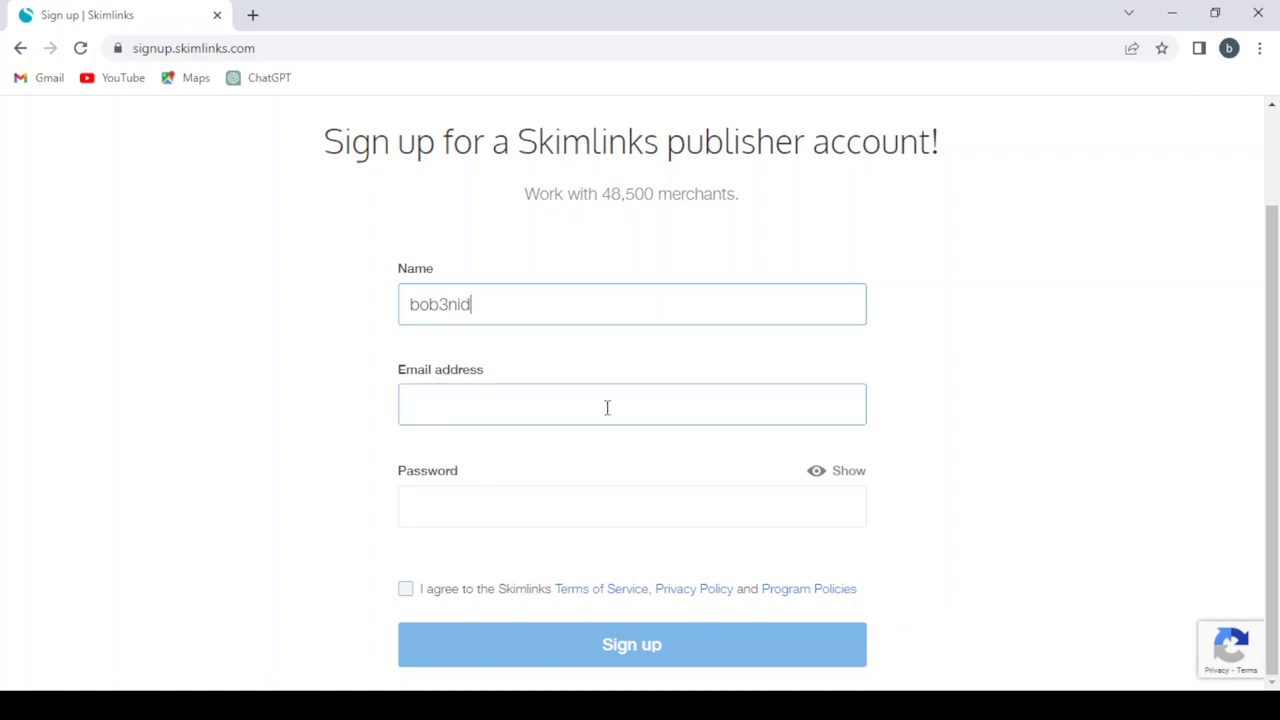
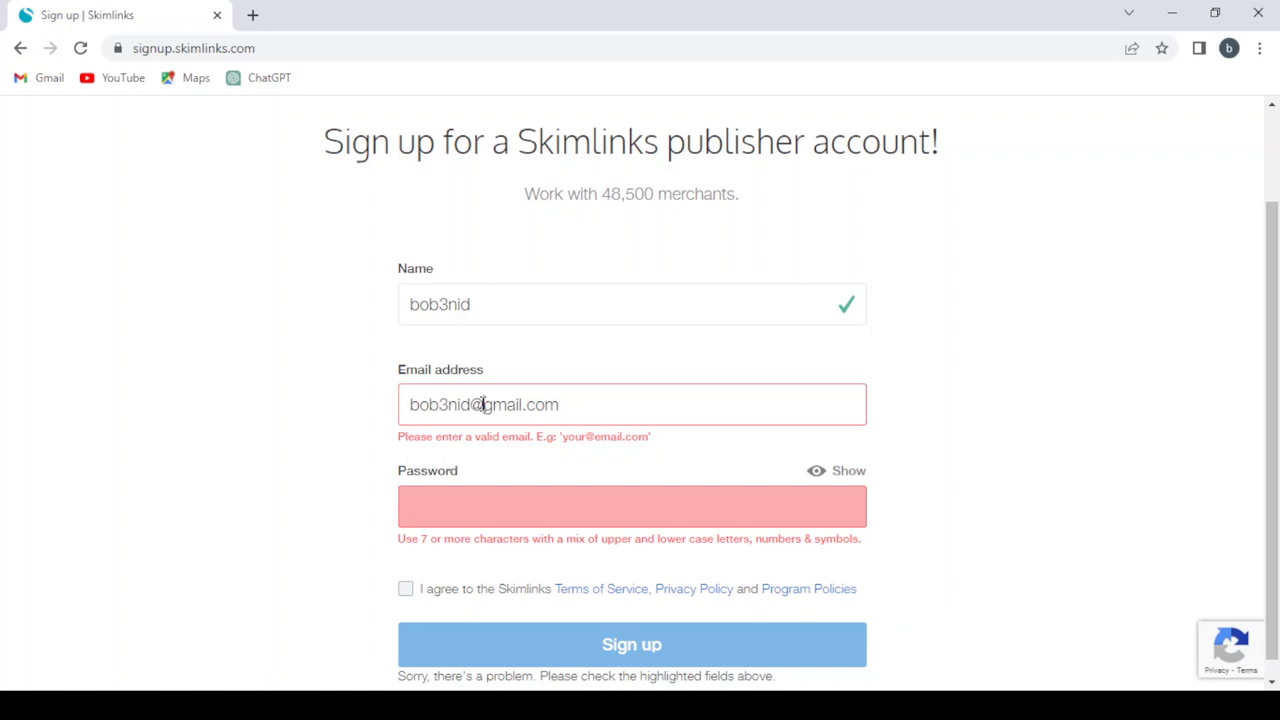
left_click(632, 506)
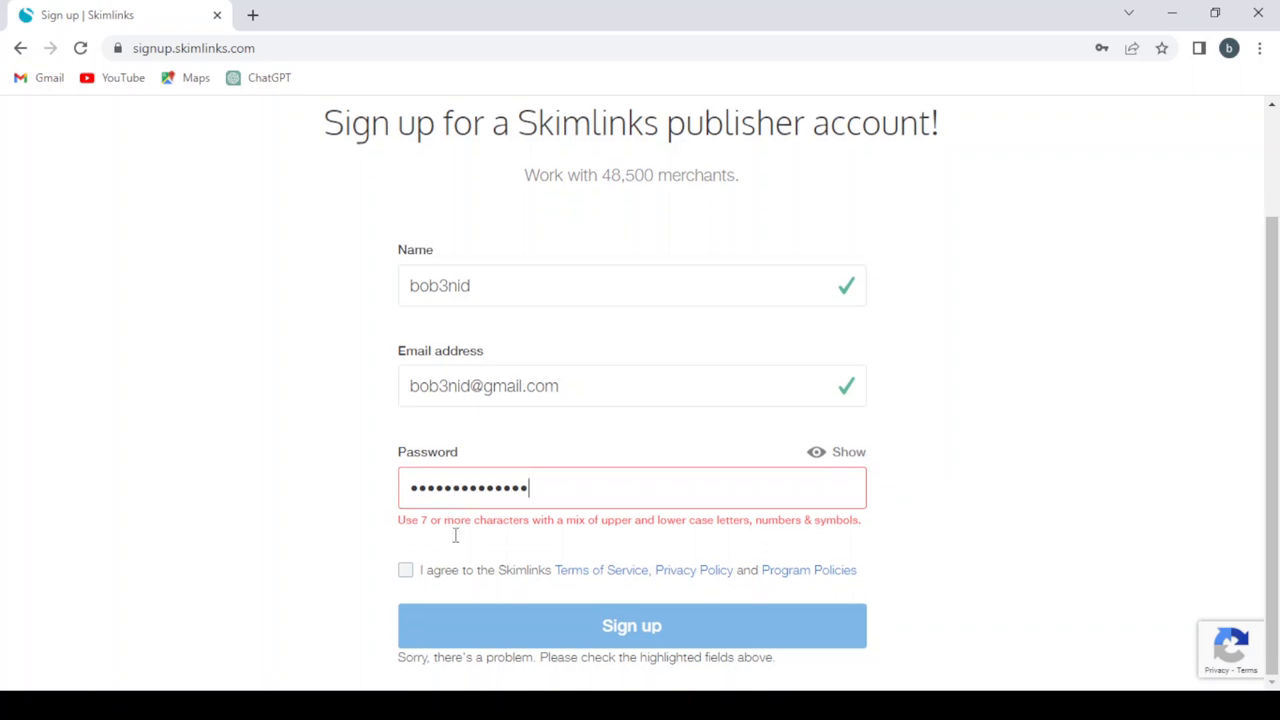
mouse_move(404, 572)
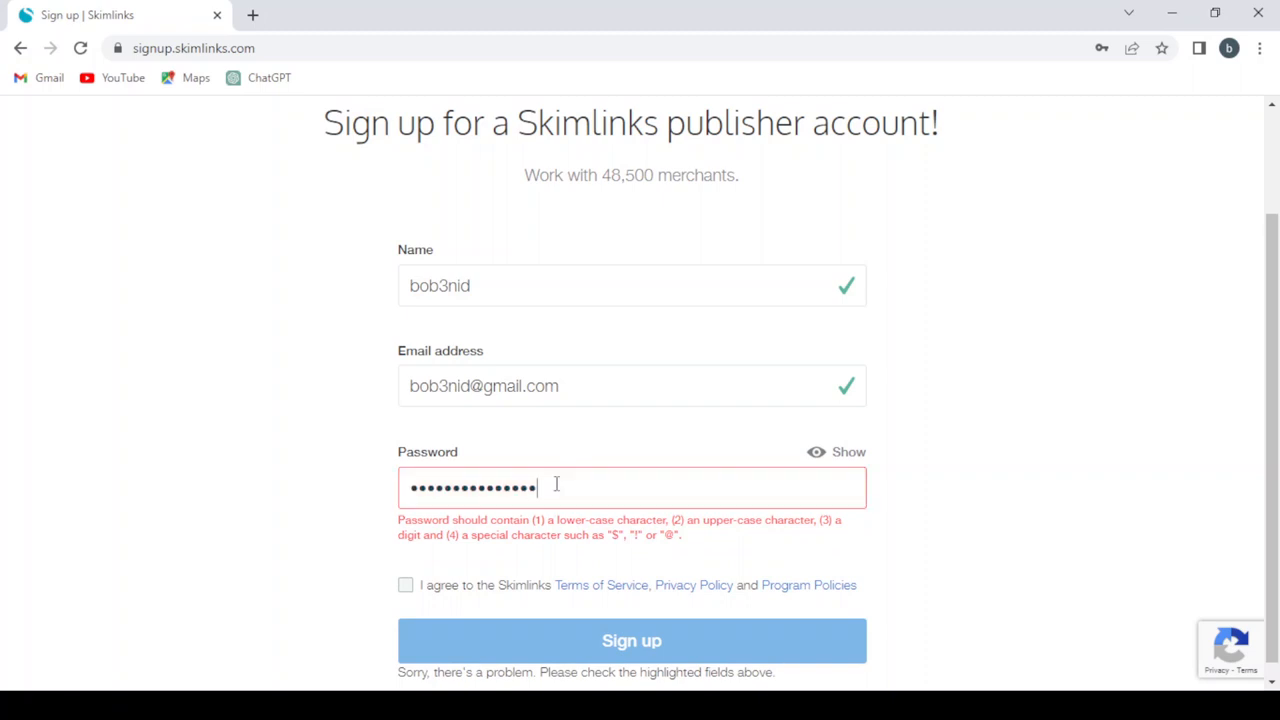
- Enter a valid password and accept the terms and policies
left_click(406, 588)
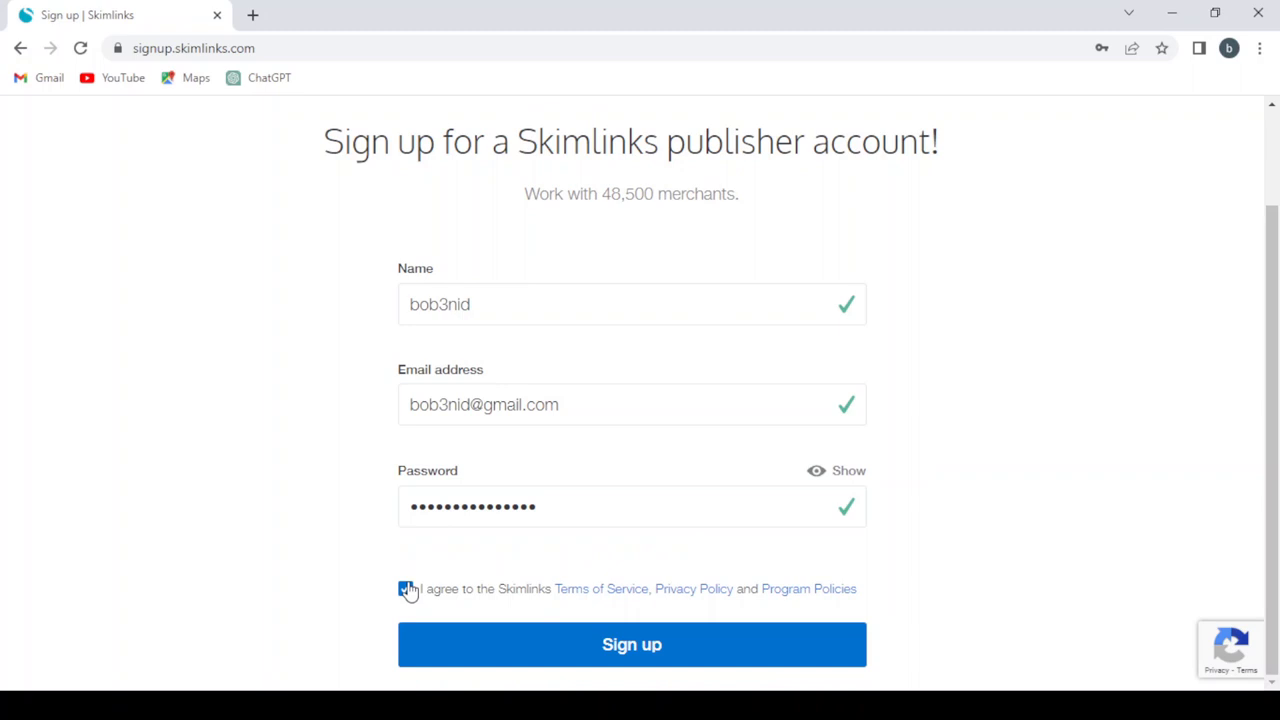
left_click(404, 588)
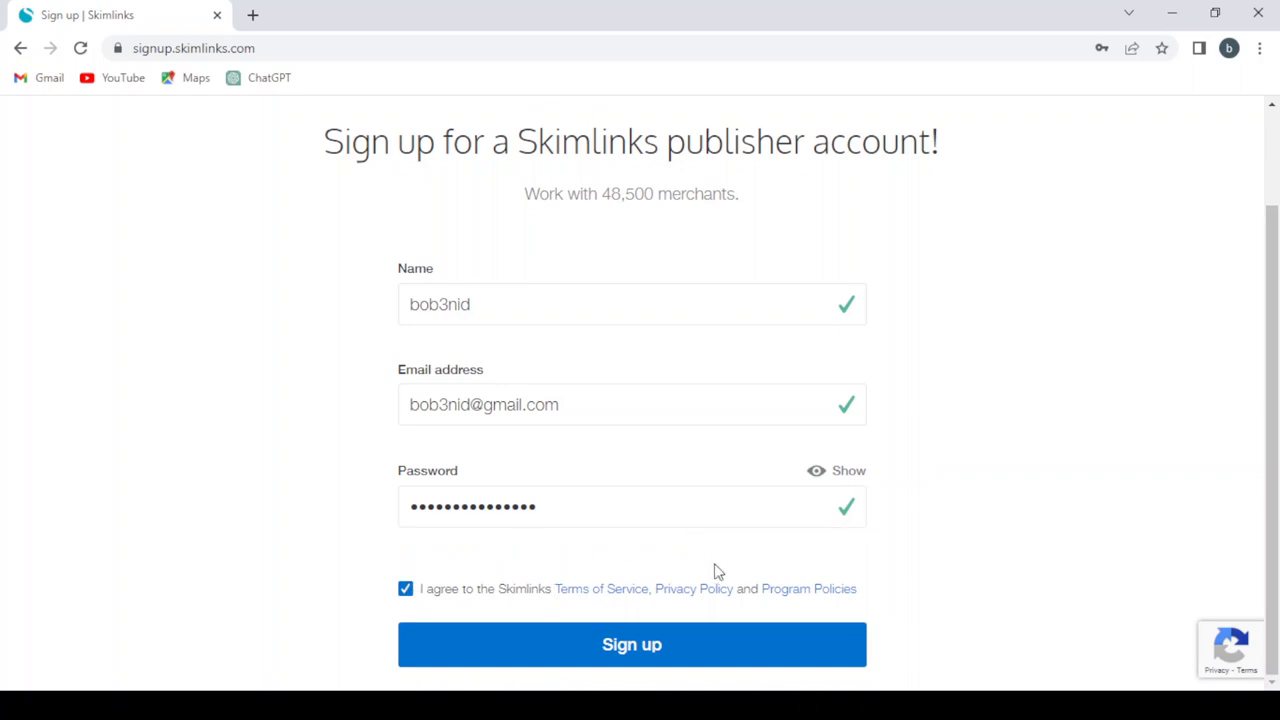
mouse_move(724, 632)
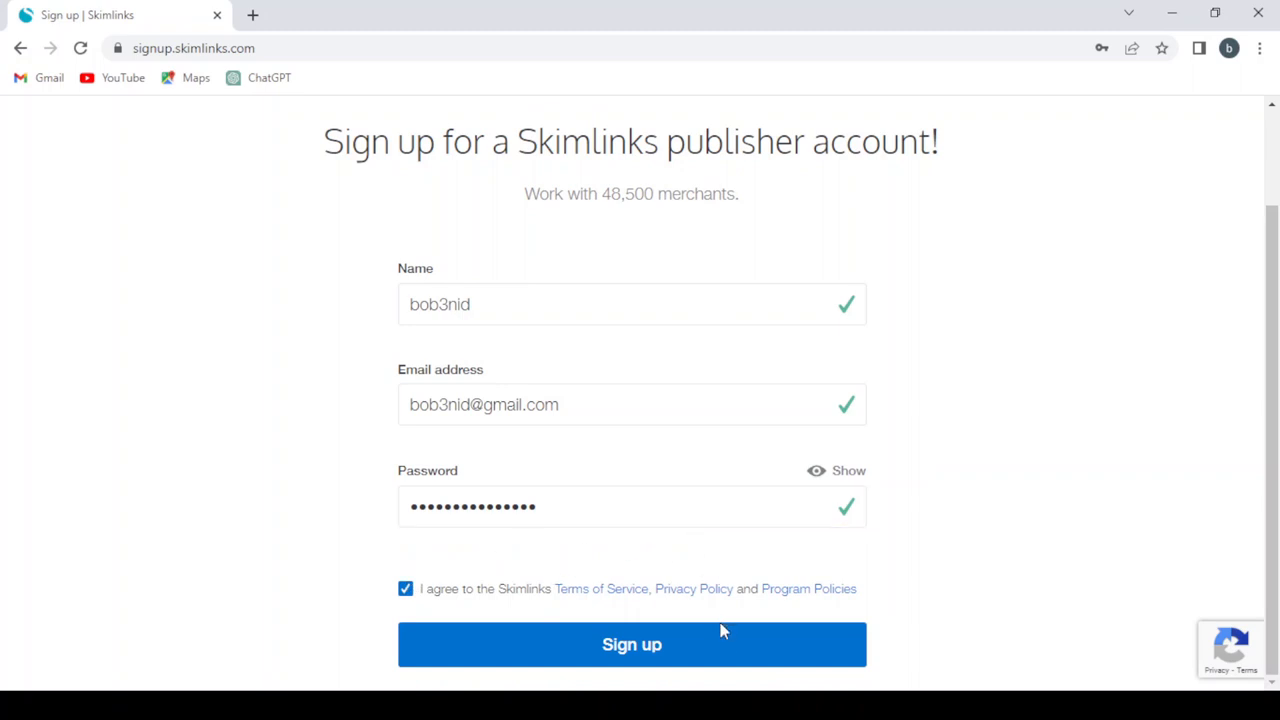
- Submit the account form, then on the site step enter company name 'bob3n' with the site domain left blank
left_click(632, 644)
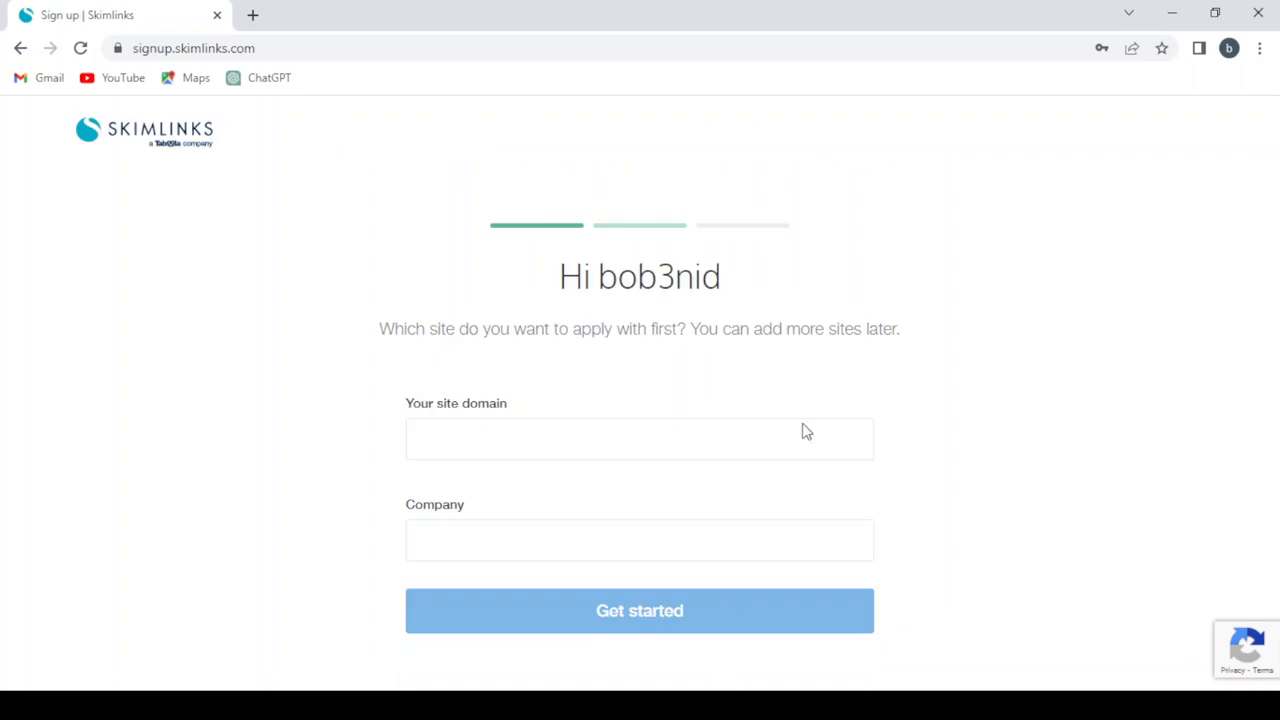
mouse_move(520, 318)
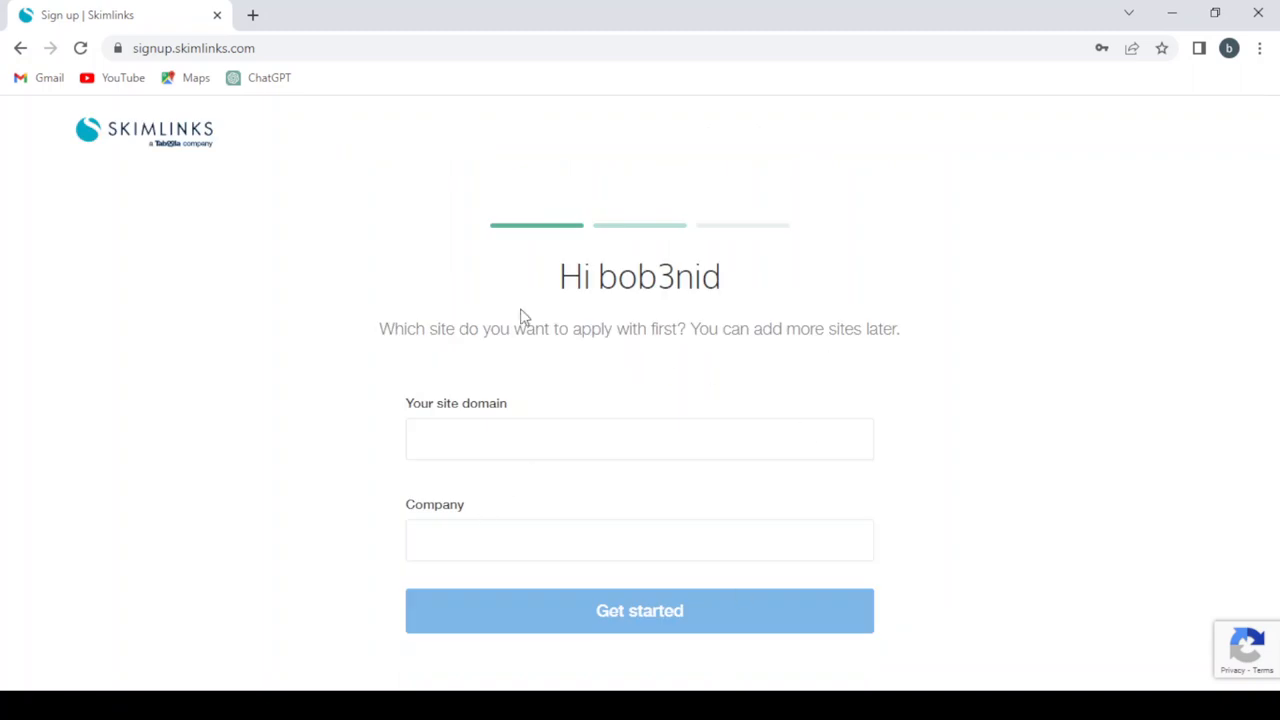
mouse_move(456, 336)
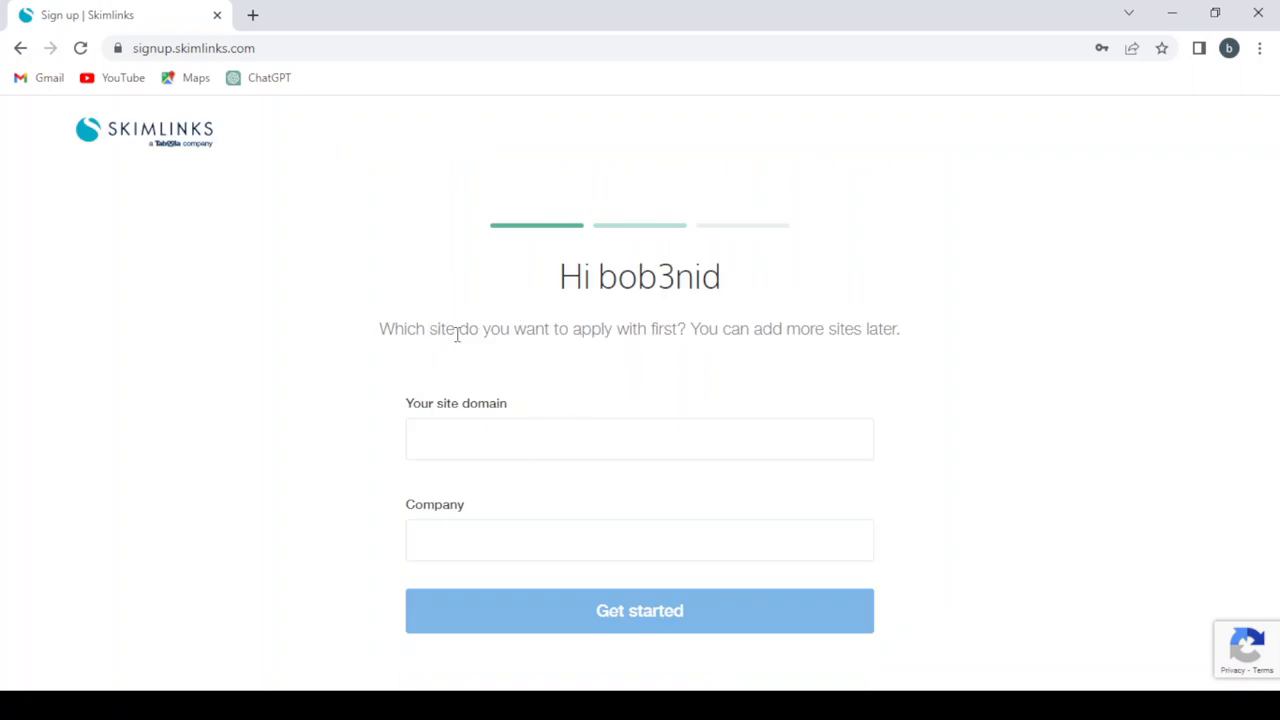
mouse_move(736, 392)
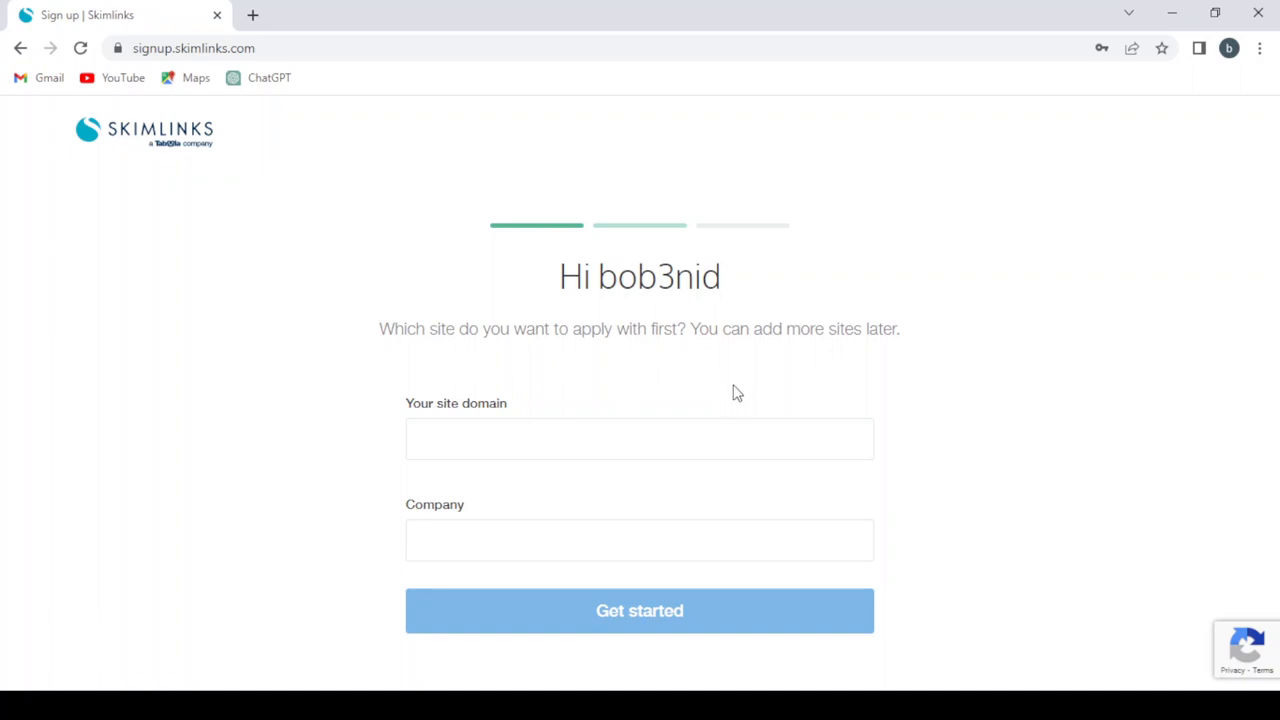
left_click(640, 440)
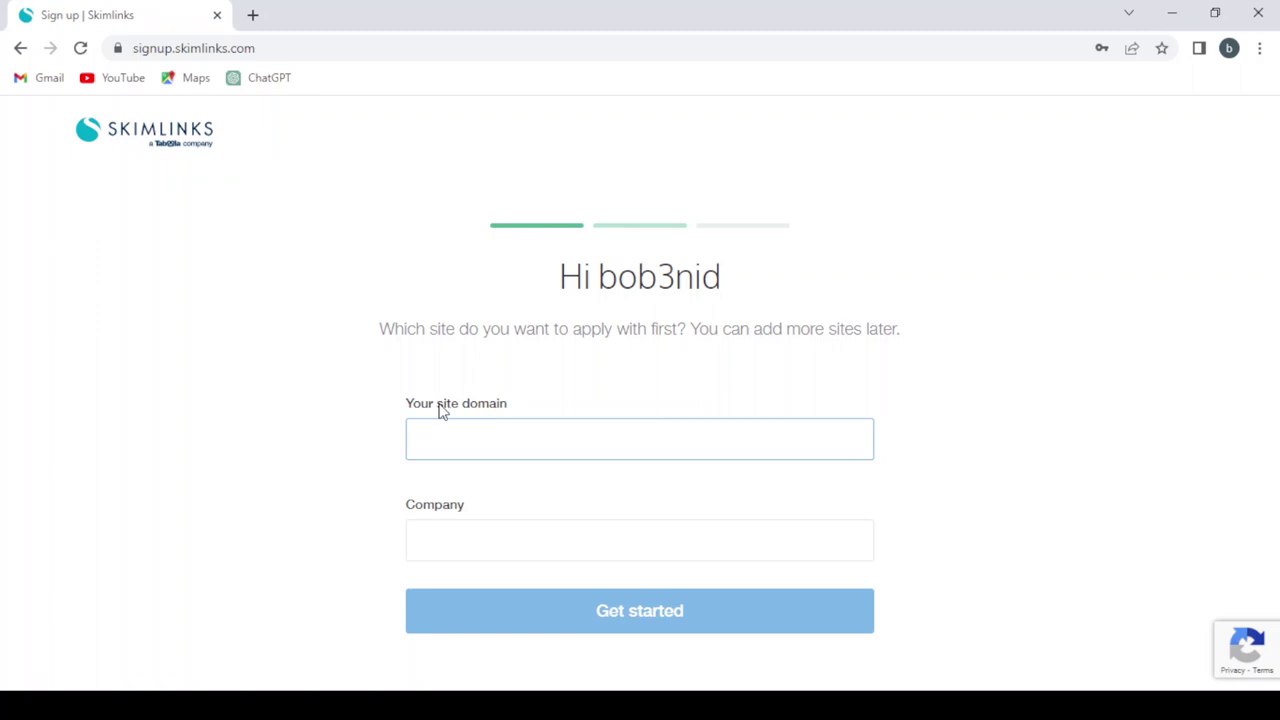
left_click(640, 610)
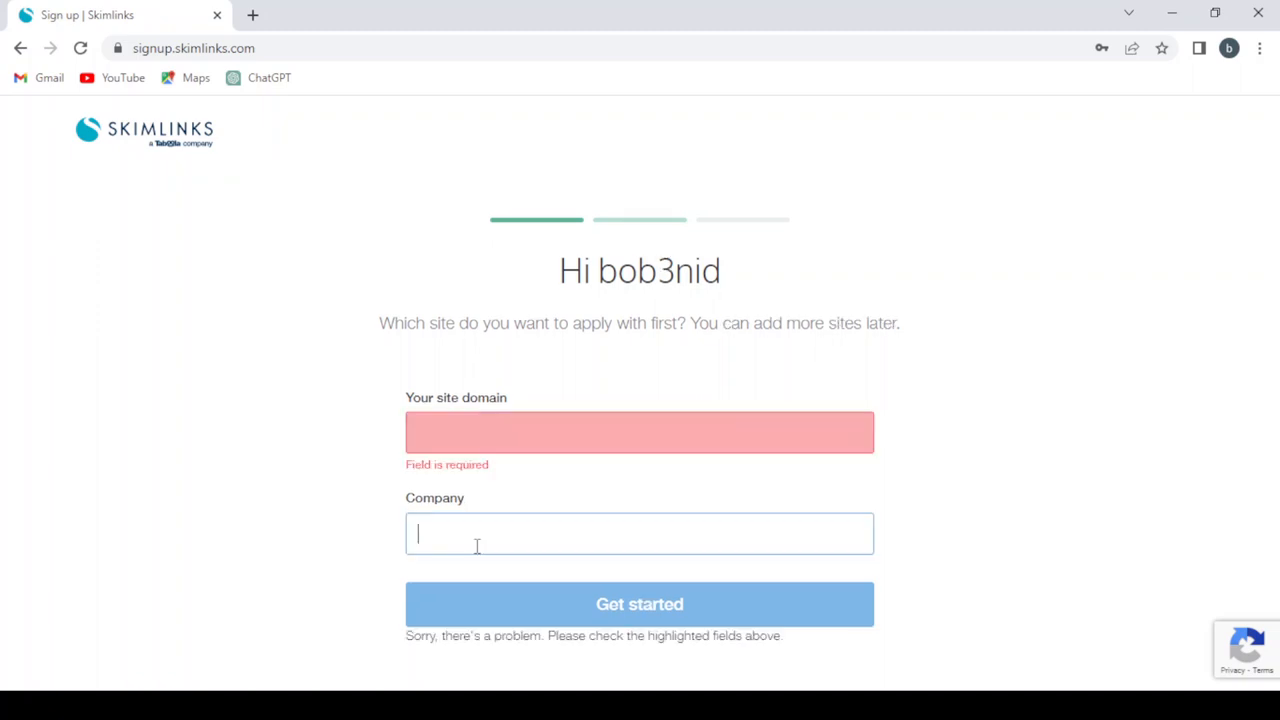
type("bob3nid")
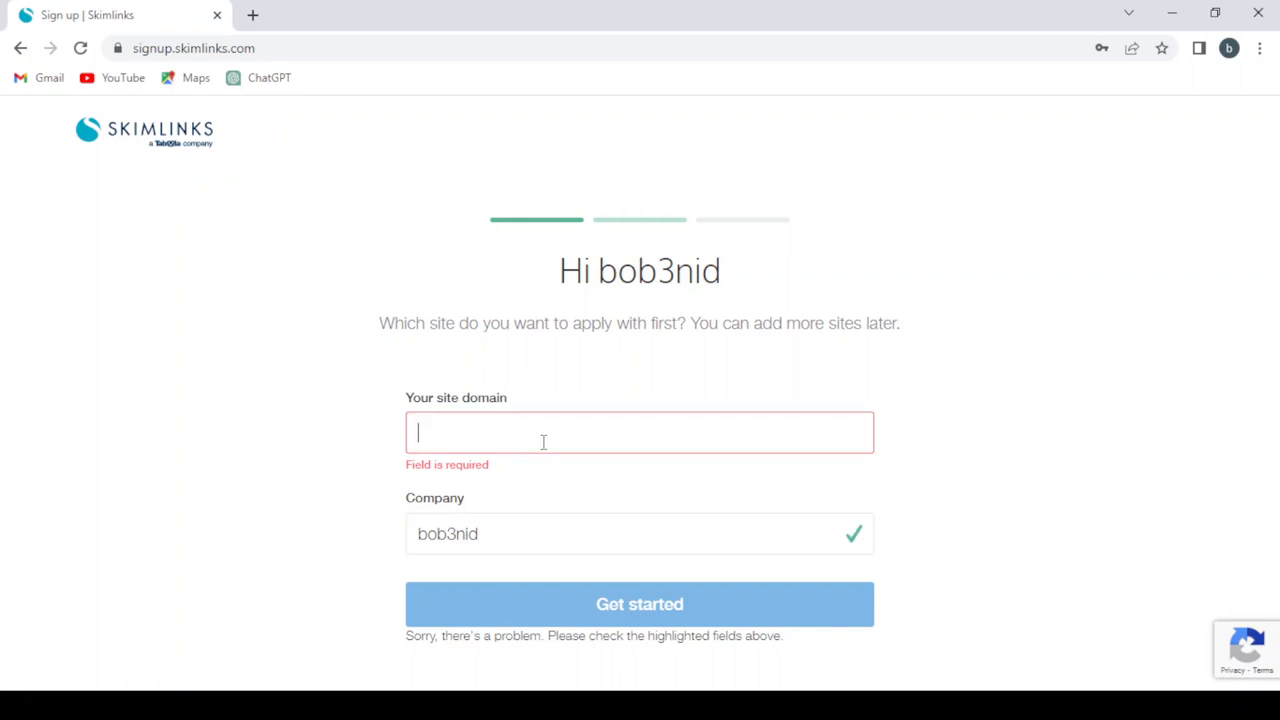
mouse_move(532, 614)
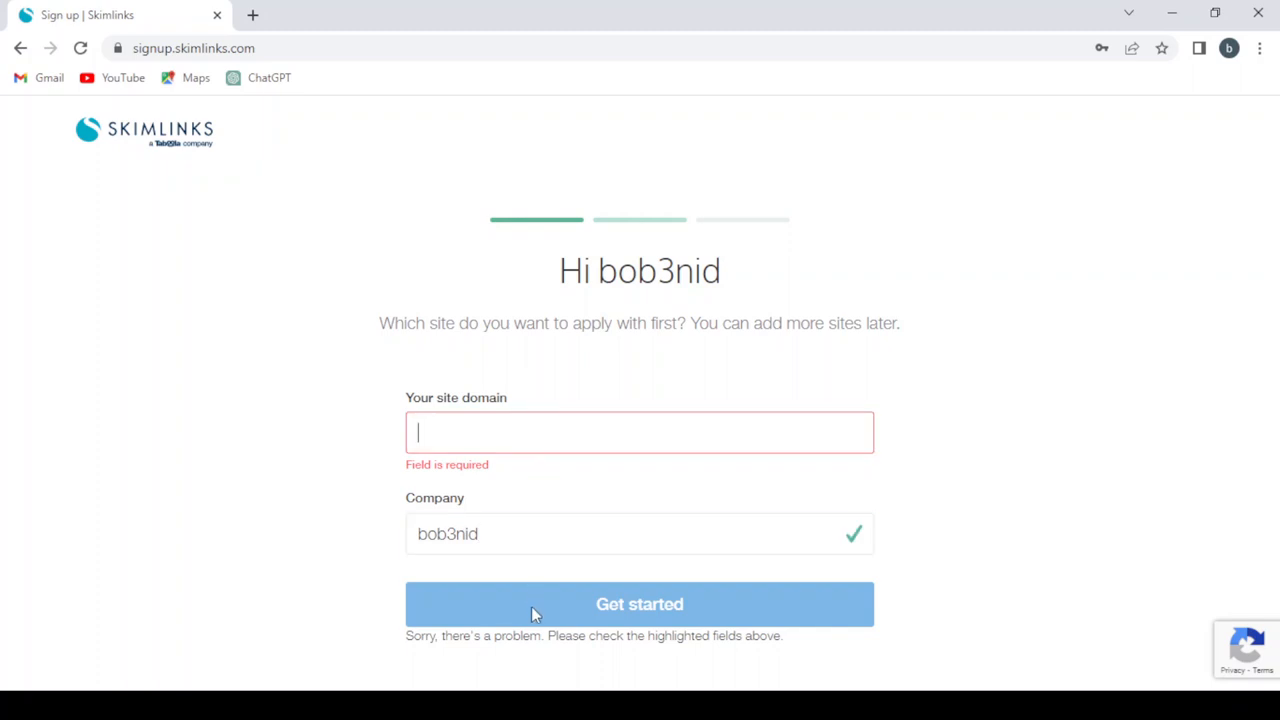
mouse_move(588, 610)
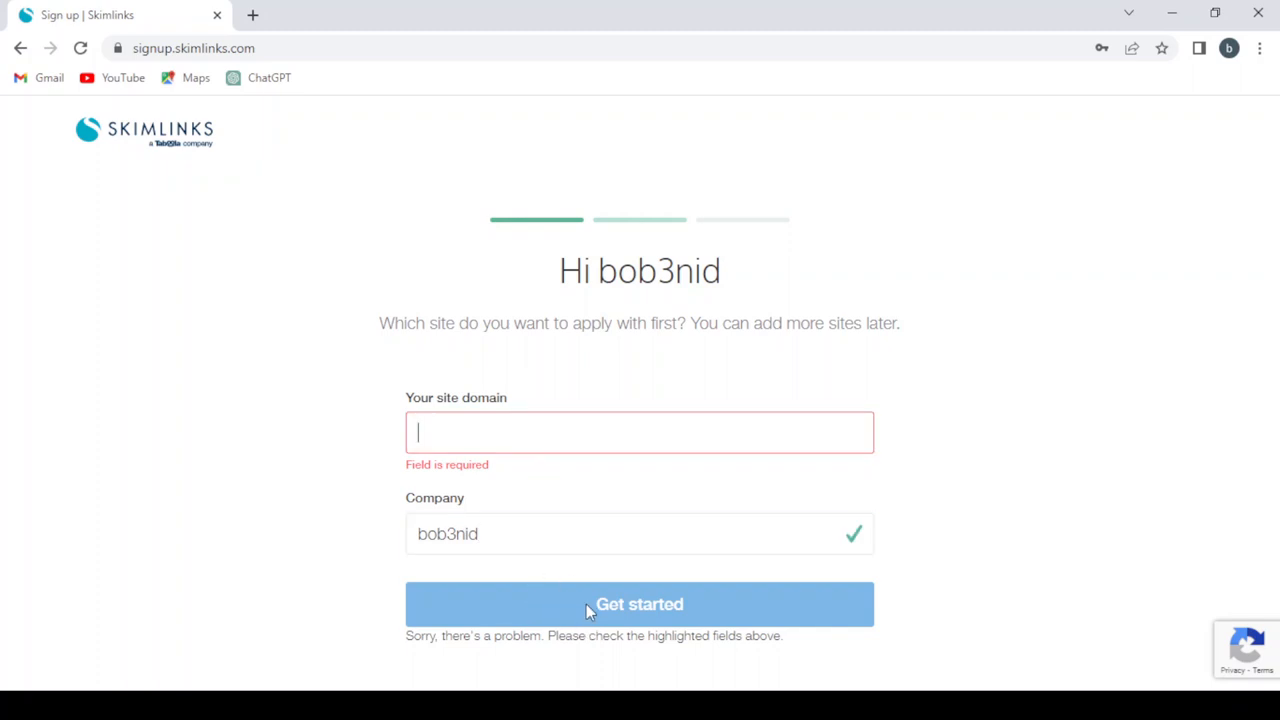
- Submit the site details to reach the Check your inbox activation-link prompt
left_click(640, 604)
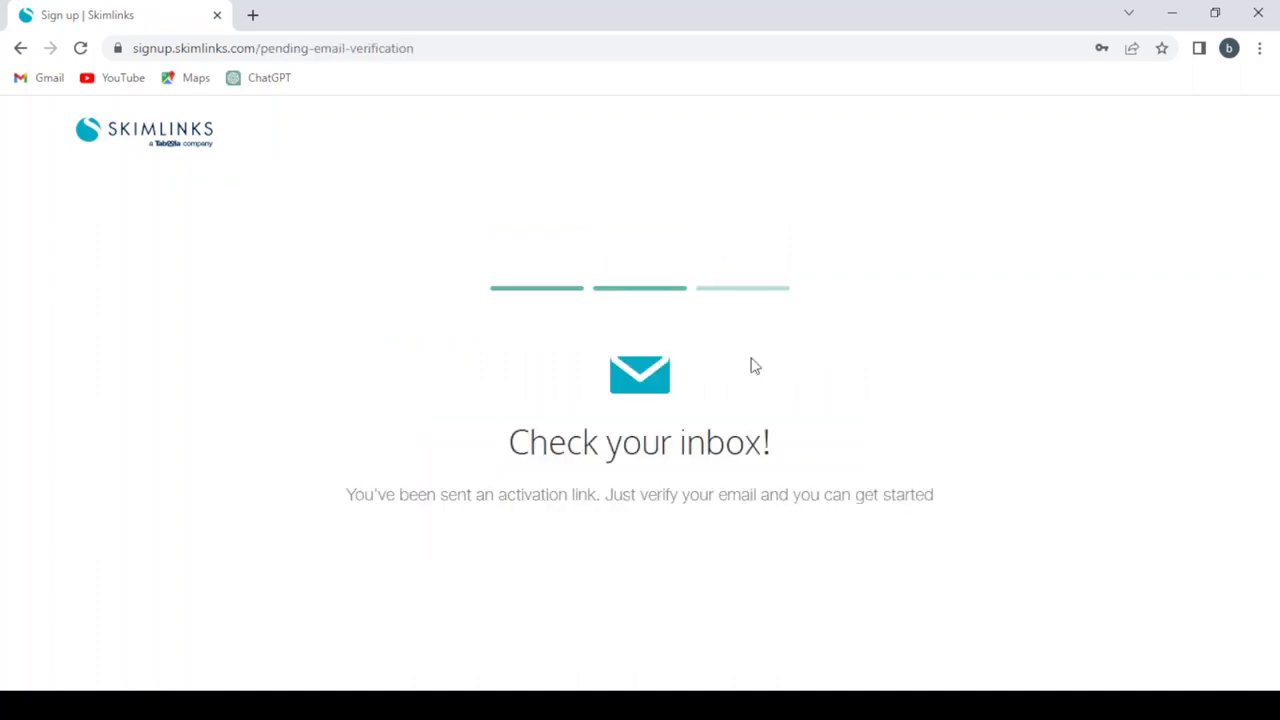
mouse_move(680, 464)
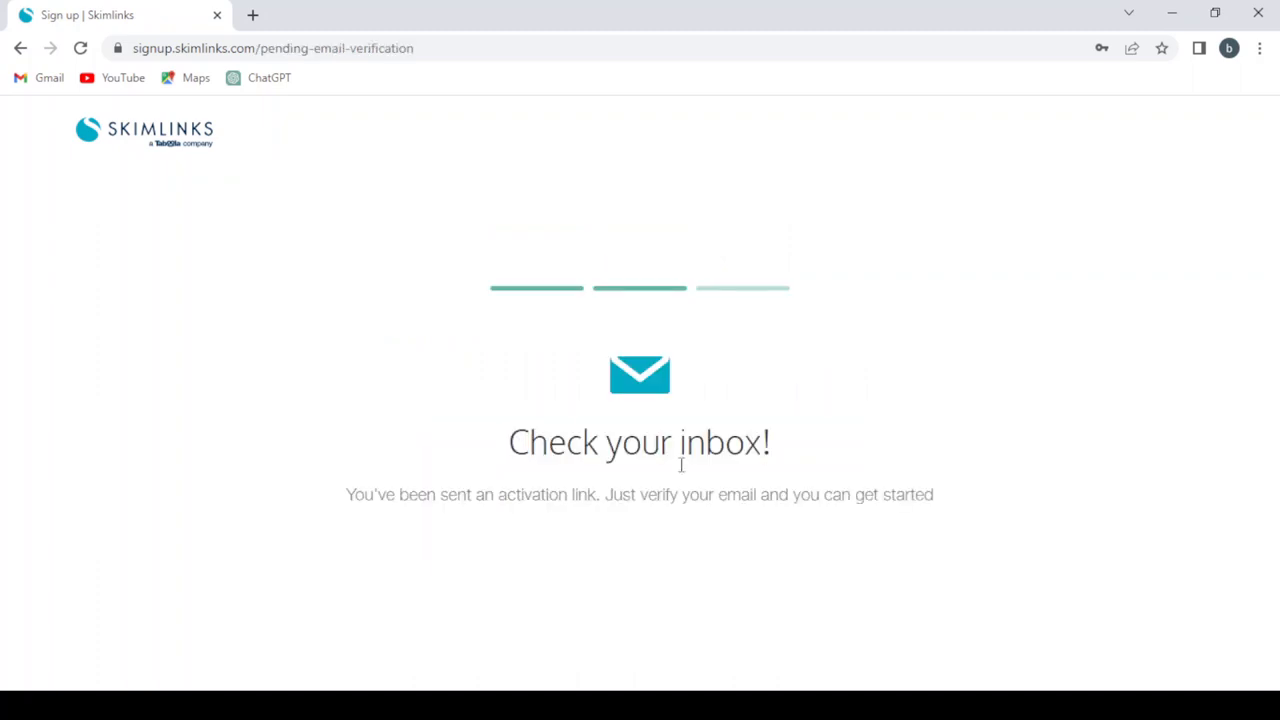
mouse_move(800, 452)
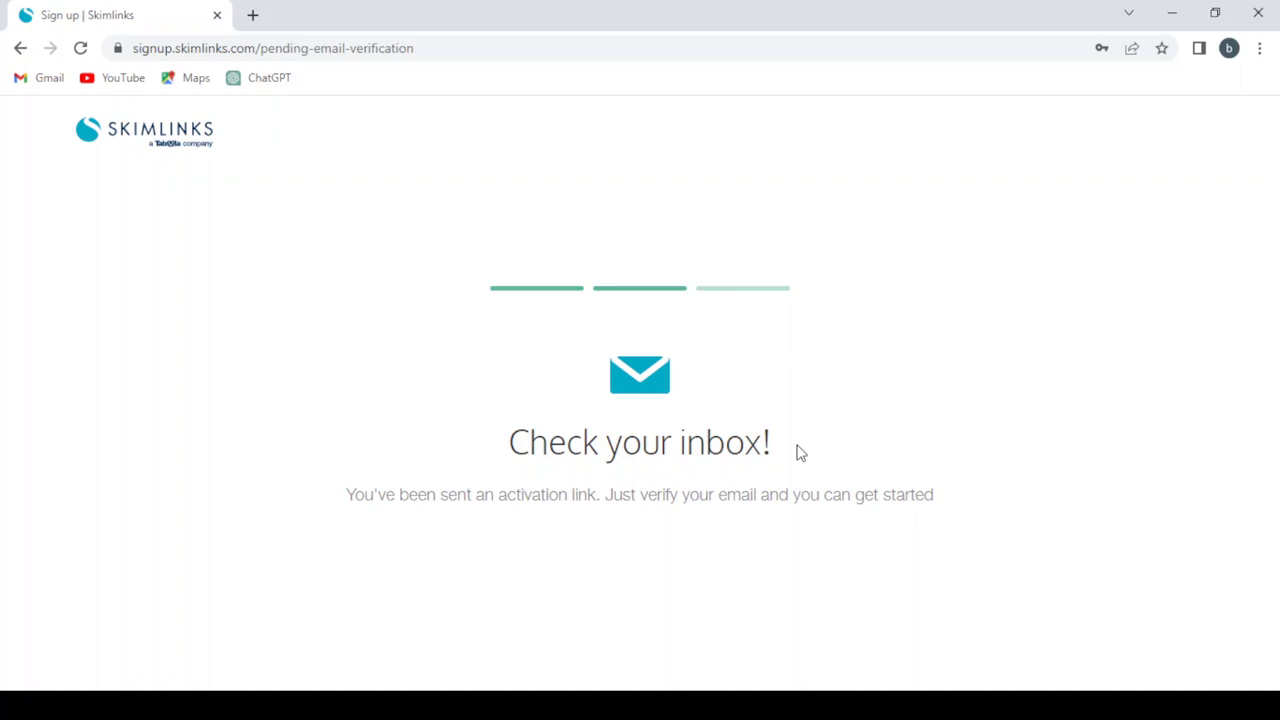
mouse_move(576, 494)
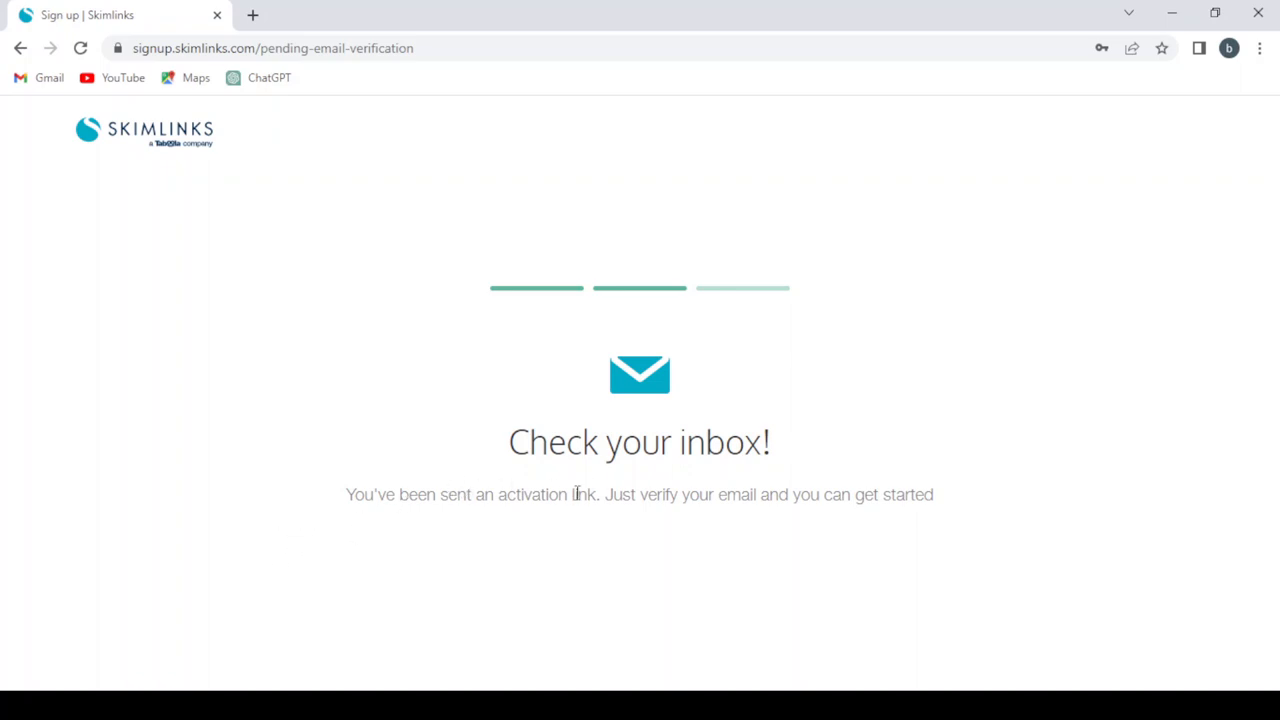
mouse_move(548, 516)
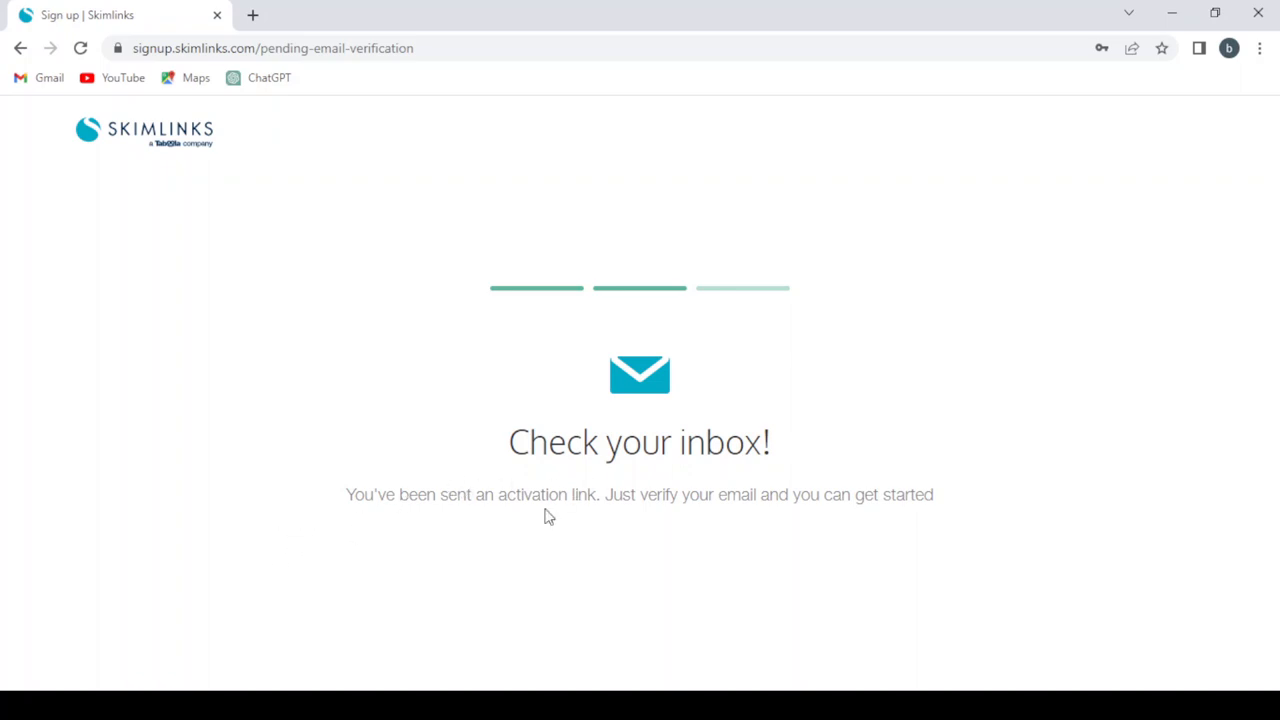
mouse_move(844, 490)
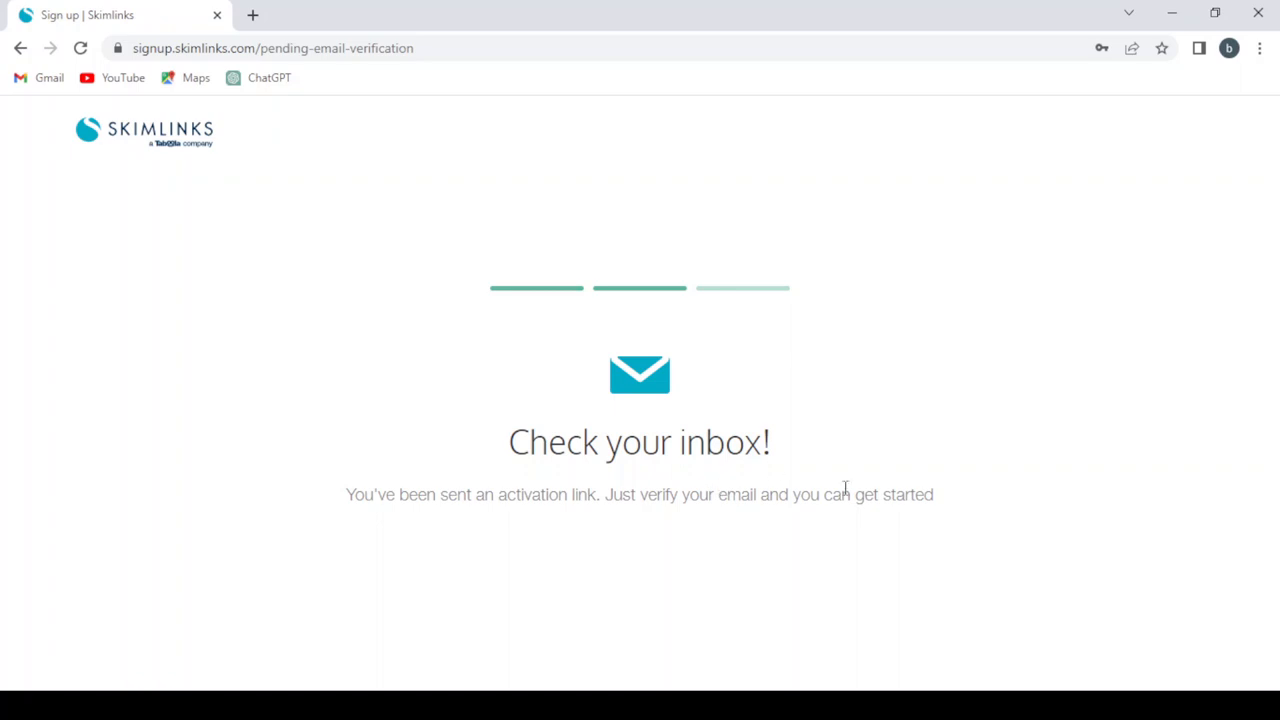
mouse_move(624, 360)
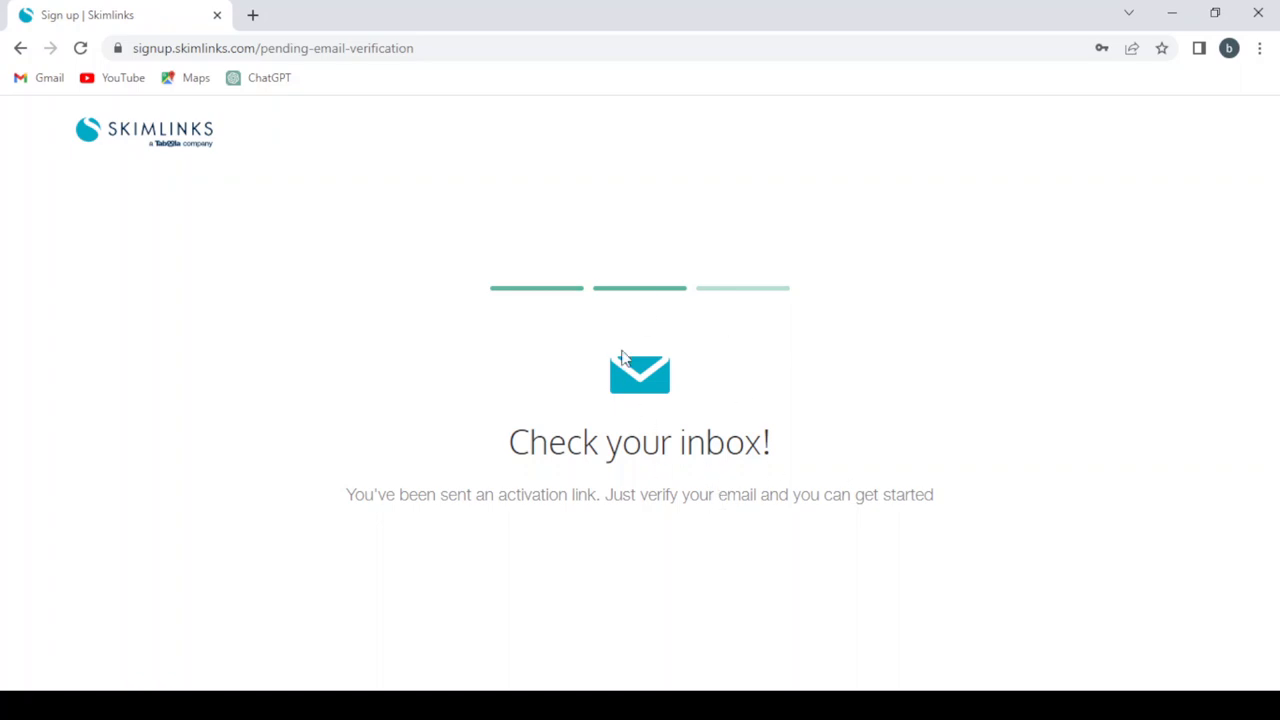
mouse_move(560, 336)
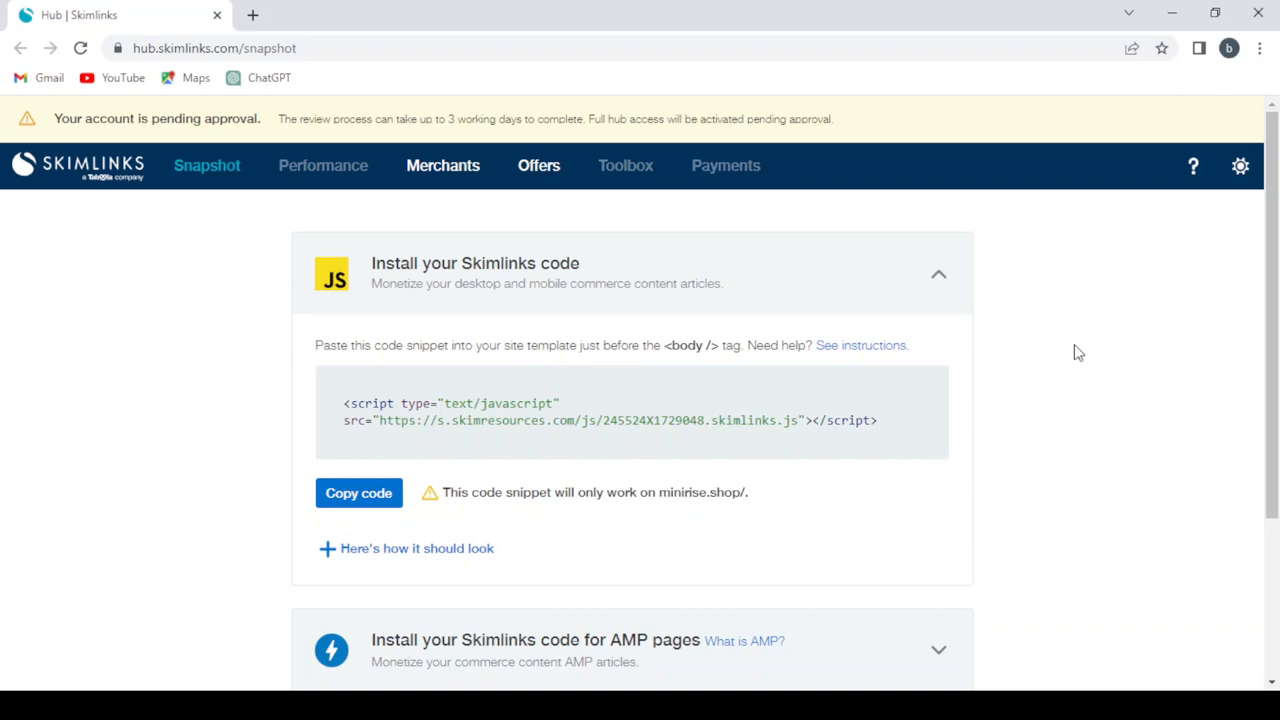
- Go to the hub snapshot showing the account pending approval and its install code card
scroll("down", 3)
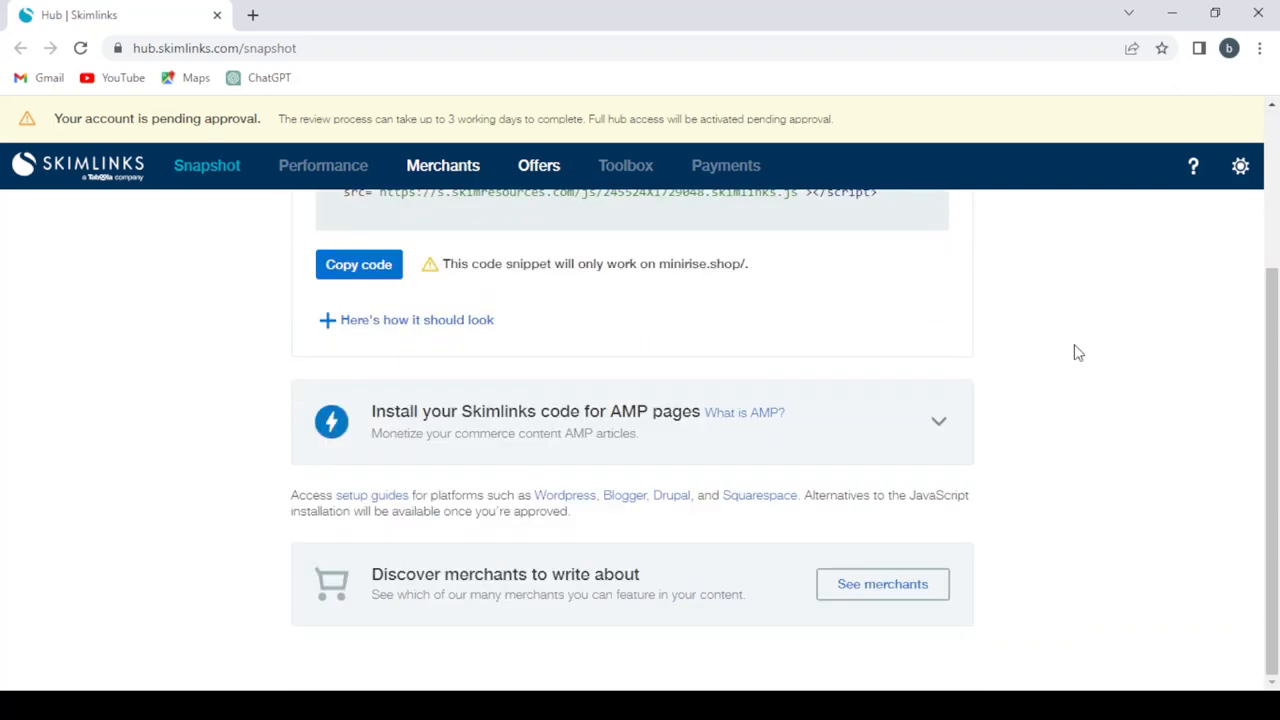
scroll("up", 3)
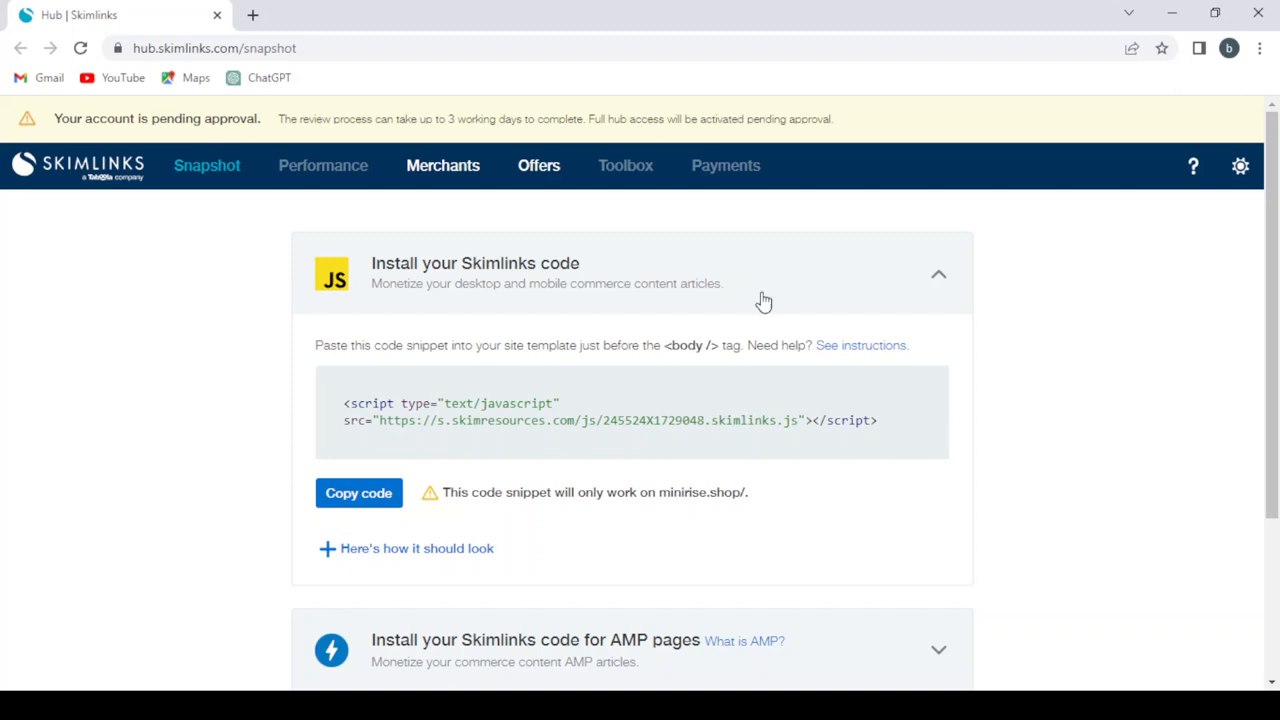
mouse_move(656, 250)
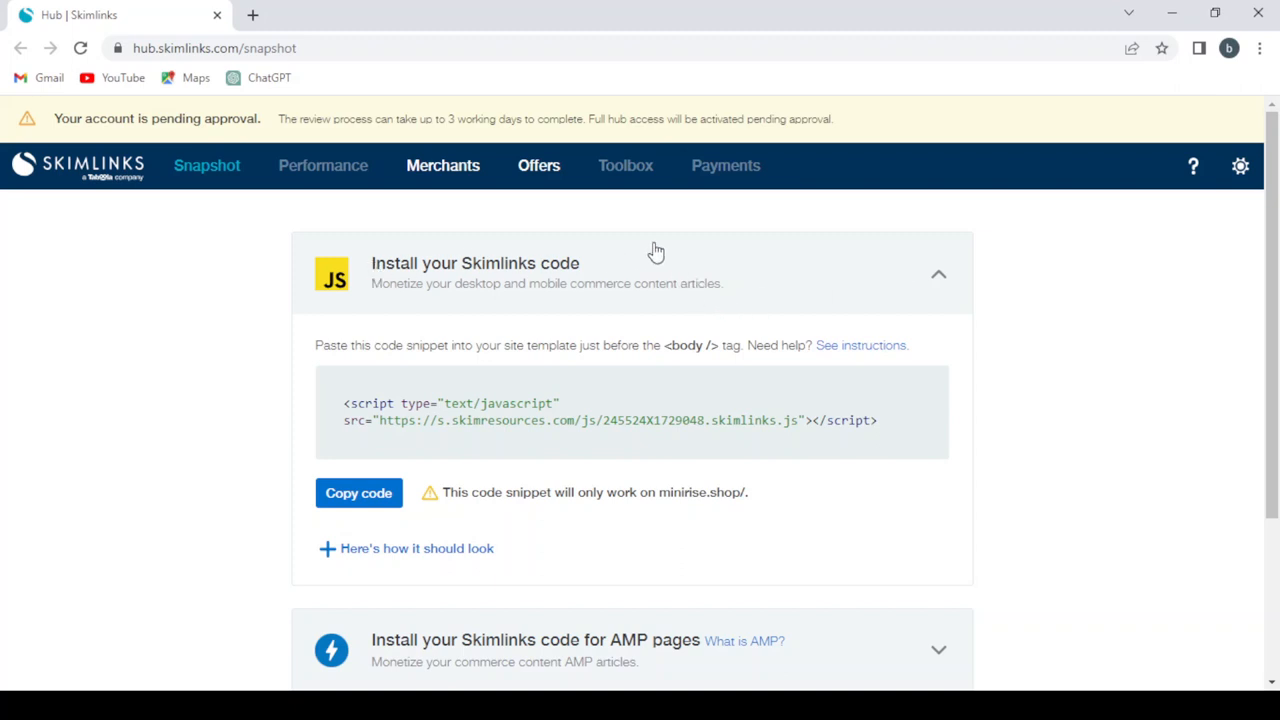
mouse_move(944, 276)
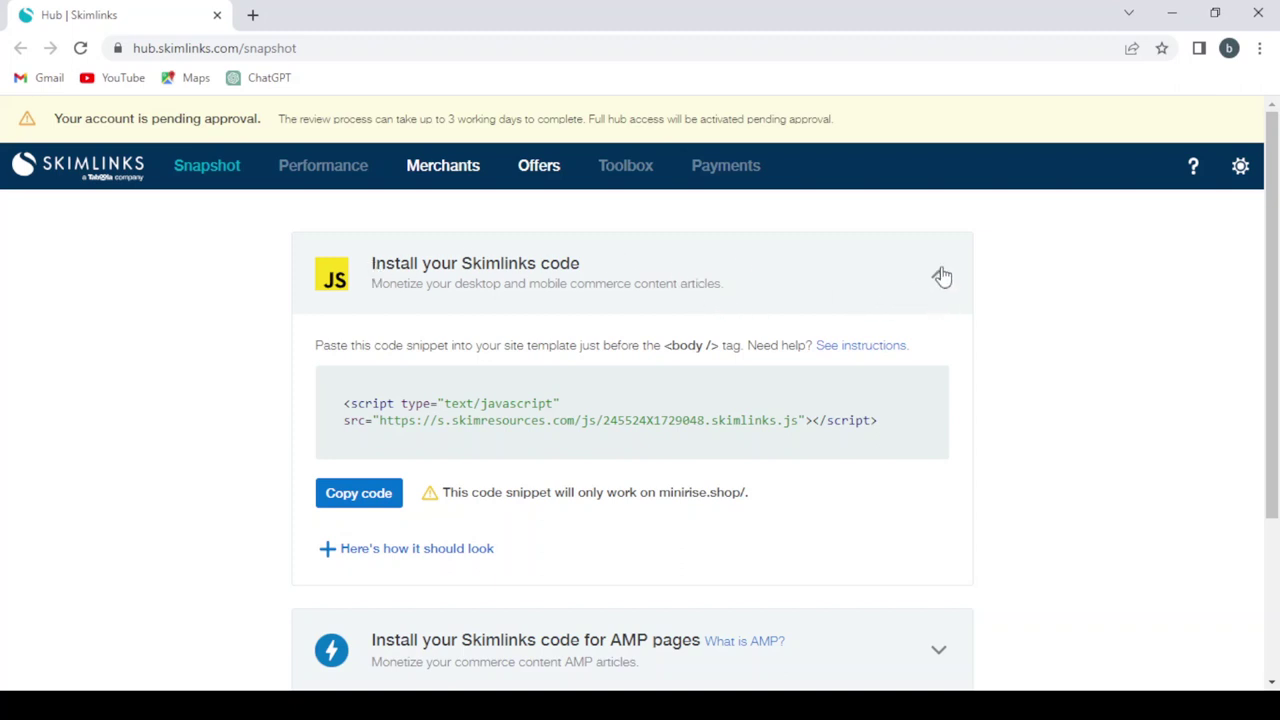
left_click(938, 272)
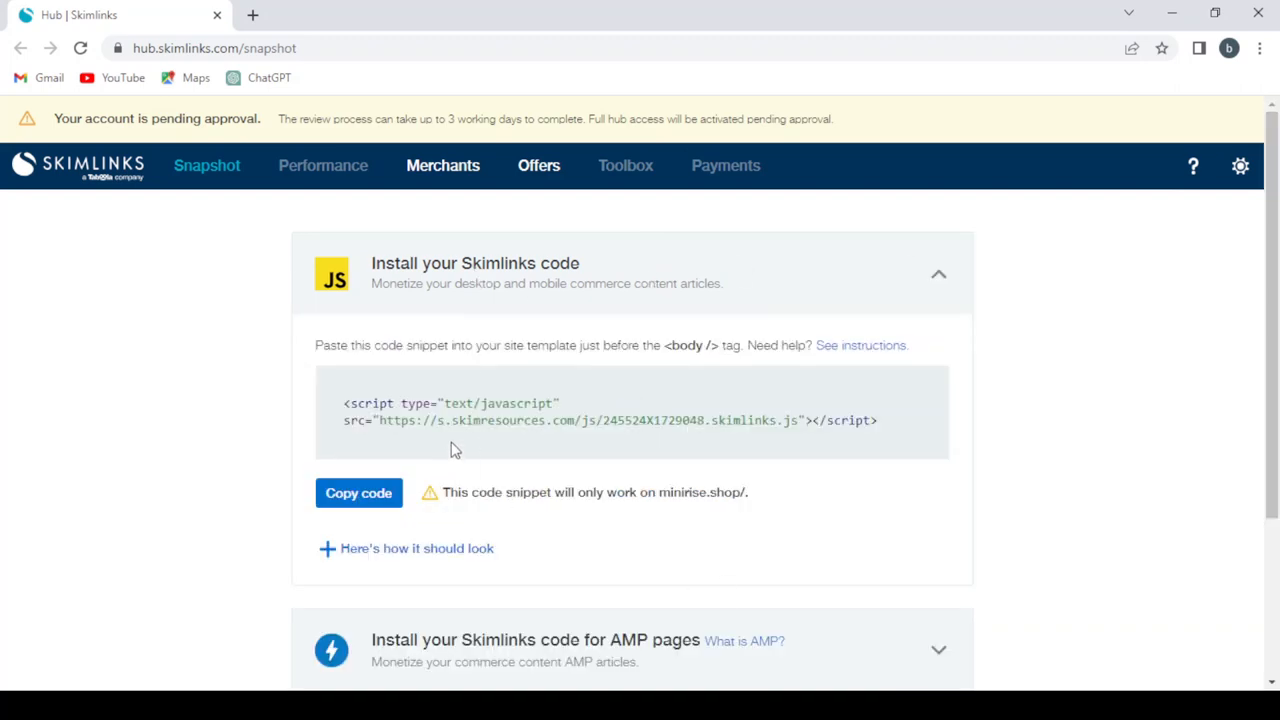
mouse_move(616, 428)
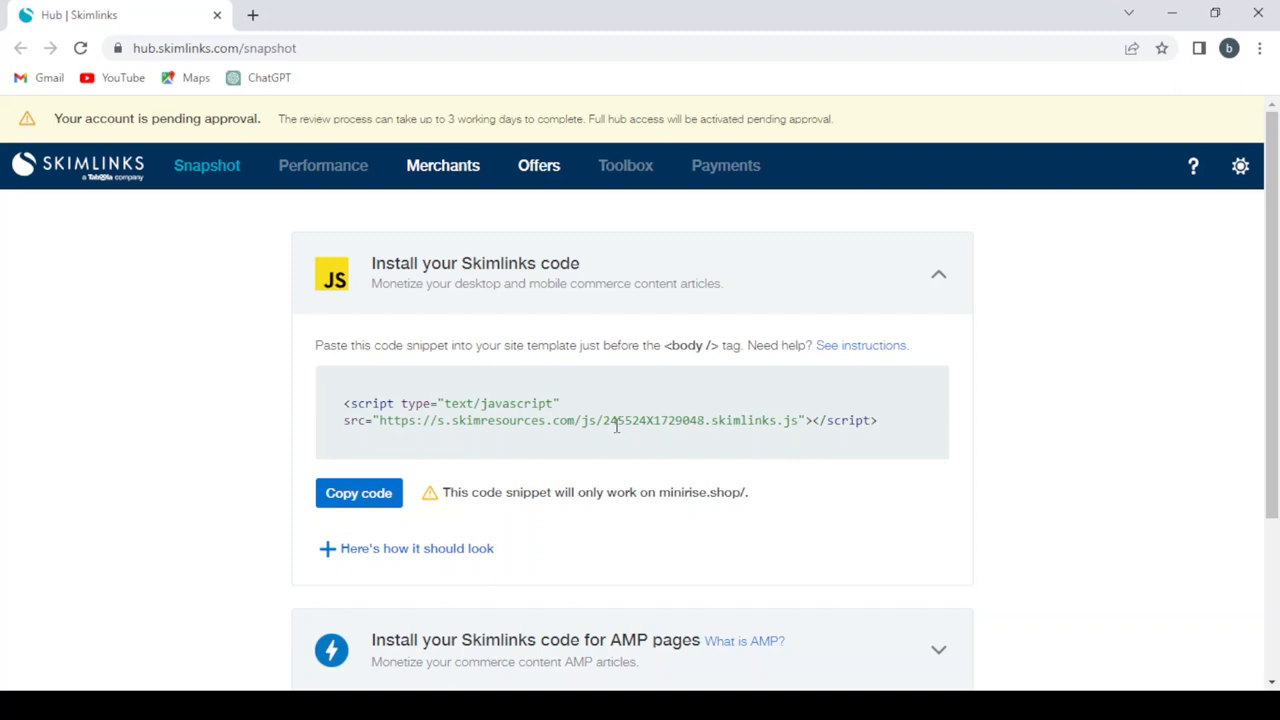
mouse_move(360, 248)
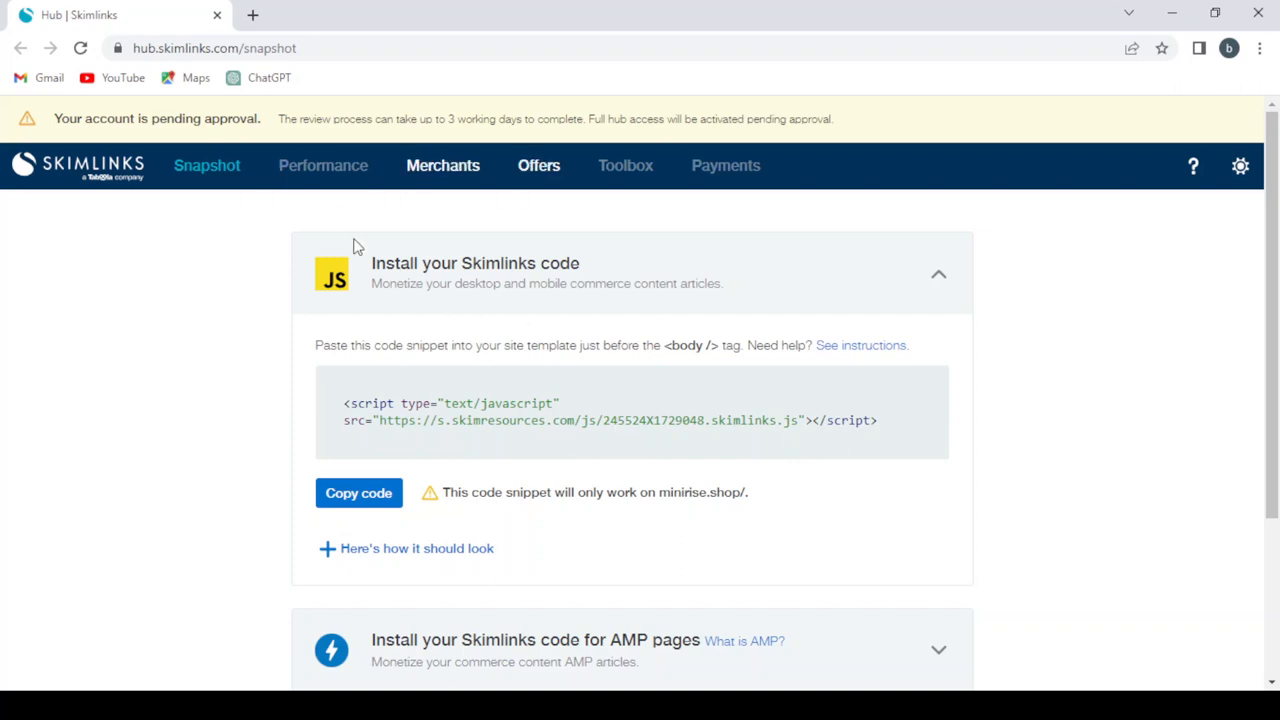
mouse_move(636, 414)
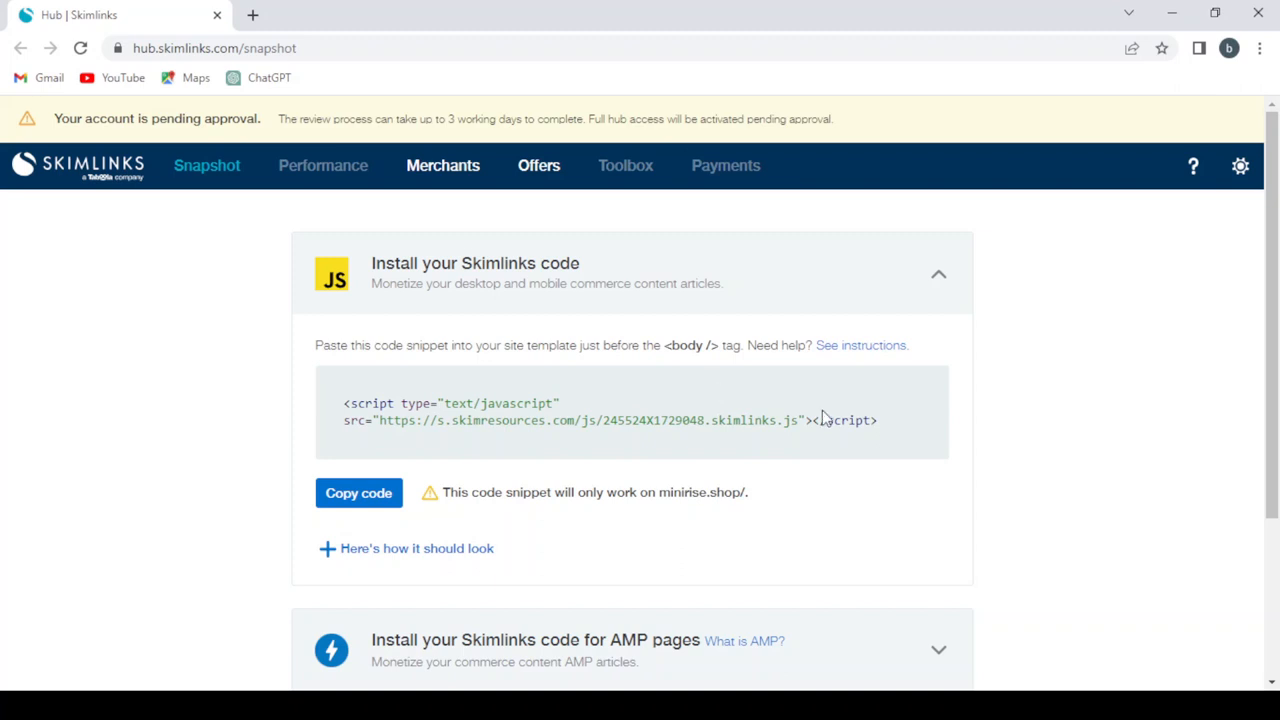
scroll("down", 3)
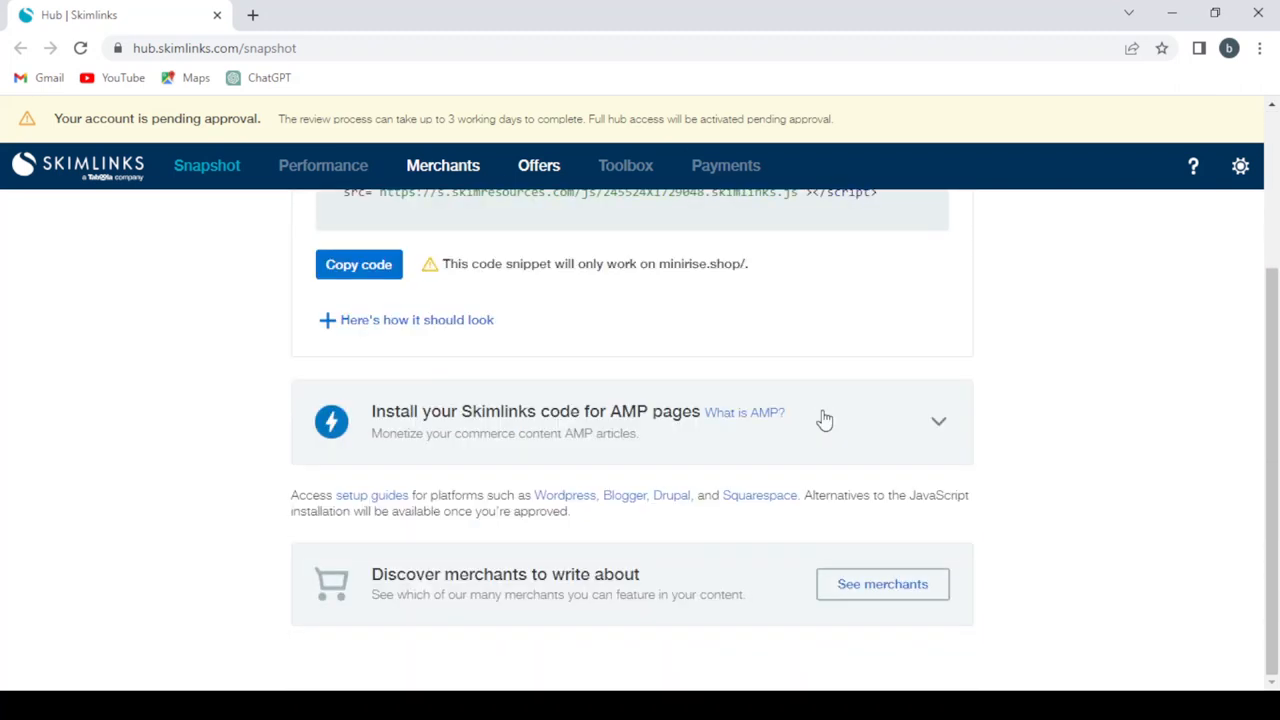
scroll("up", 3)
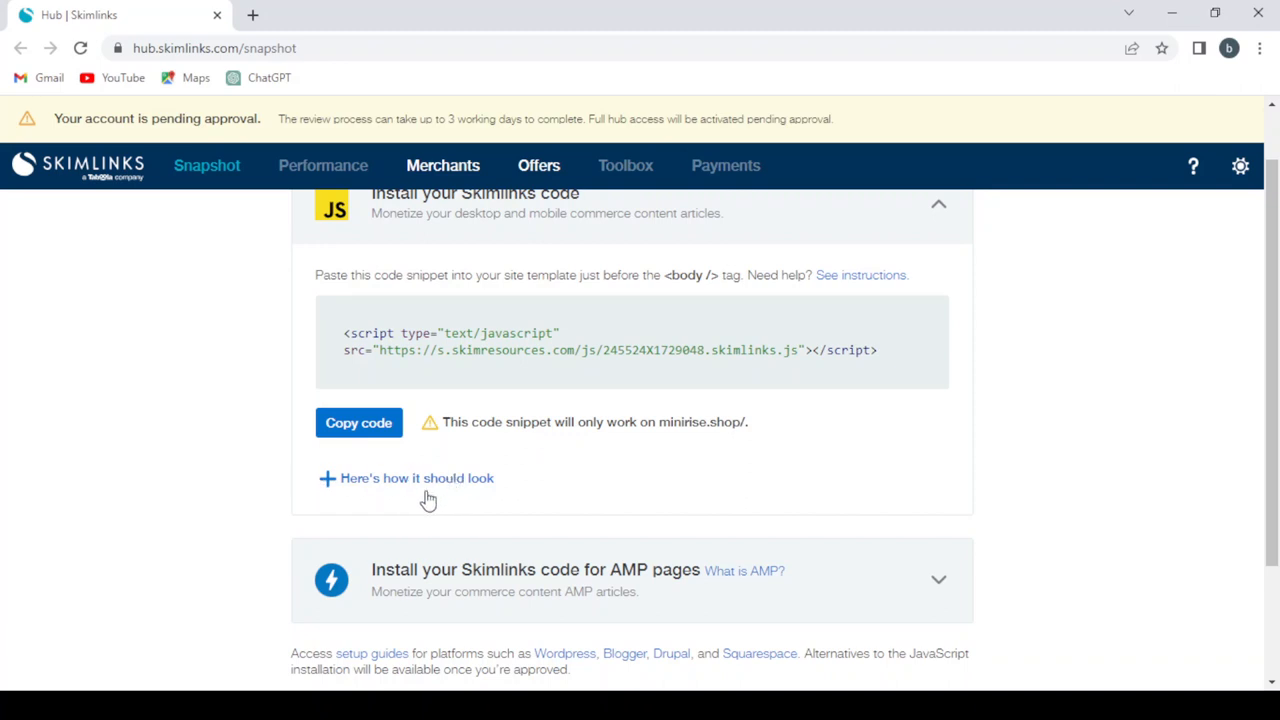
- Expand 'Here's how it should look' to show the JavaScript snippet placed in a page
left_click(416, 478)
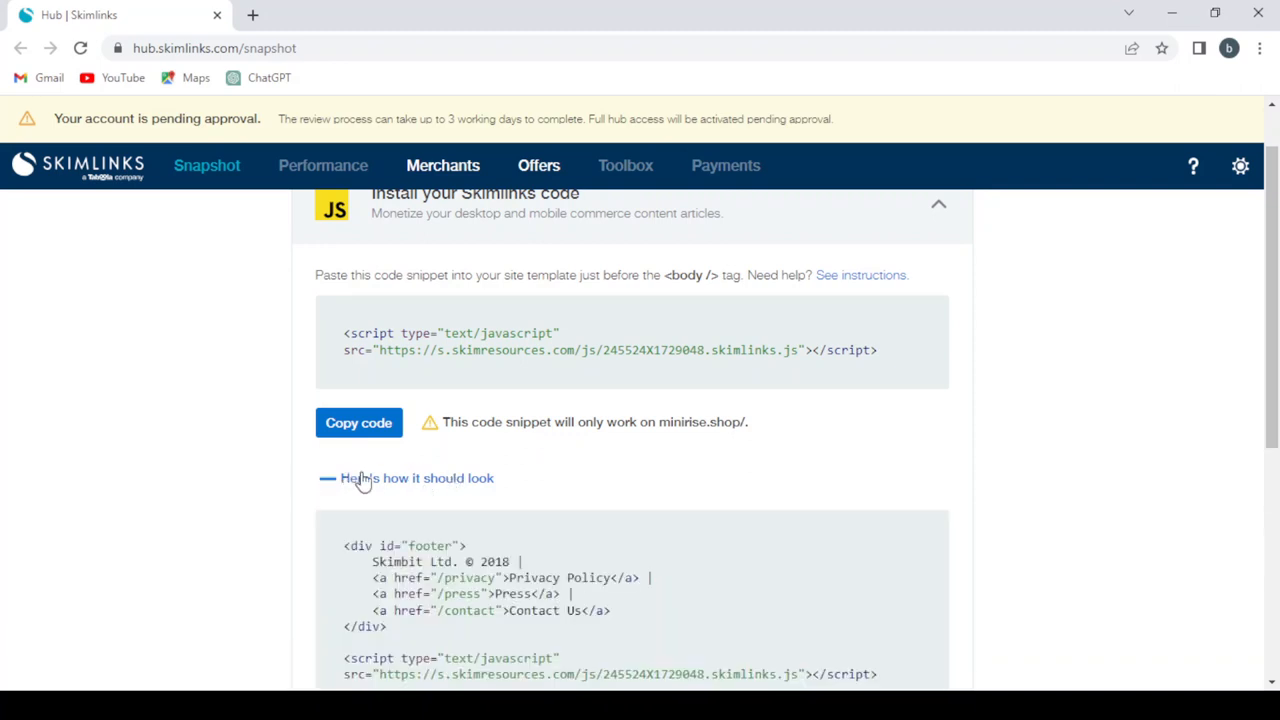
scroll("down", 3)
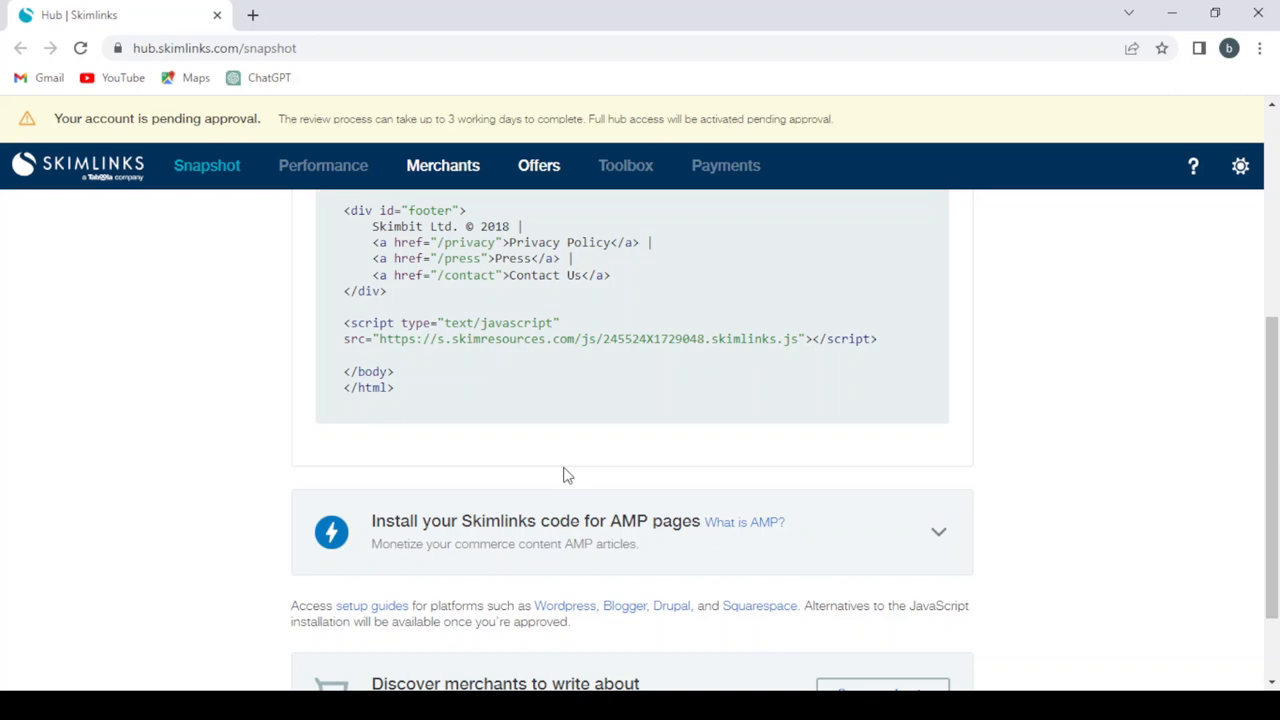
scroll("down", 3)
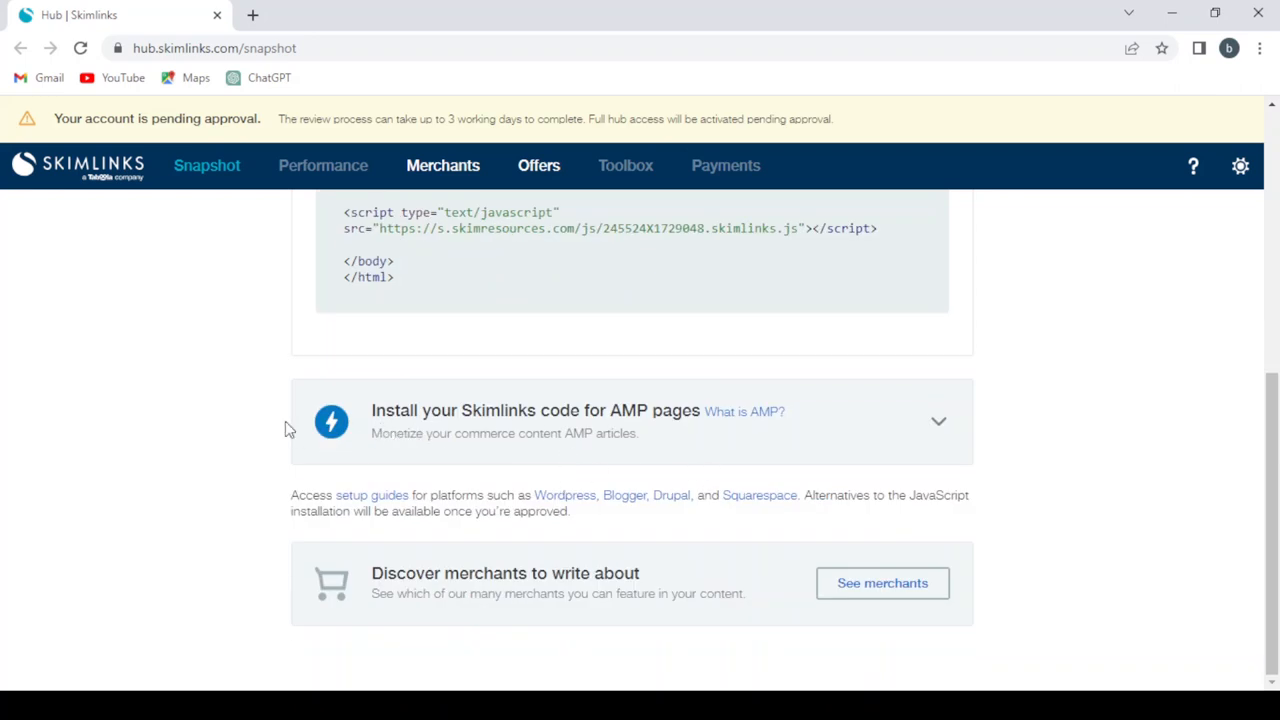
mouse_move(672, 444)
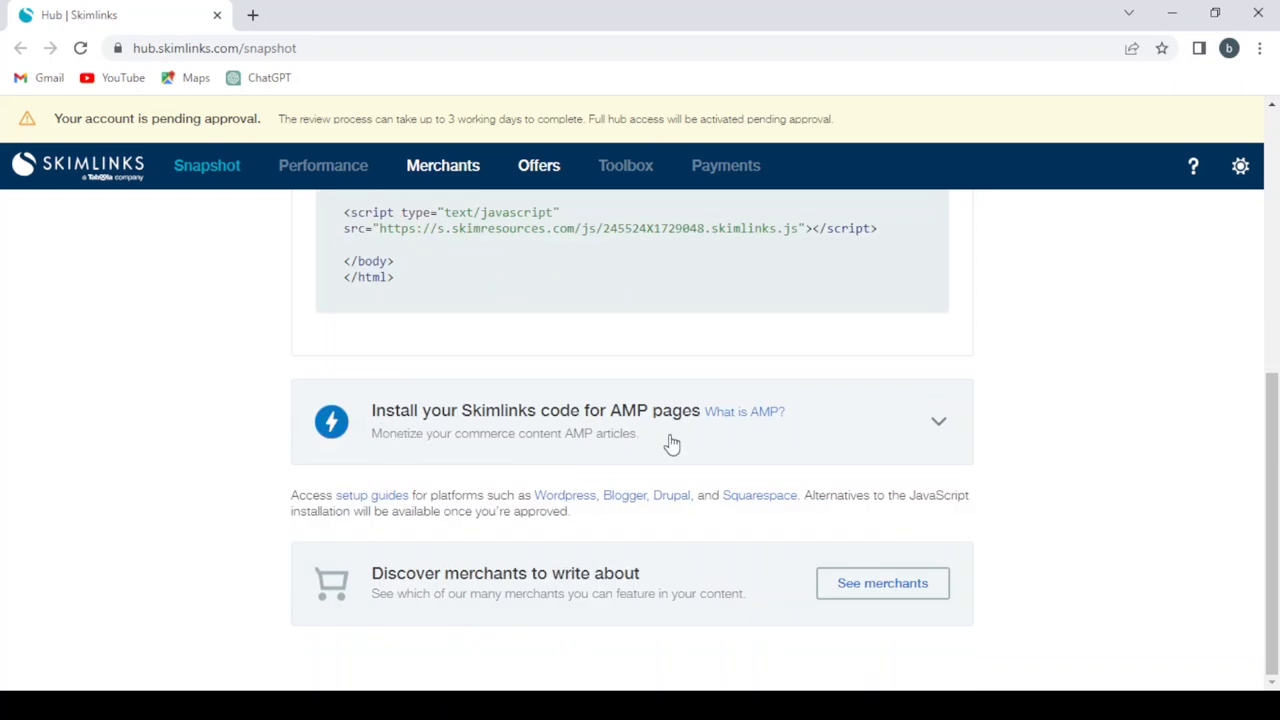
mouse_move(972, 416)
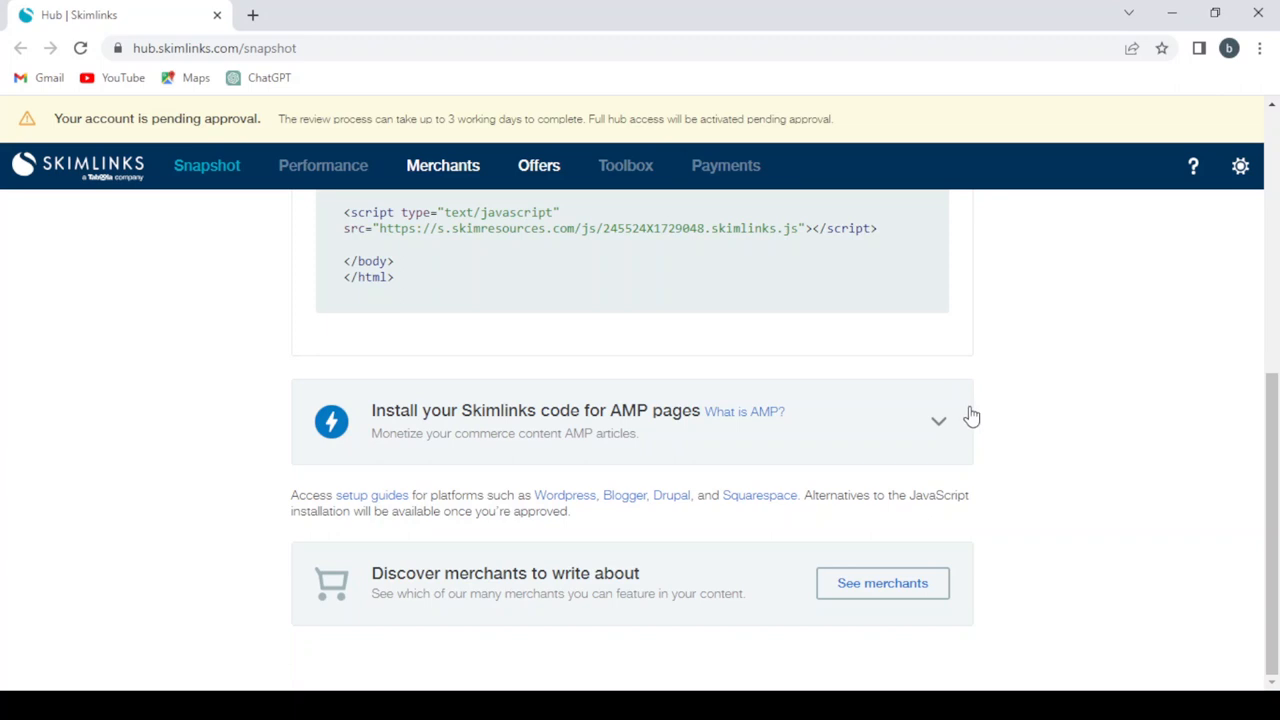
mouse_move(576, 572)
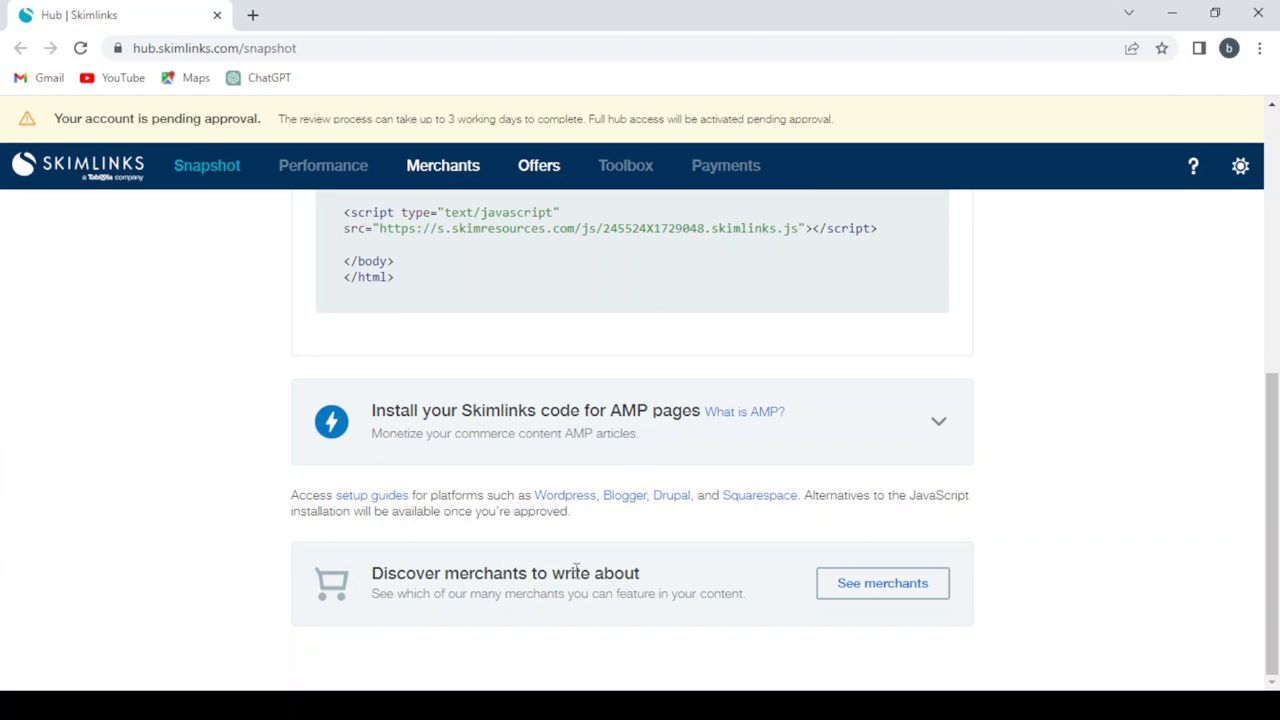
mouse_move(610, 428)
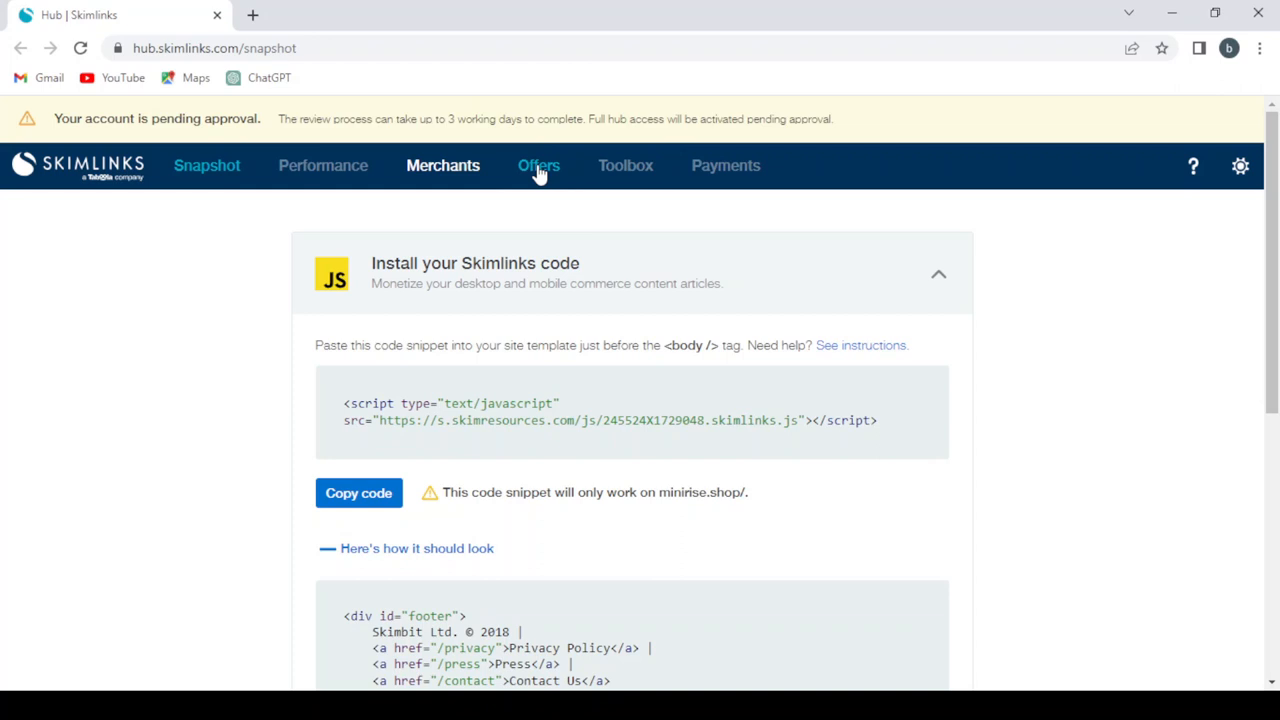
- Browse the Merchant offers listing while the account remains pending approval
left_click(538, 164)
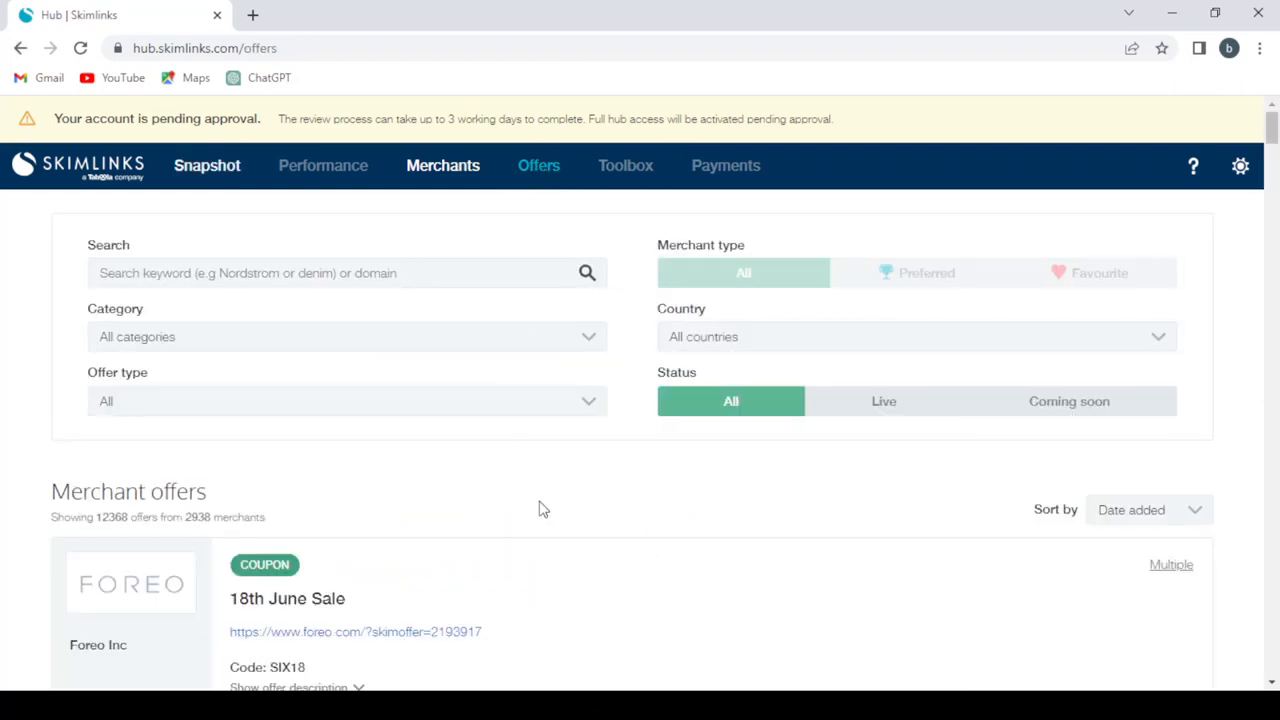
scroll("down", 3)
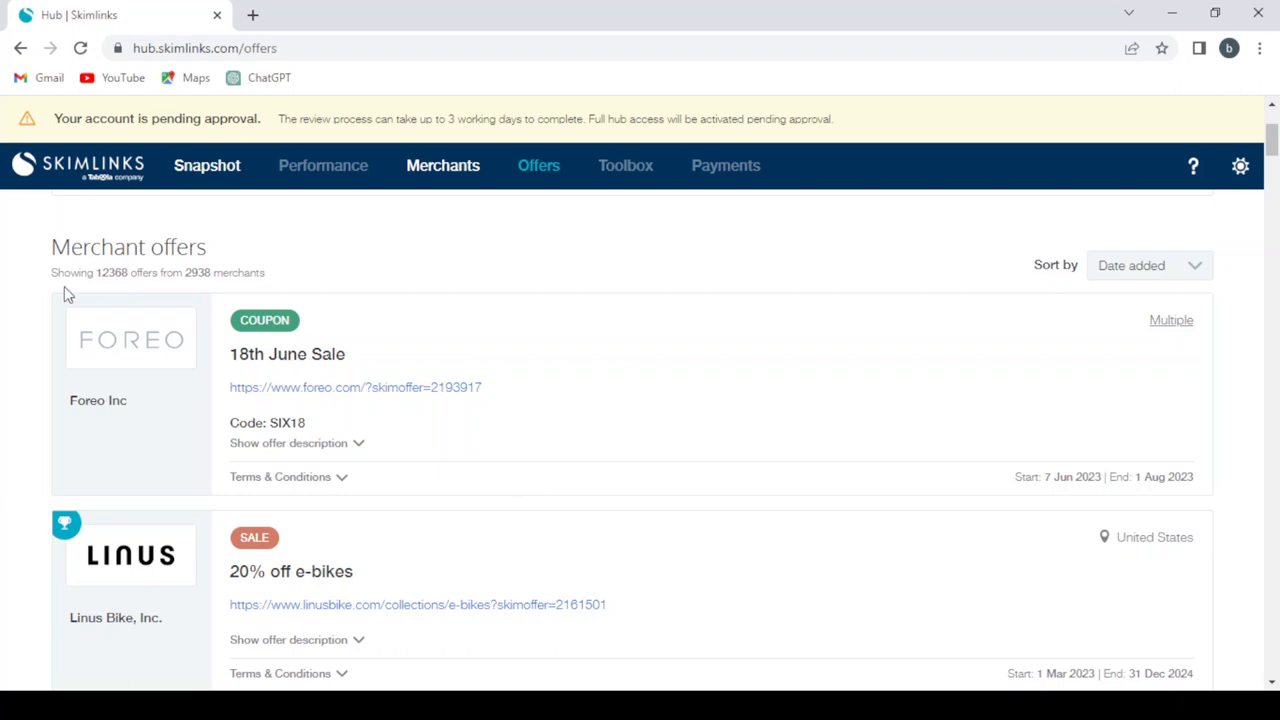
mouse_move(668, 400)
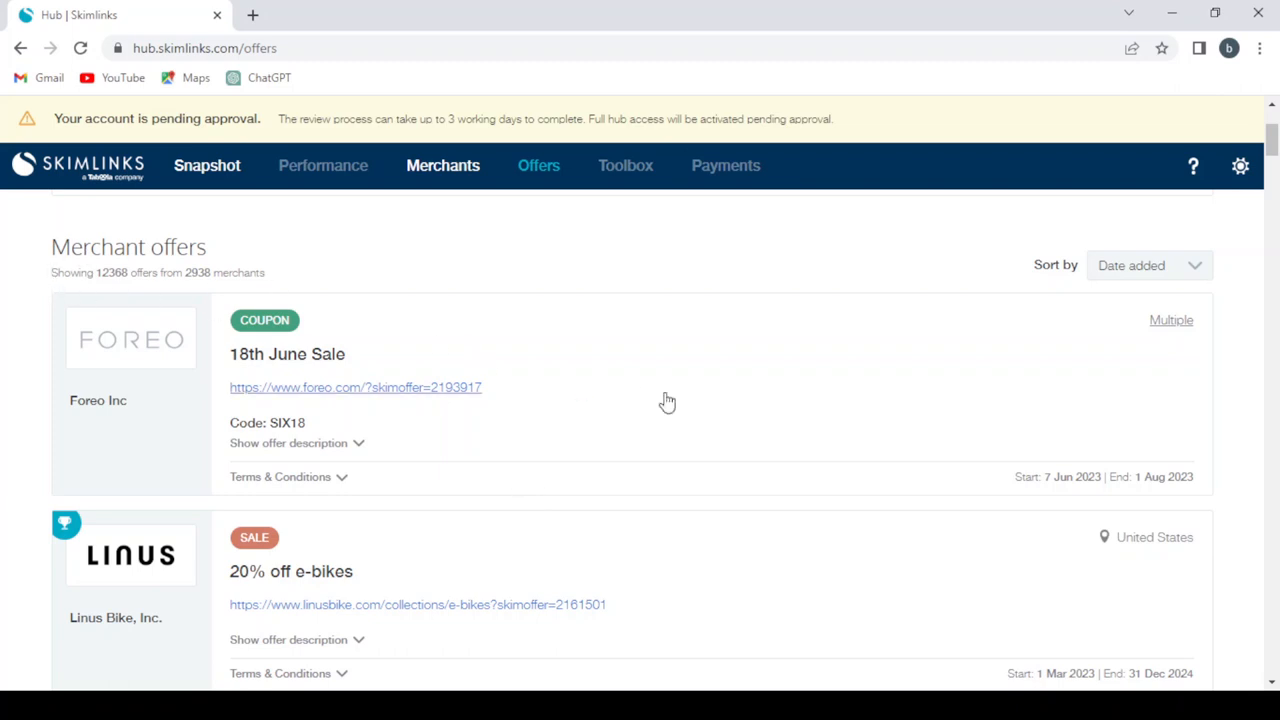
scroll("up", 3)
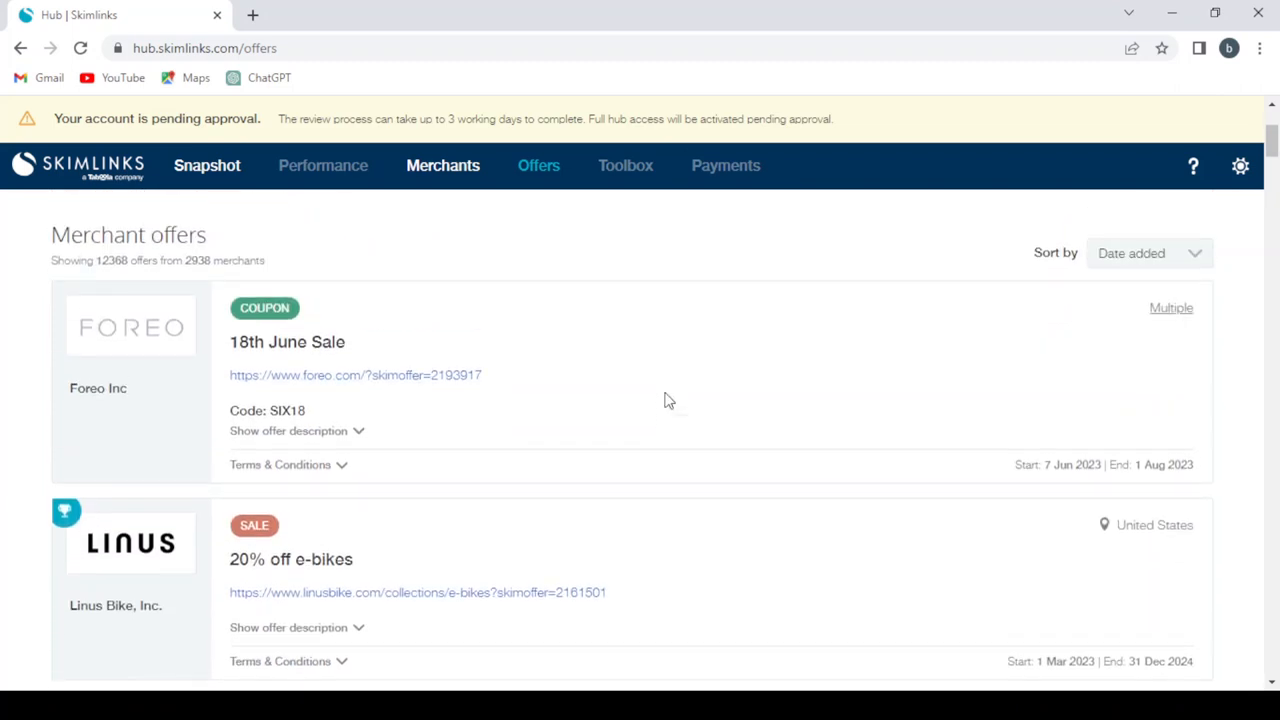
scroll("down", 3)
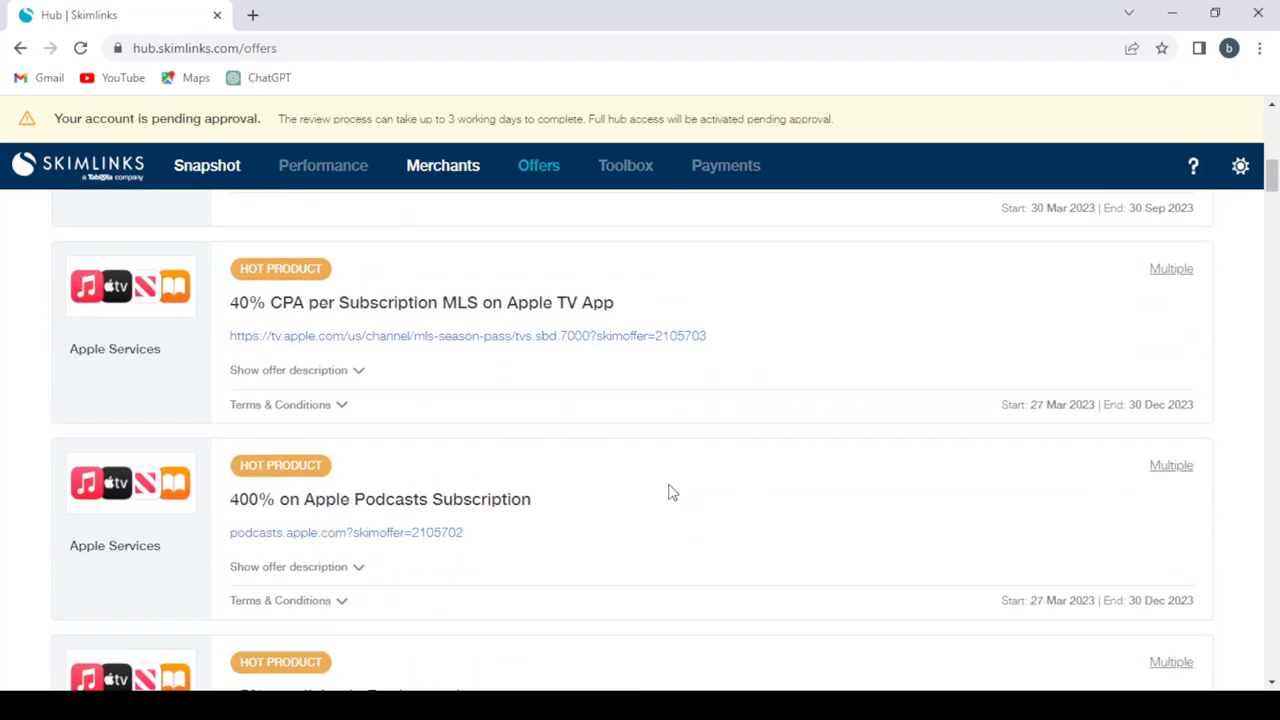
scroll("up", 3)
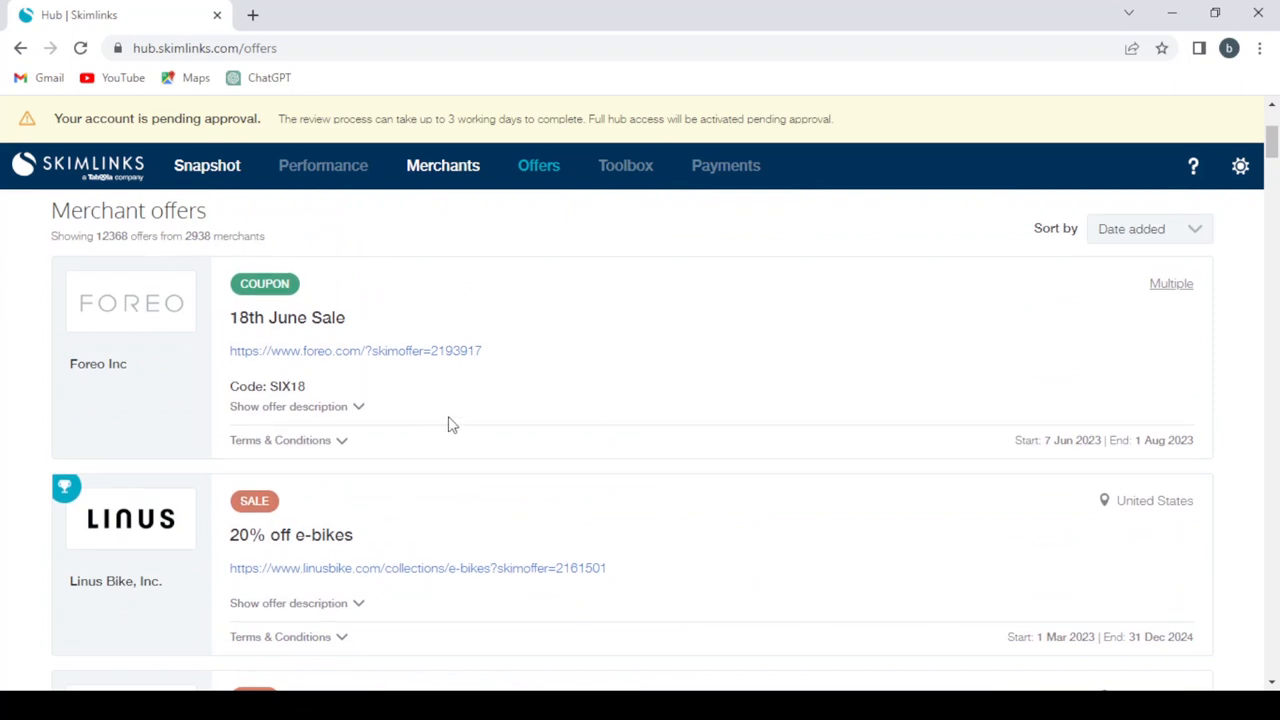
mouse_move(380, 412)
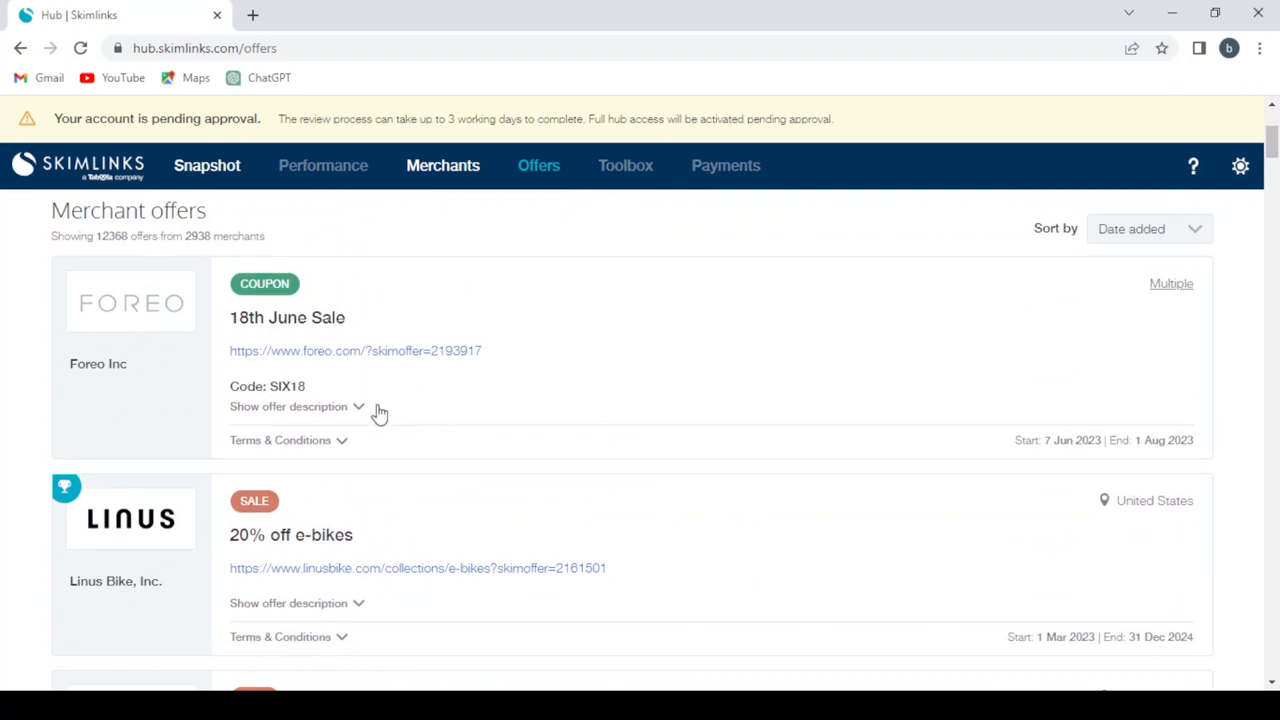
mouse_move(564, 424)
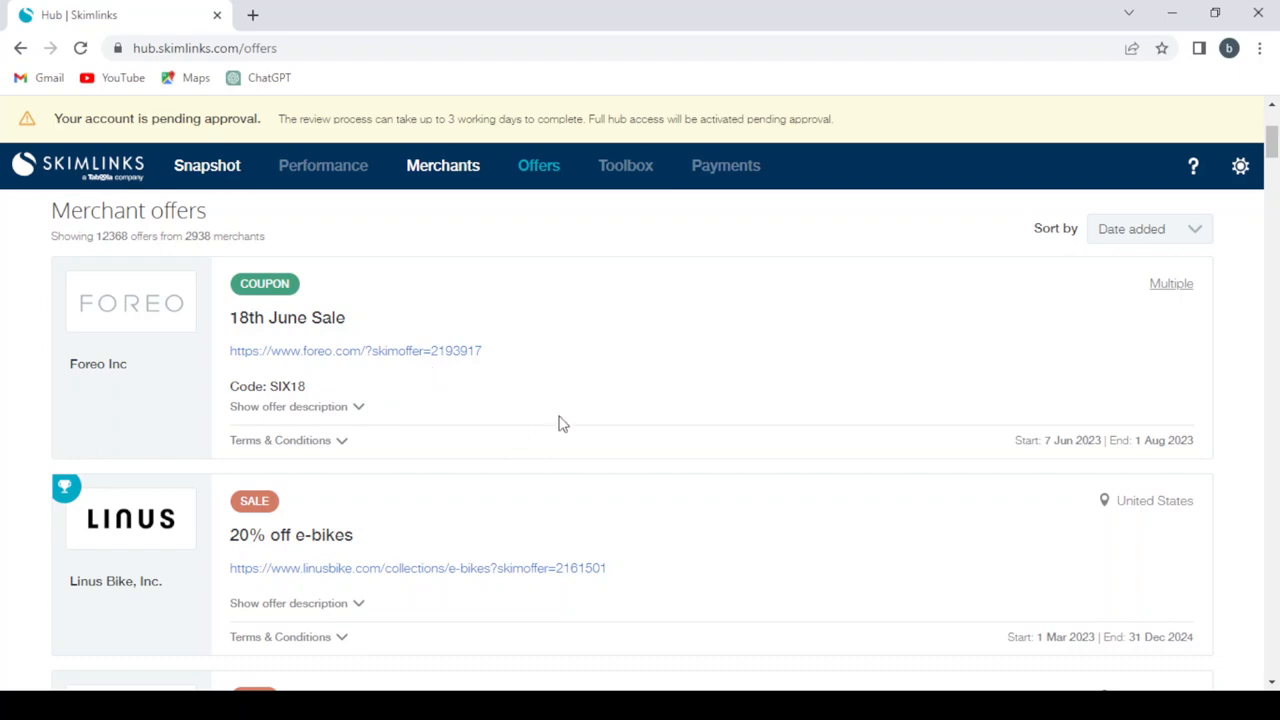
scroll("down", 3)
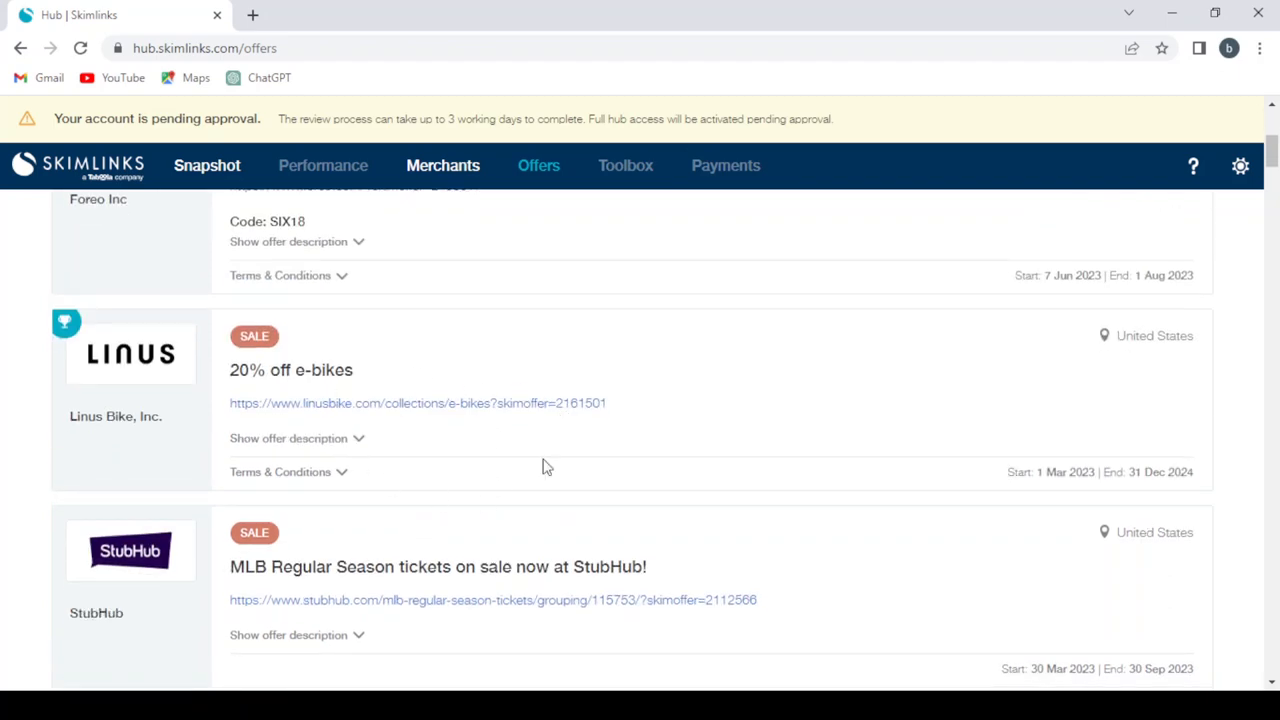
scroll("down", 3)
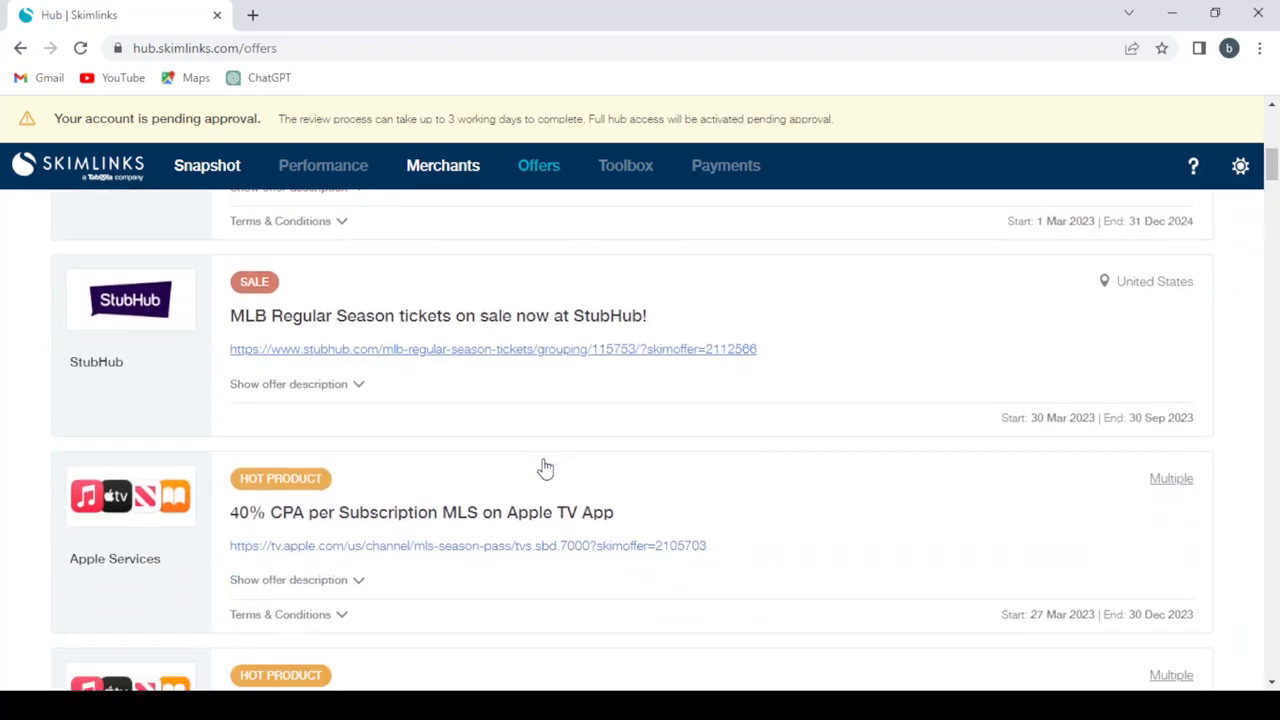
scroll("down", 3)
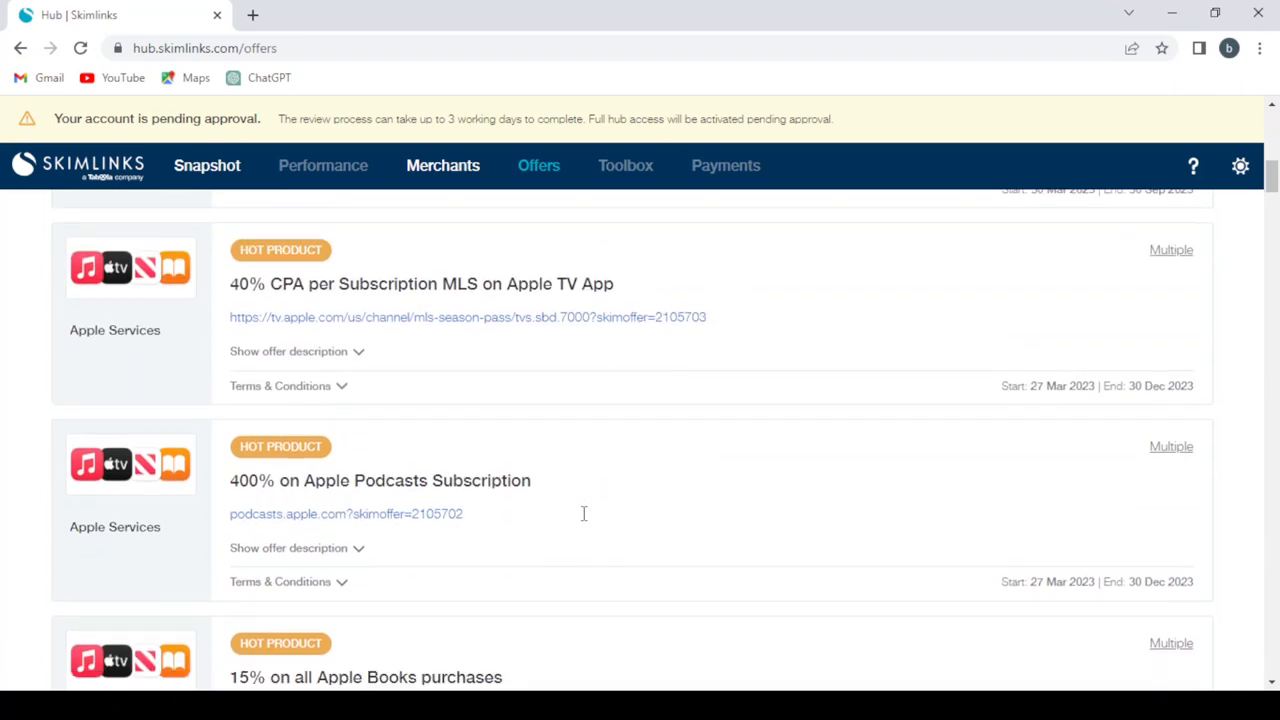
scroll("up", 3)
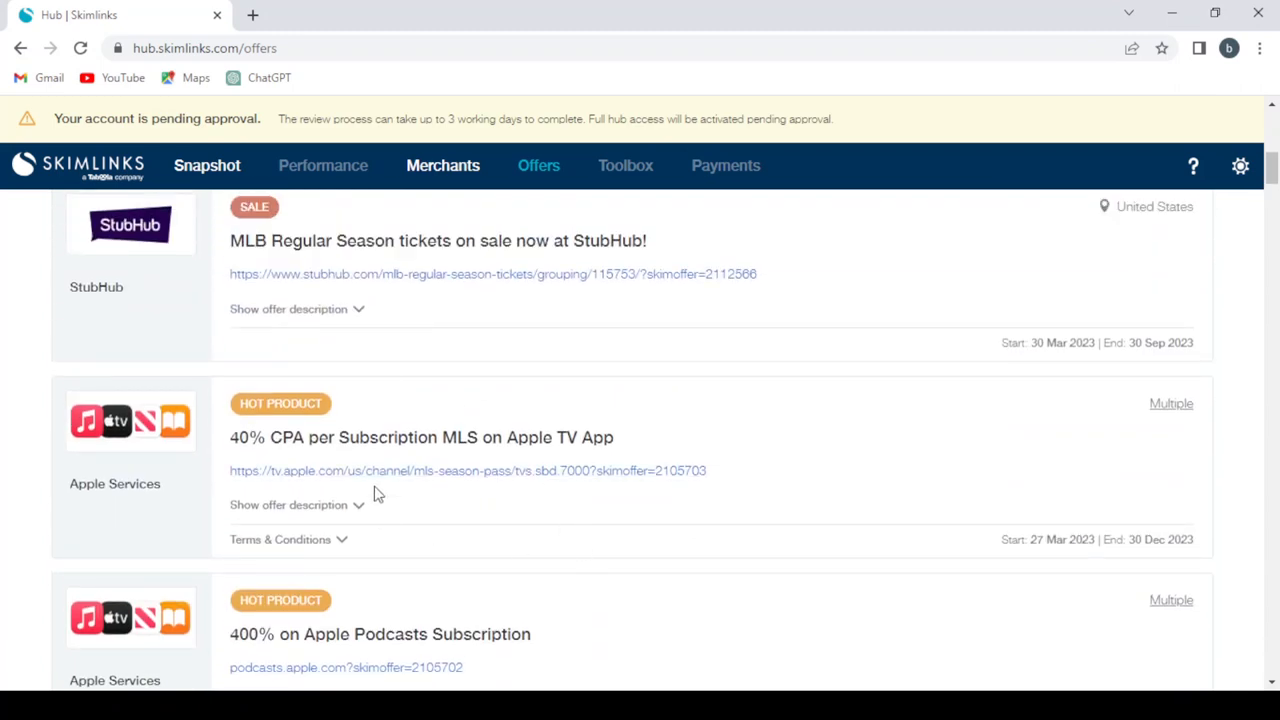
mouse_move(148, 436)
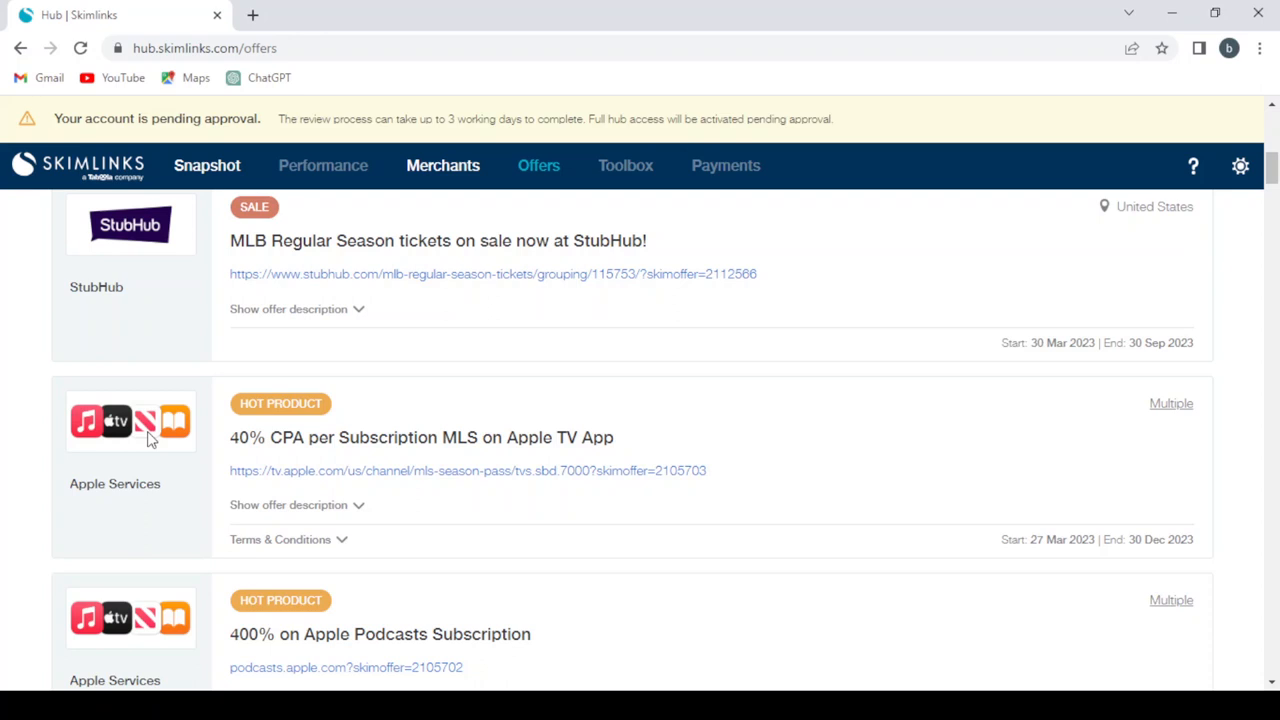
mouse_move(456, 436)
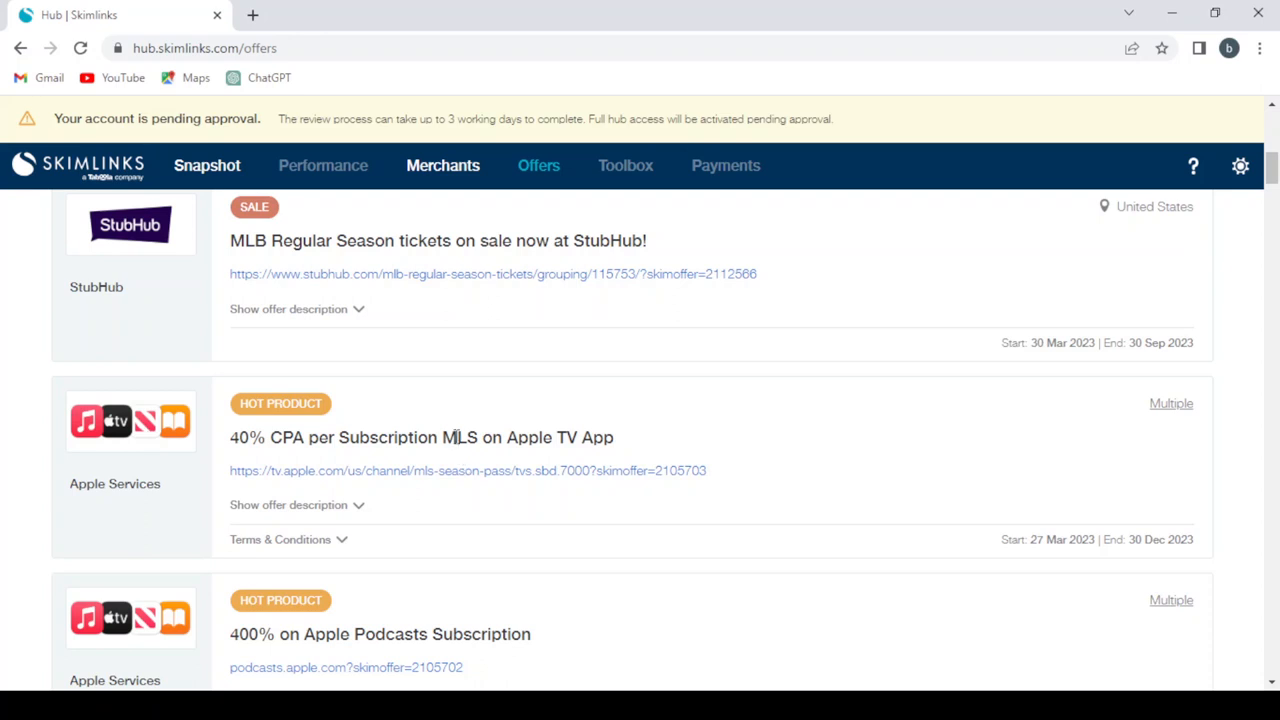
mouse_move(350, 478)
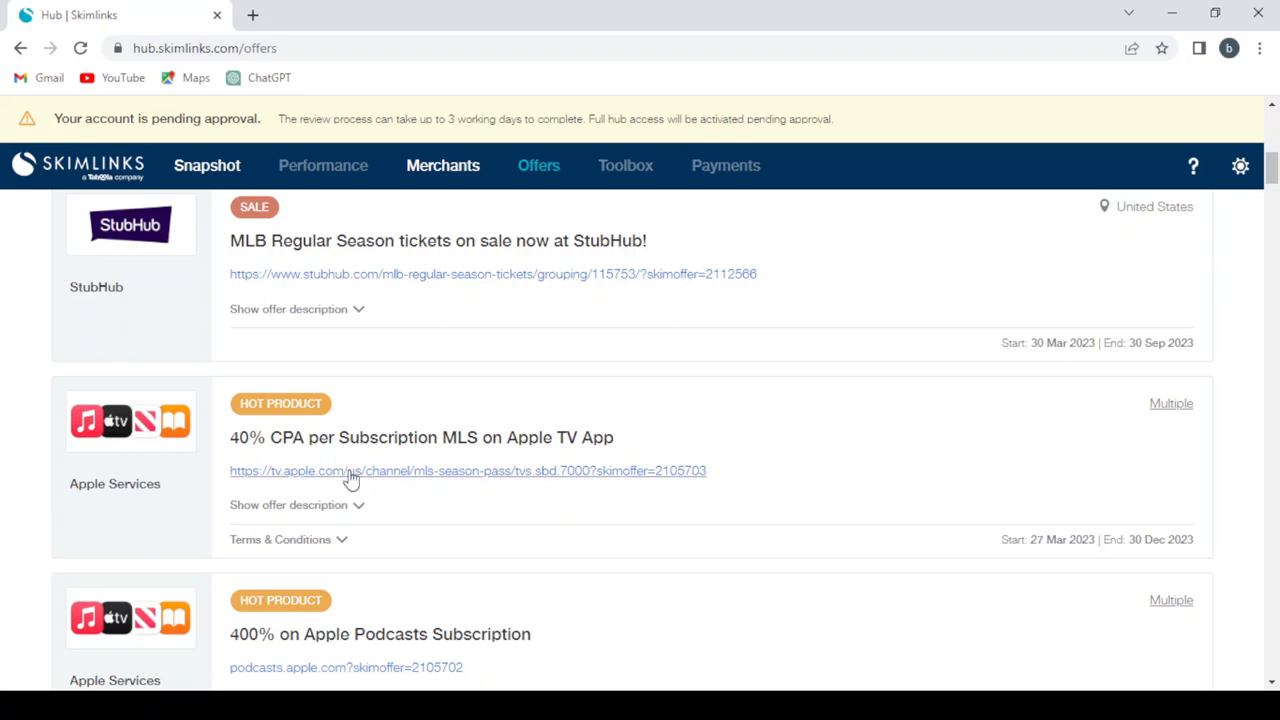
- Expand the full description of the 40% CPA per Subscription MLS on Apple TV App offer
left_click(296, 504)
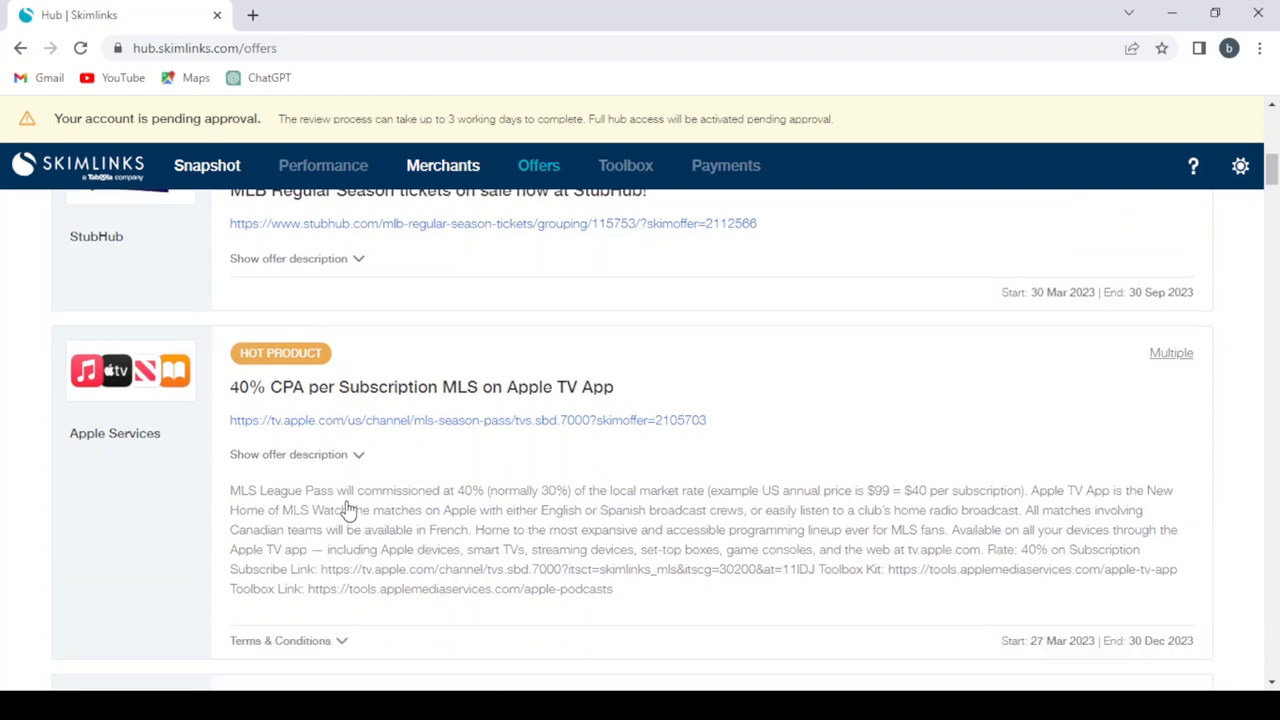
scroll("down", 3)
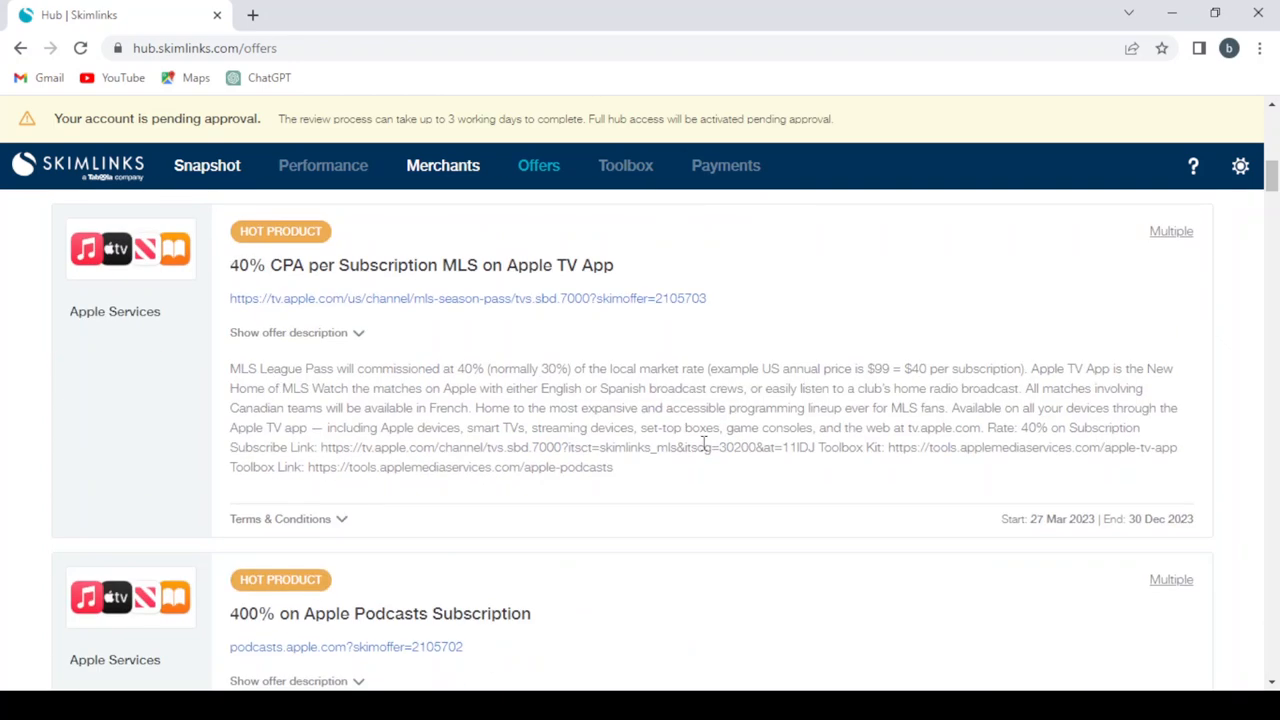
scroll("down", 3)
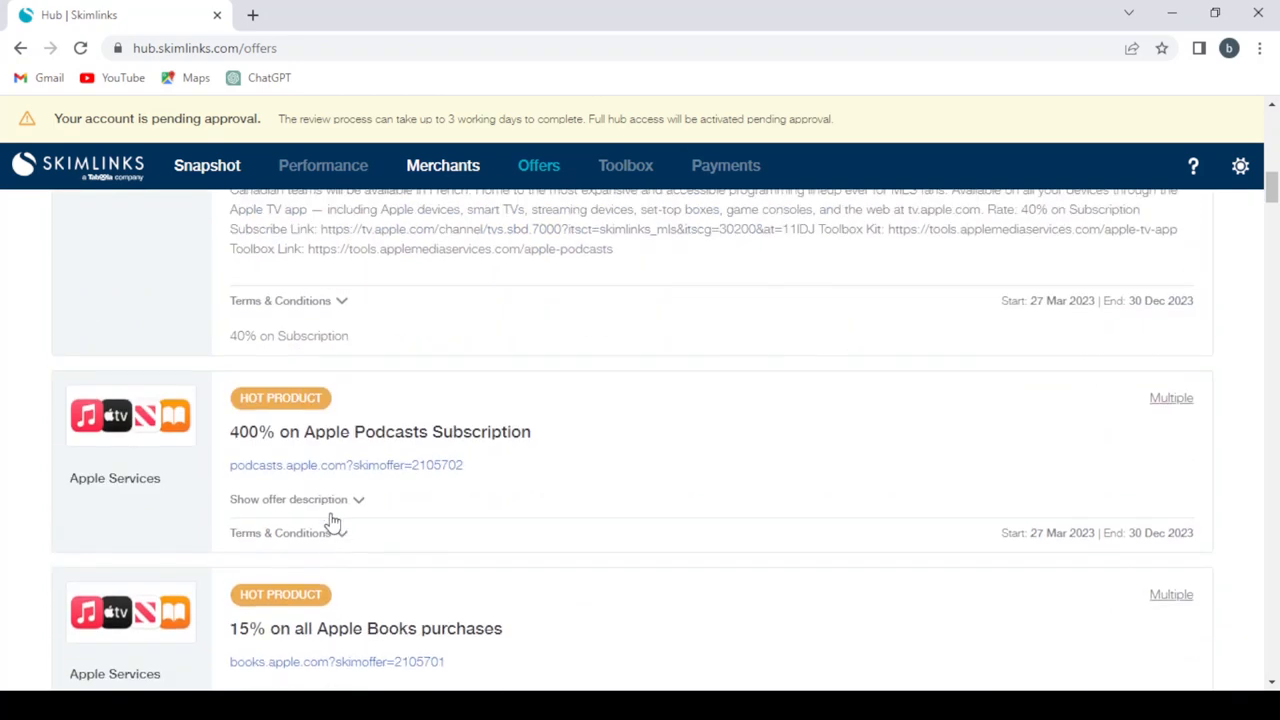
scroll("up", 3)
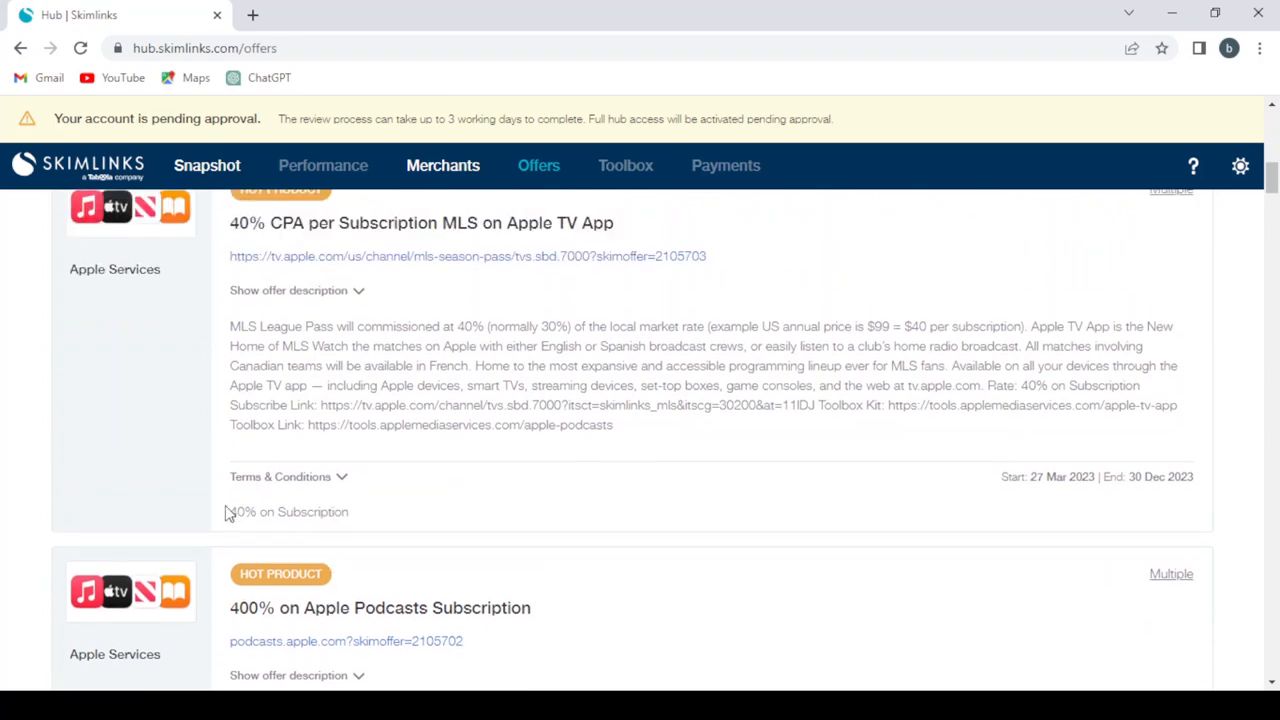
scroll("up", 3)
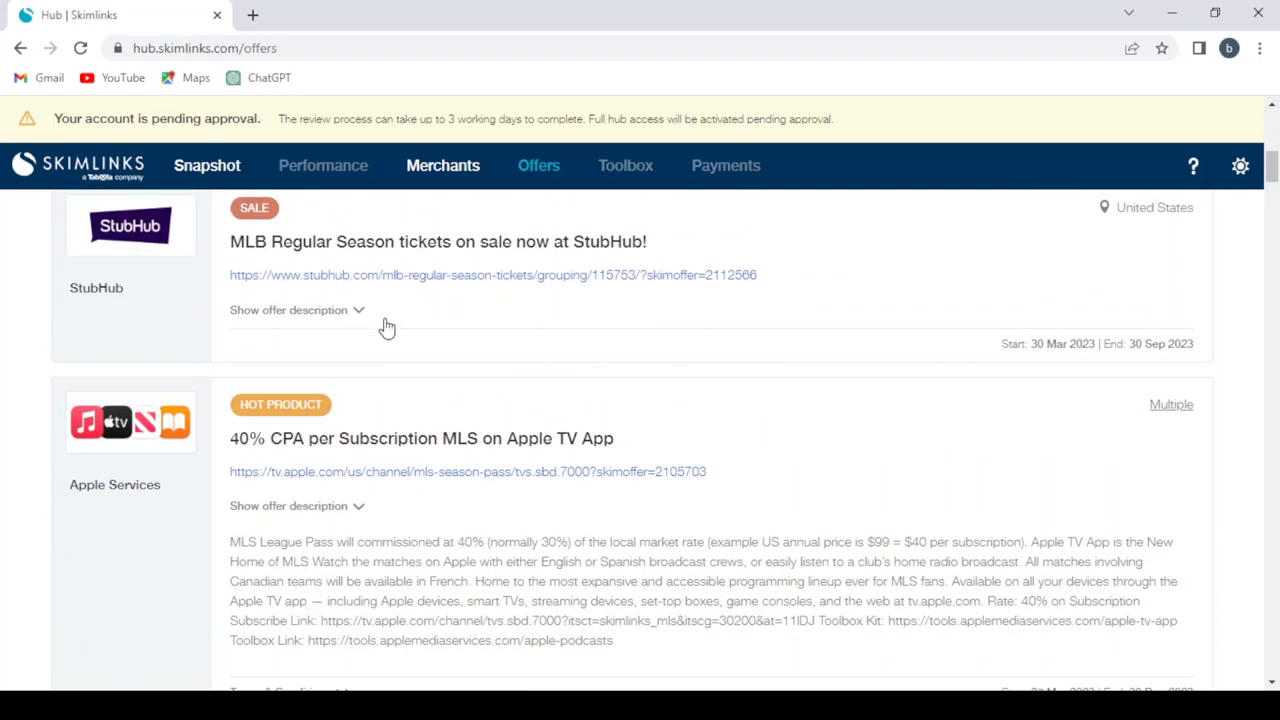
mouse_move(320, 444)
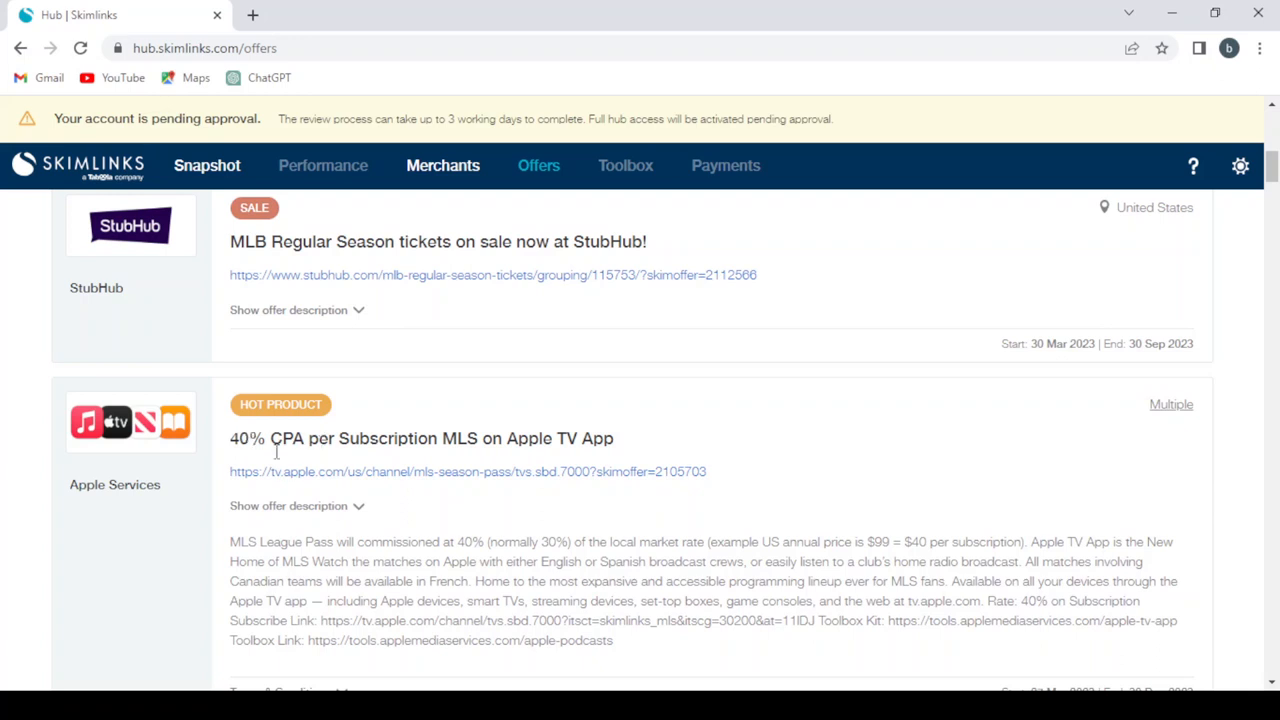
mouse_move(296, 438)
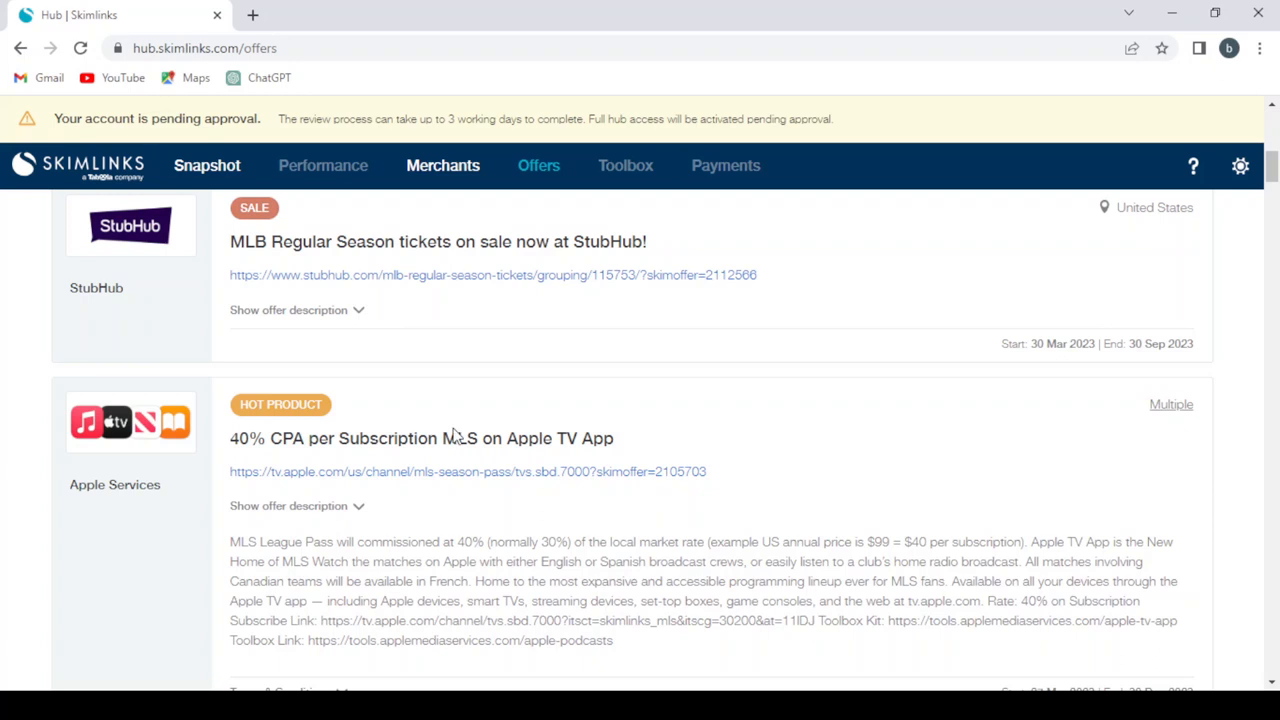
mouse_move(444, 472)
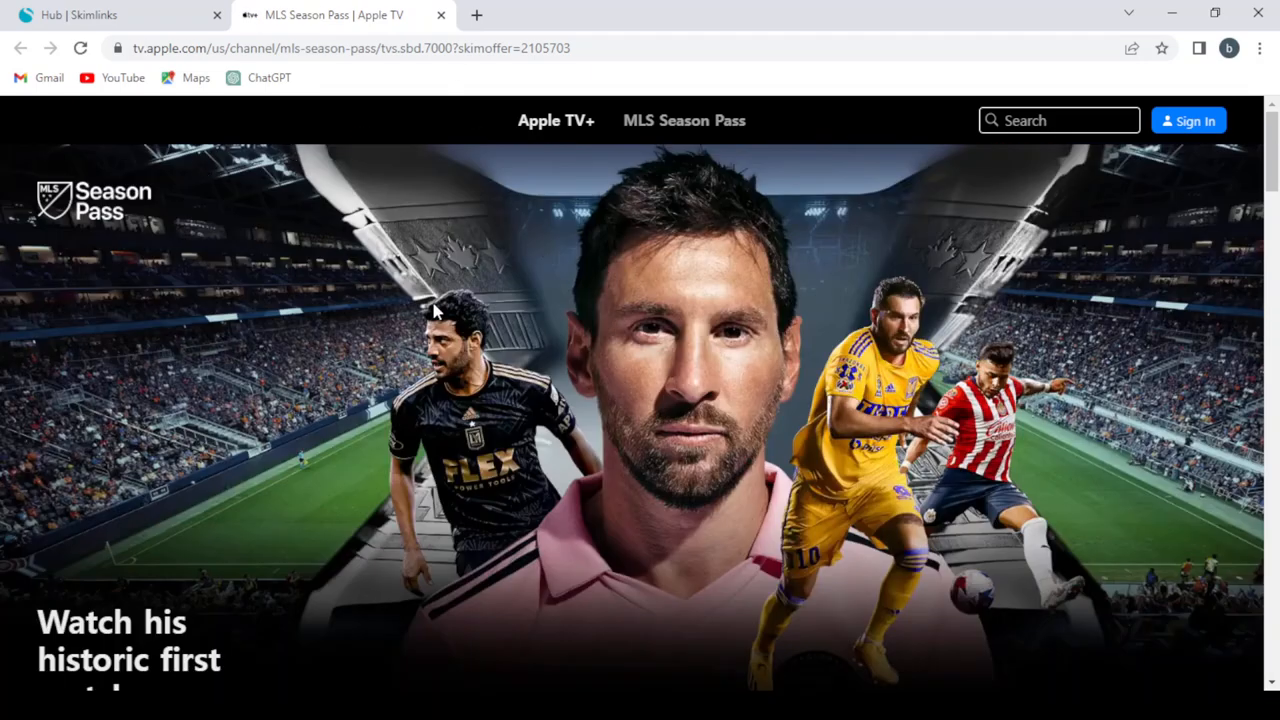
- Follow the affiliate link to the Apple TV+ MLS Season Pass offer page in Chrome
scroll("down", 3)
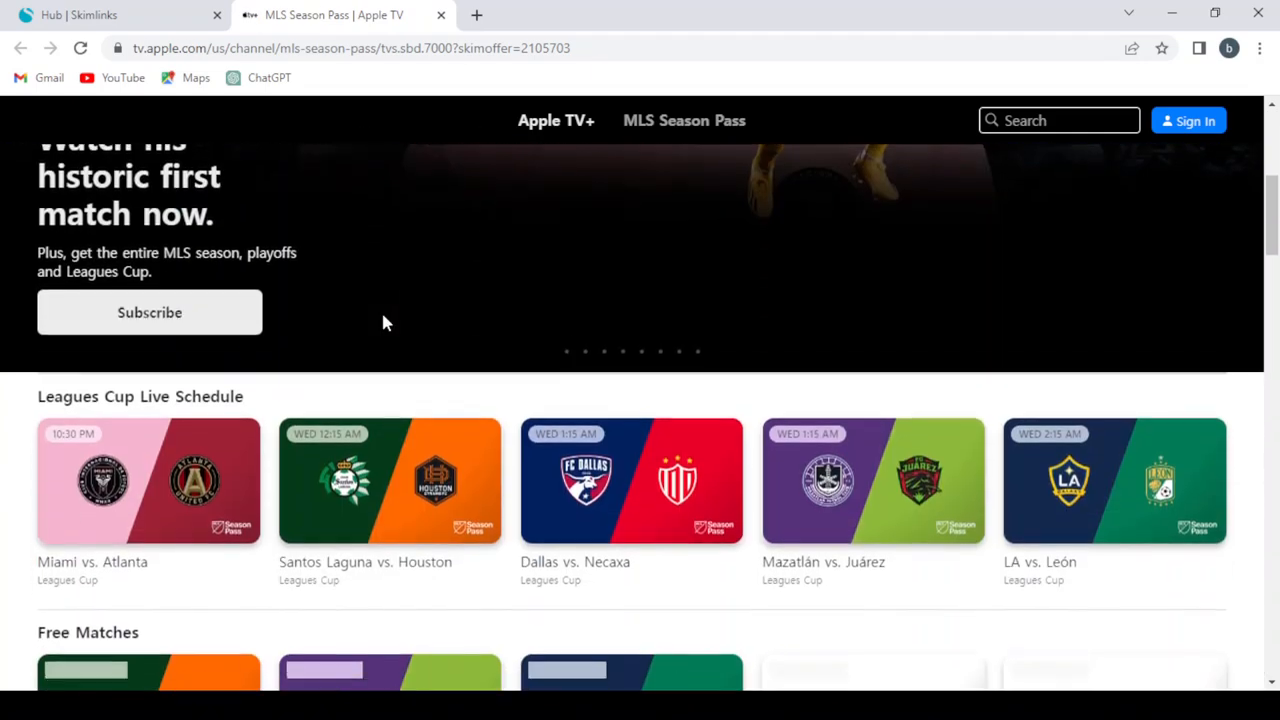
scroll("up", 3)
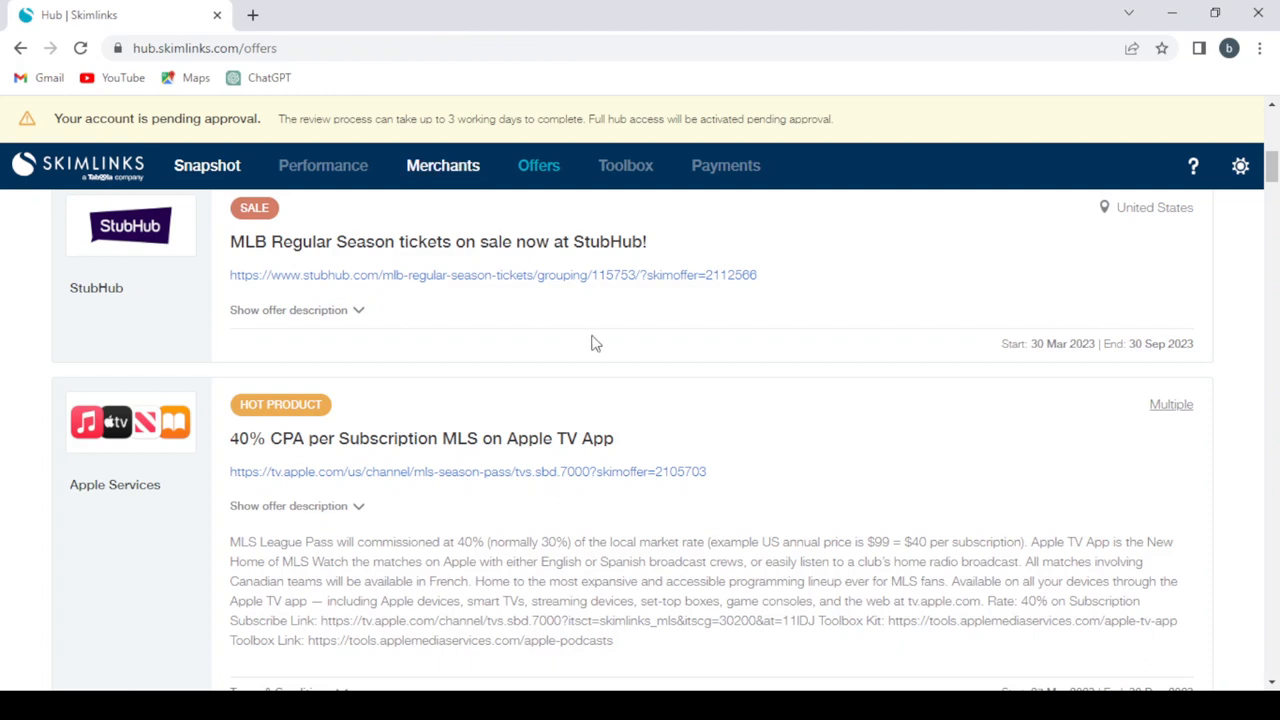
mouse_move(388, 458)
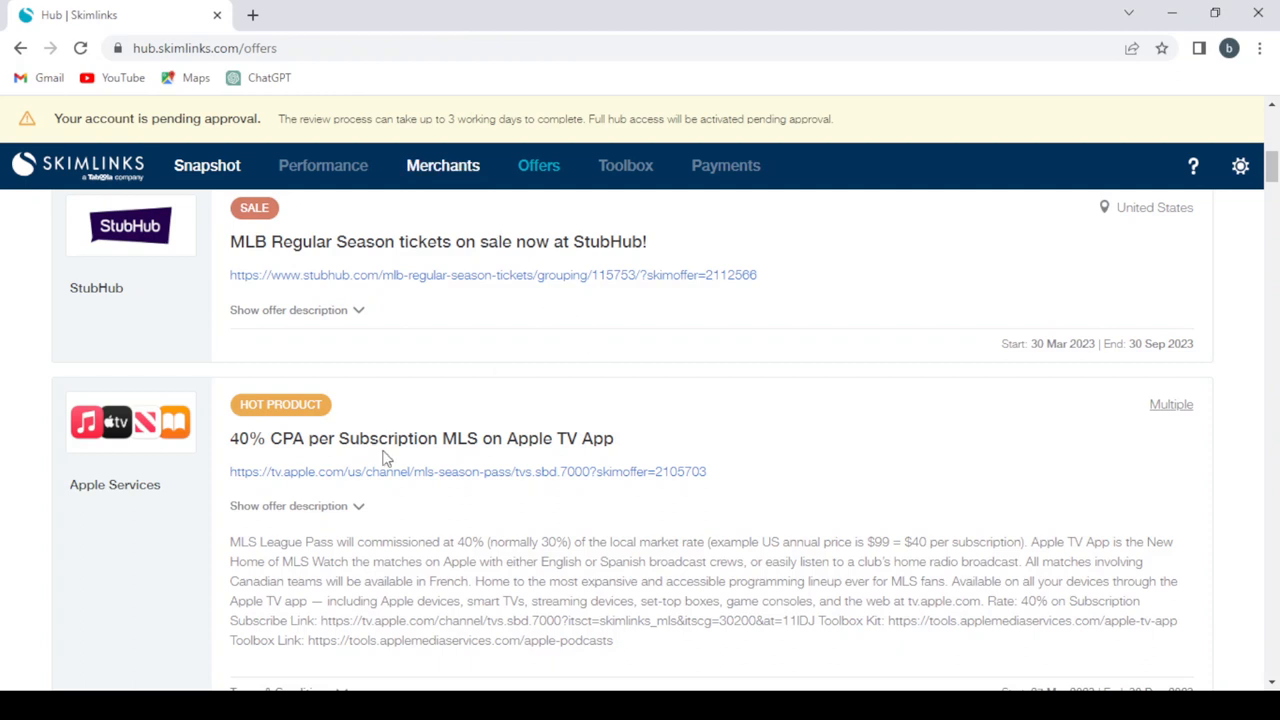
mouse_move(364, 478)
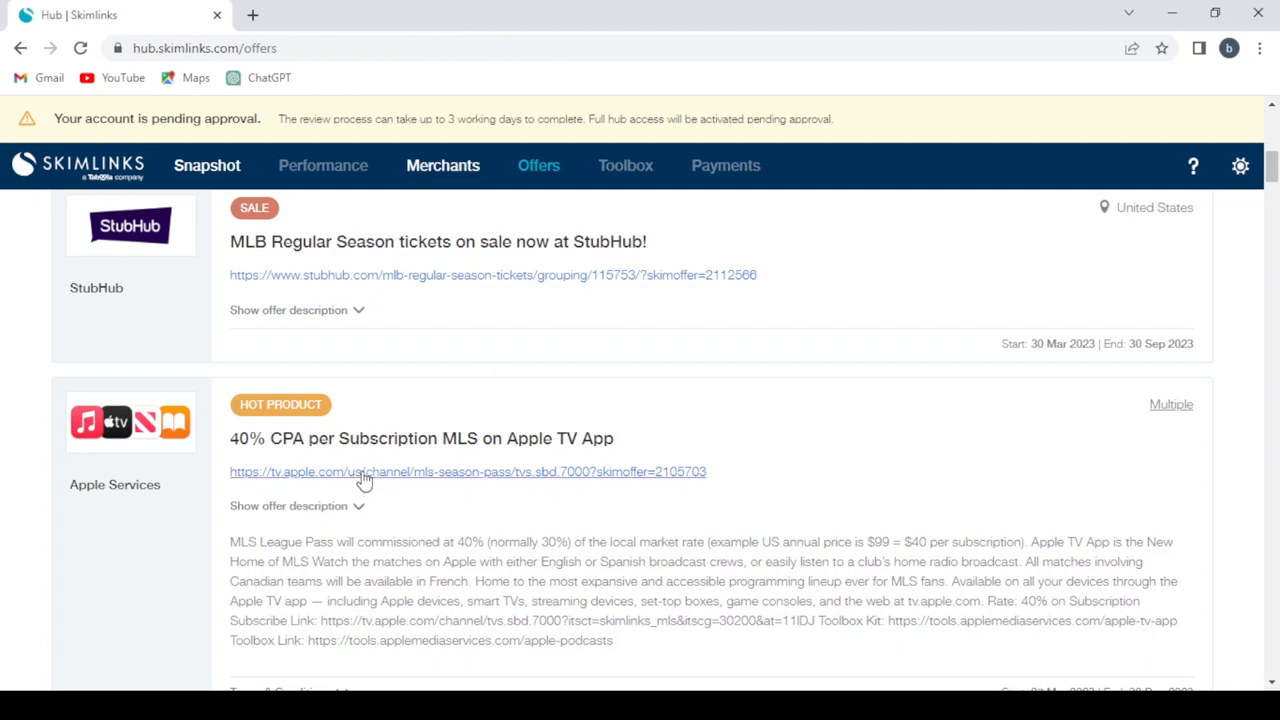
left_click(468, 472)
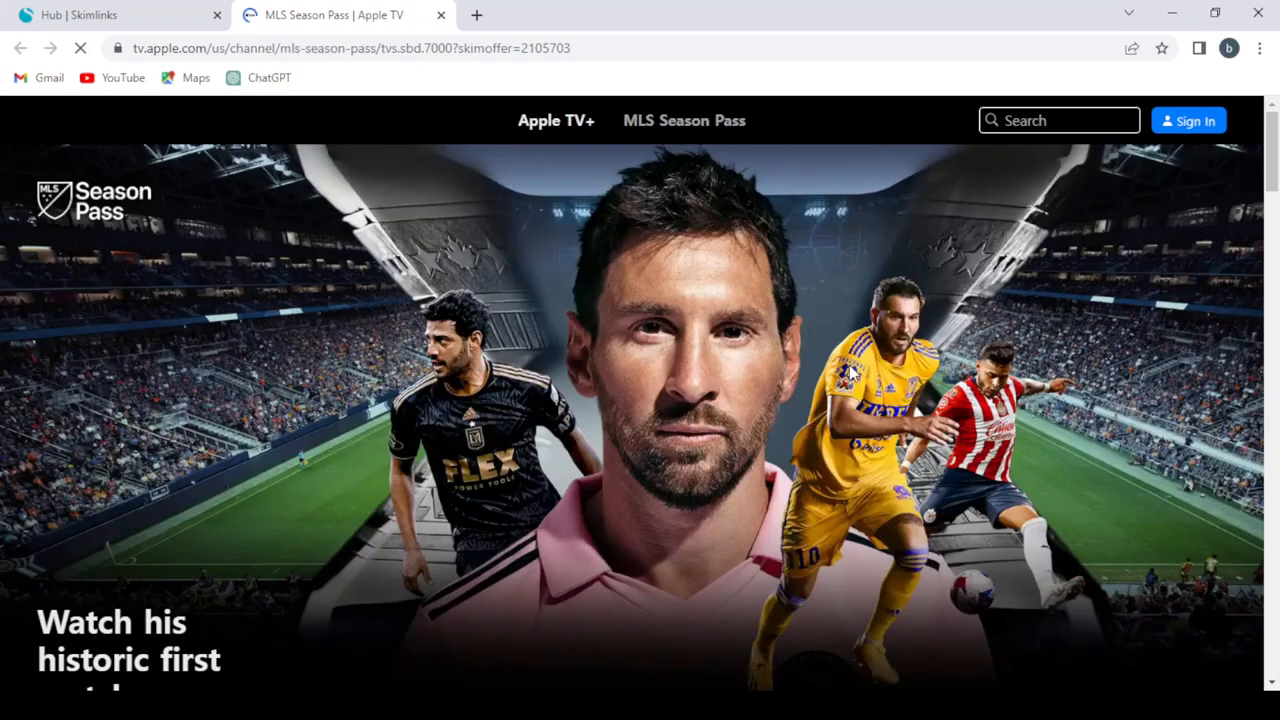
scroll("down", 3)
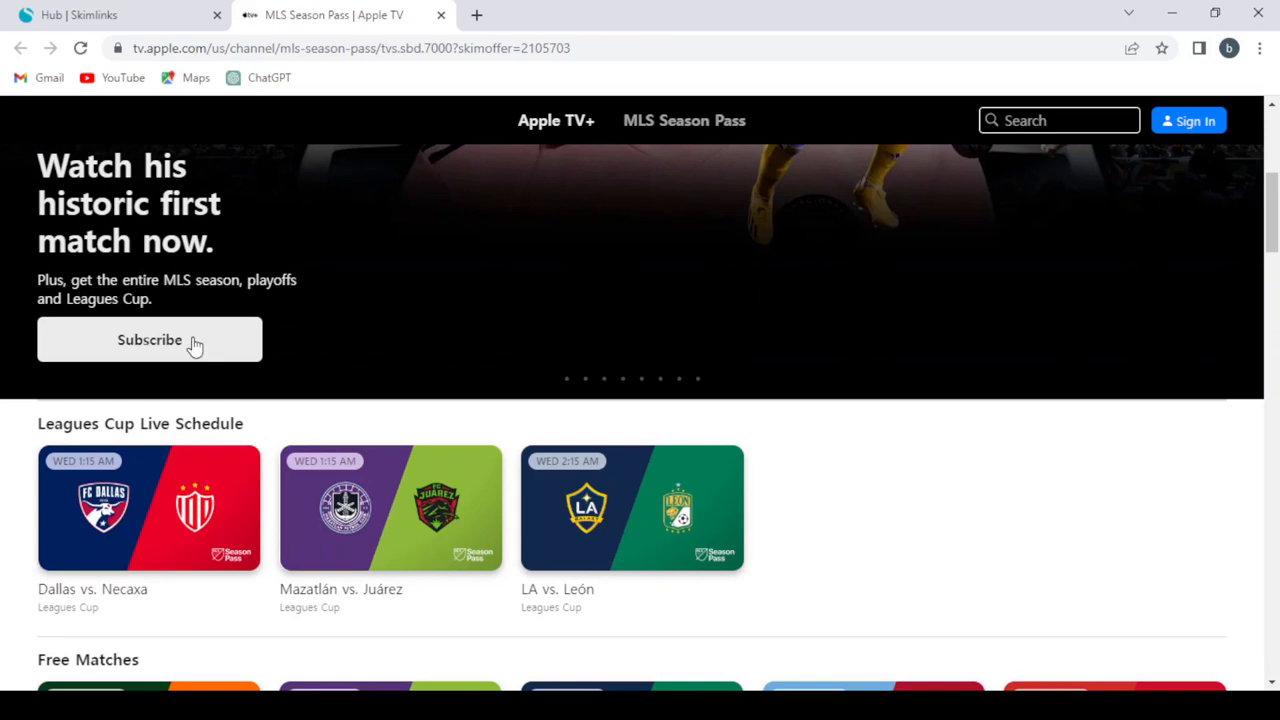
mouse_move(128, 348)
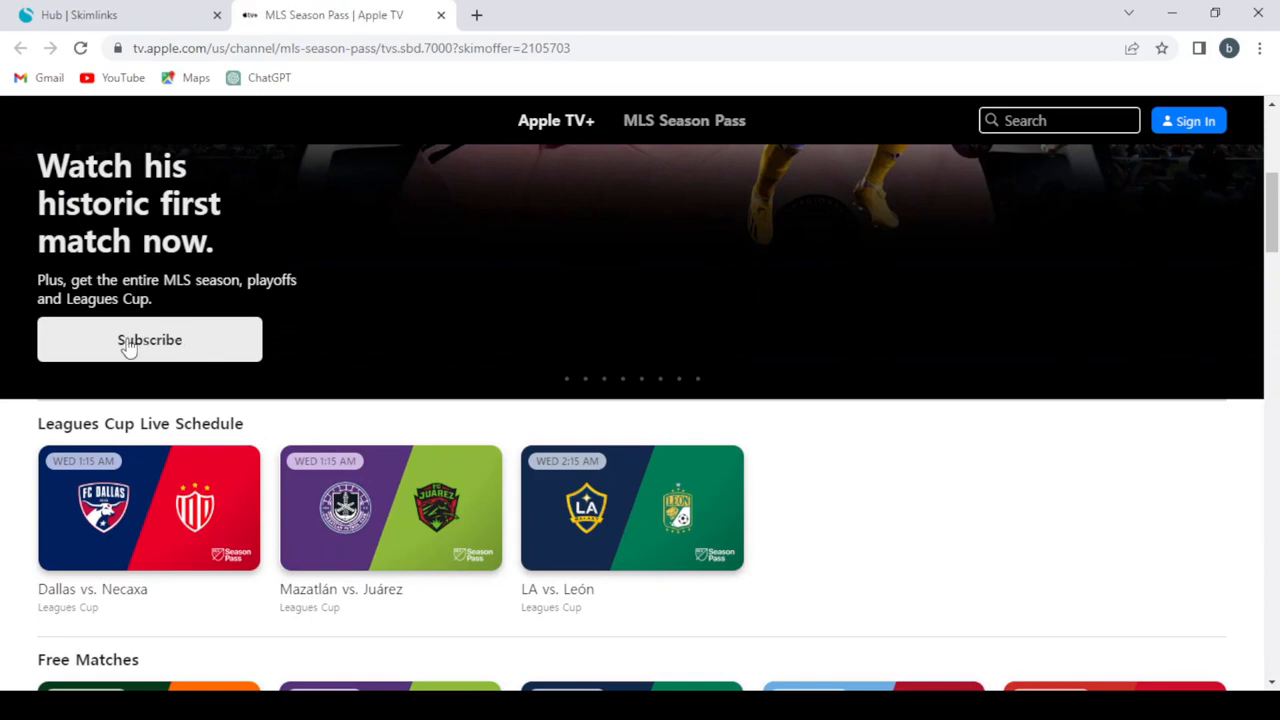
mouse_move(120, 364)
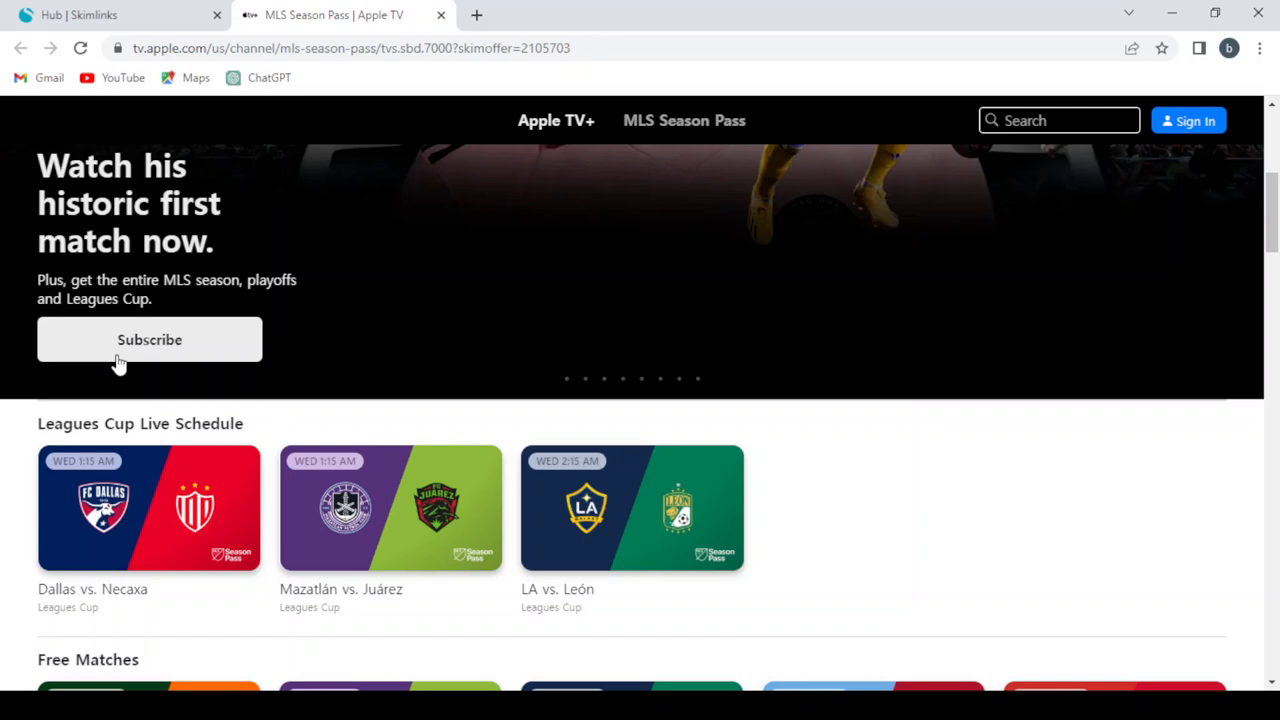
scroll("up", 3)
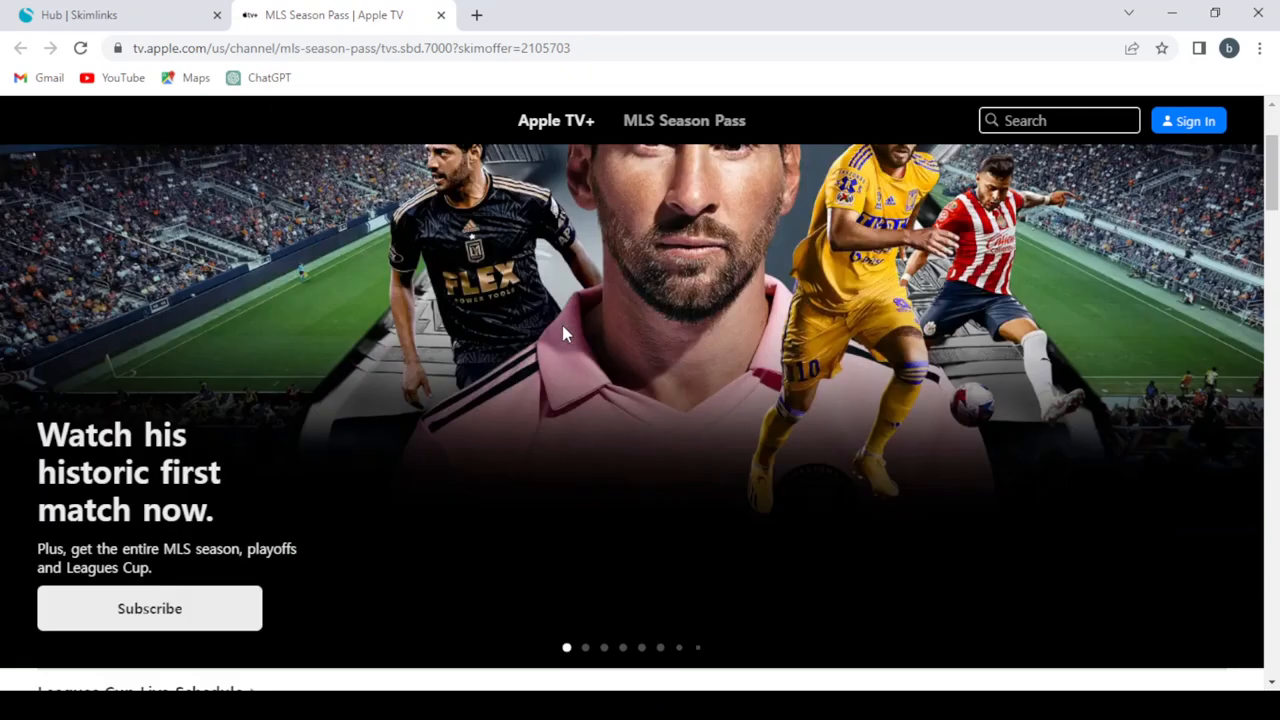
scroll("down", 3)
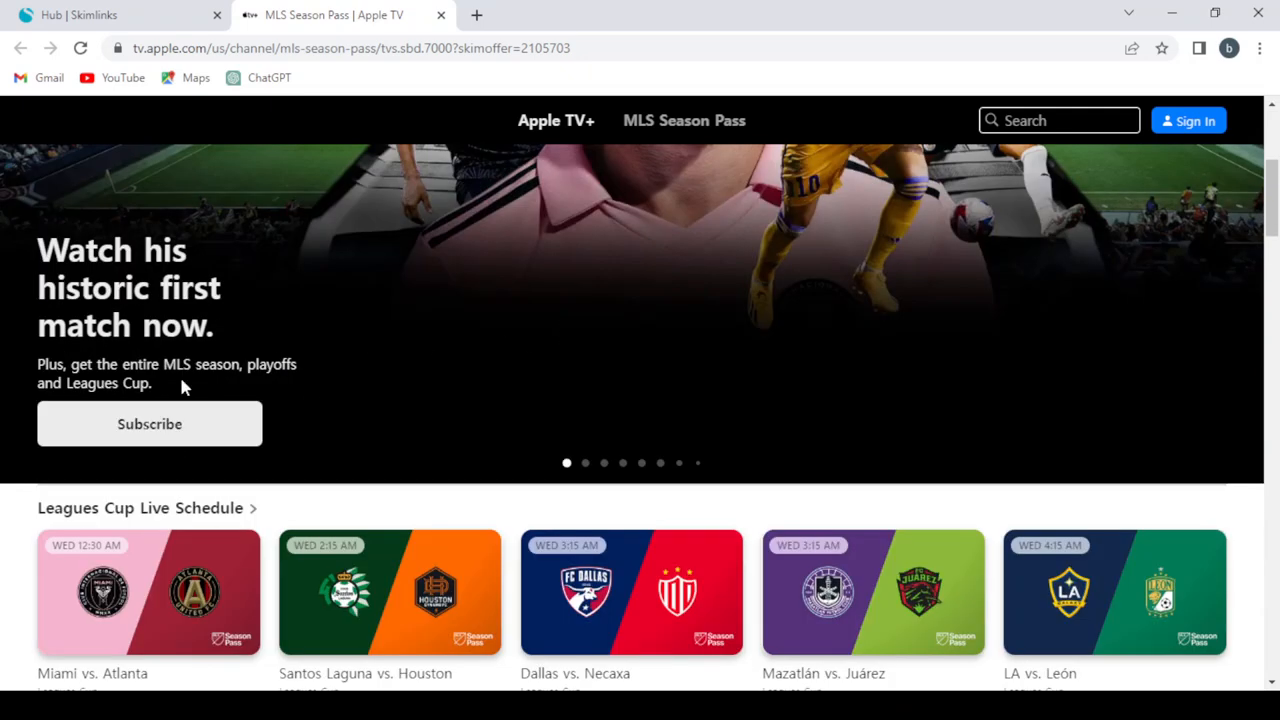
- Start subscribing to MLS Season Pass and dismiss the Apple ID sign-in dialog
left_click(148, 424)
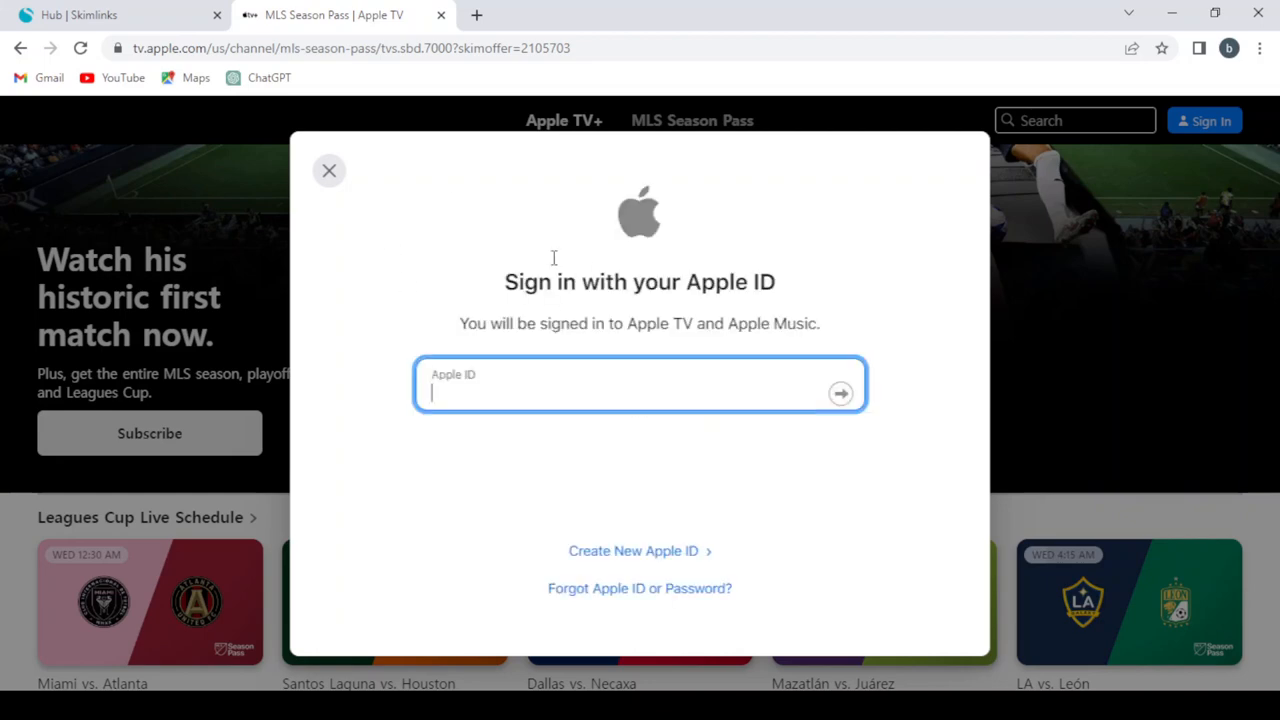
mouse_move(344, 178)
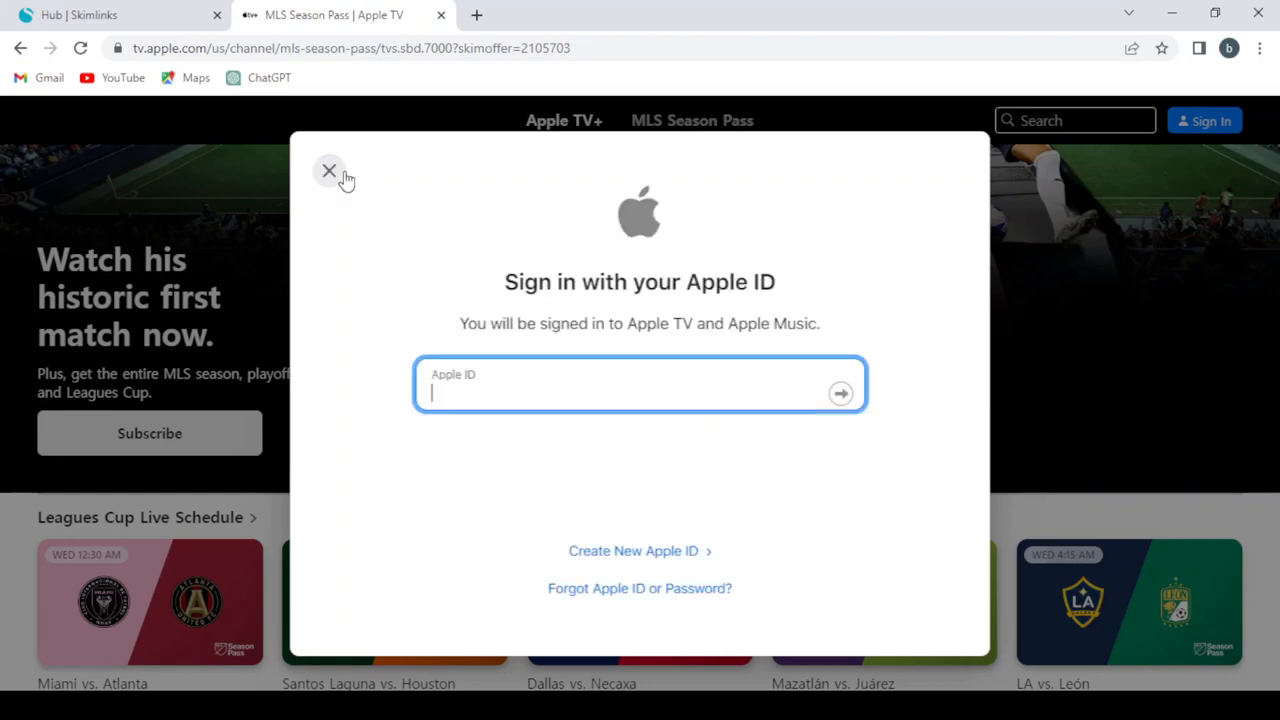
left_click(328, 170)
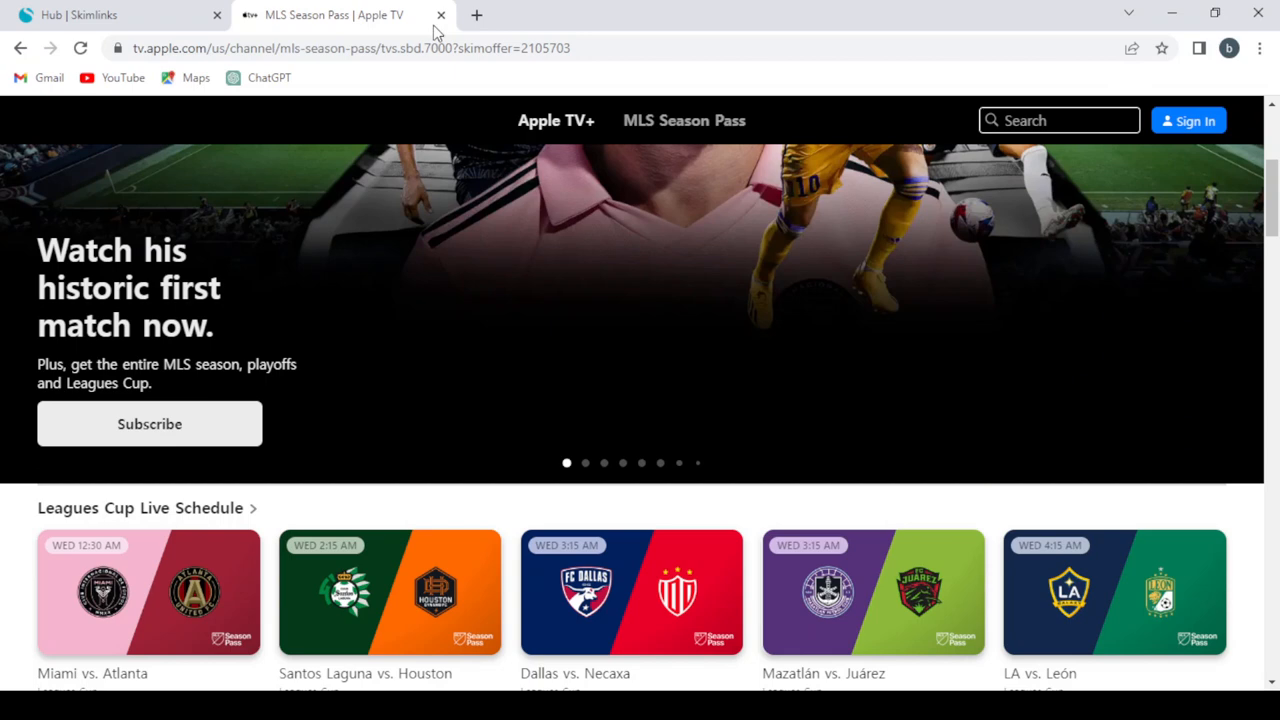
- Close the Apple TV tab and follow the foreo.com link under Foreo's 18th June Sale offer
left_click(440, 14)
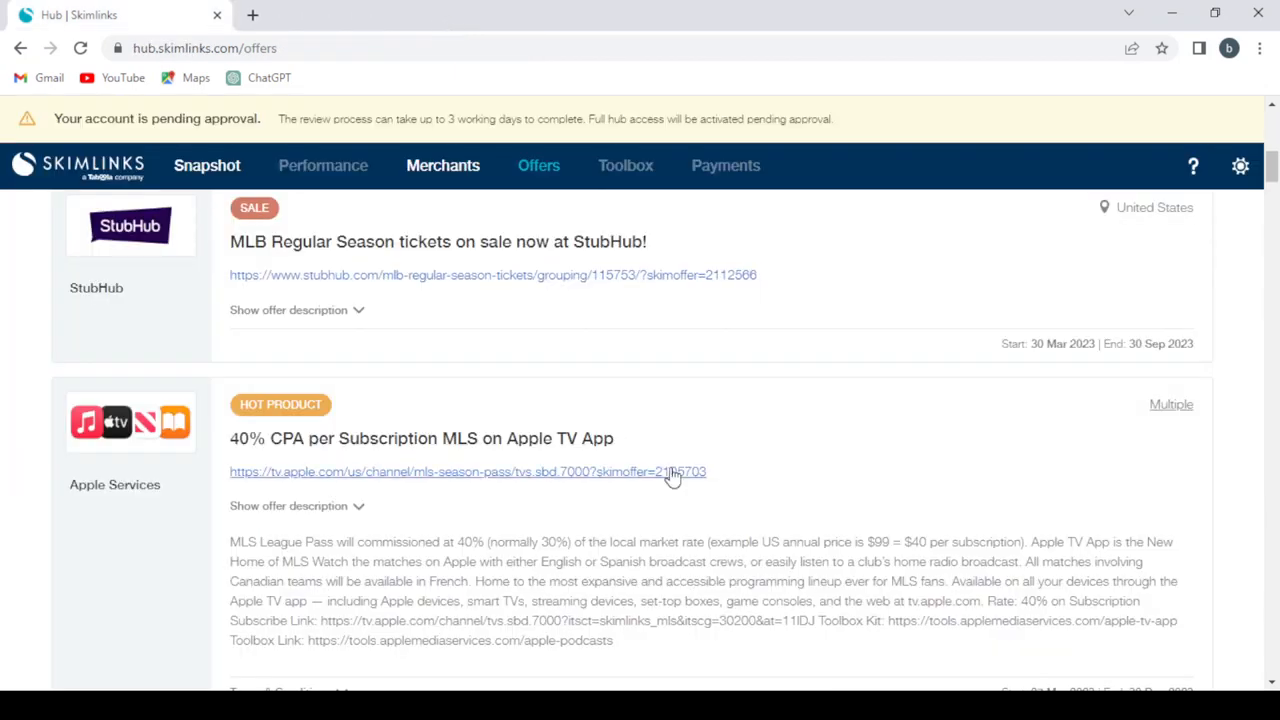
scroll("up", 3)
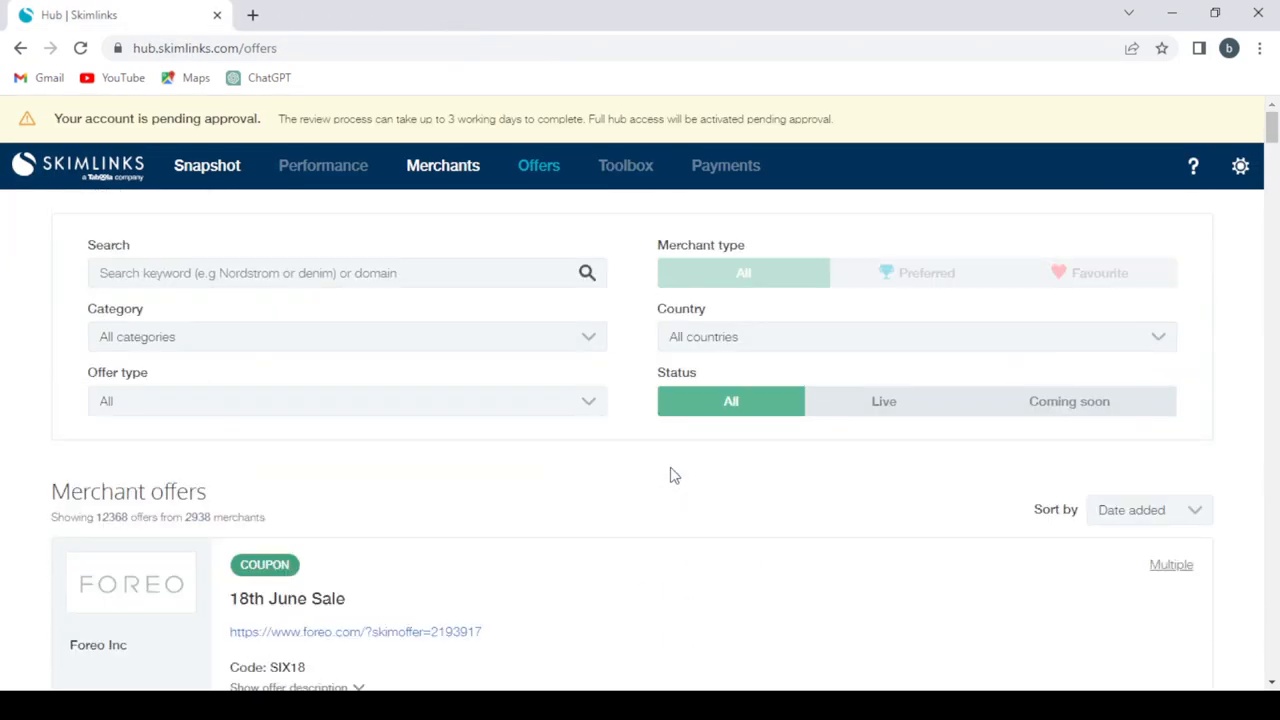
scroll("down", 3)
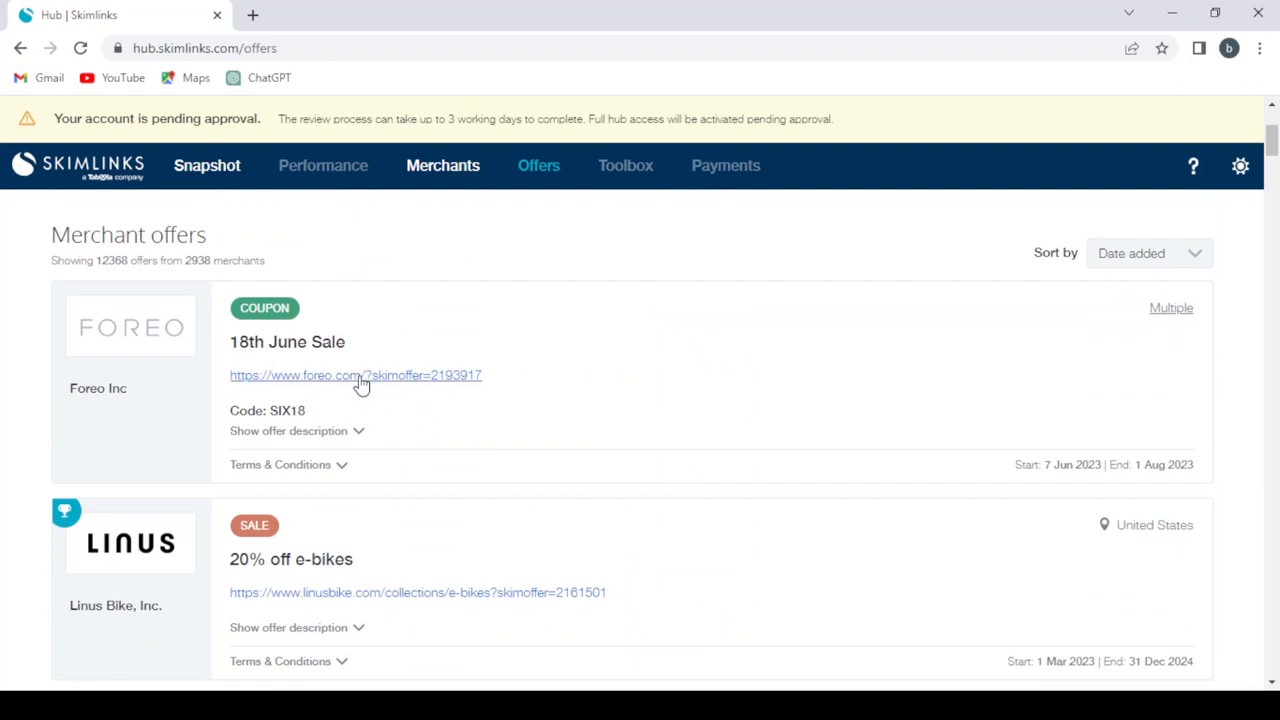
left_click(356, 376)
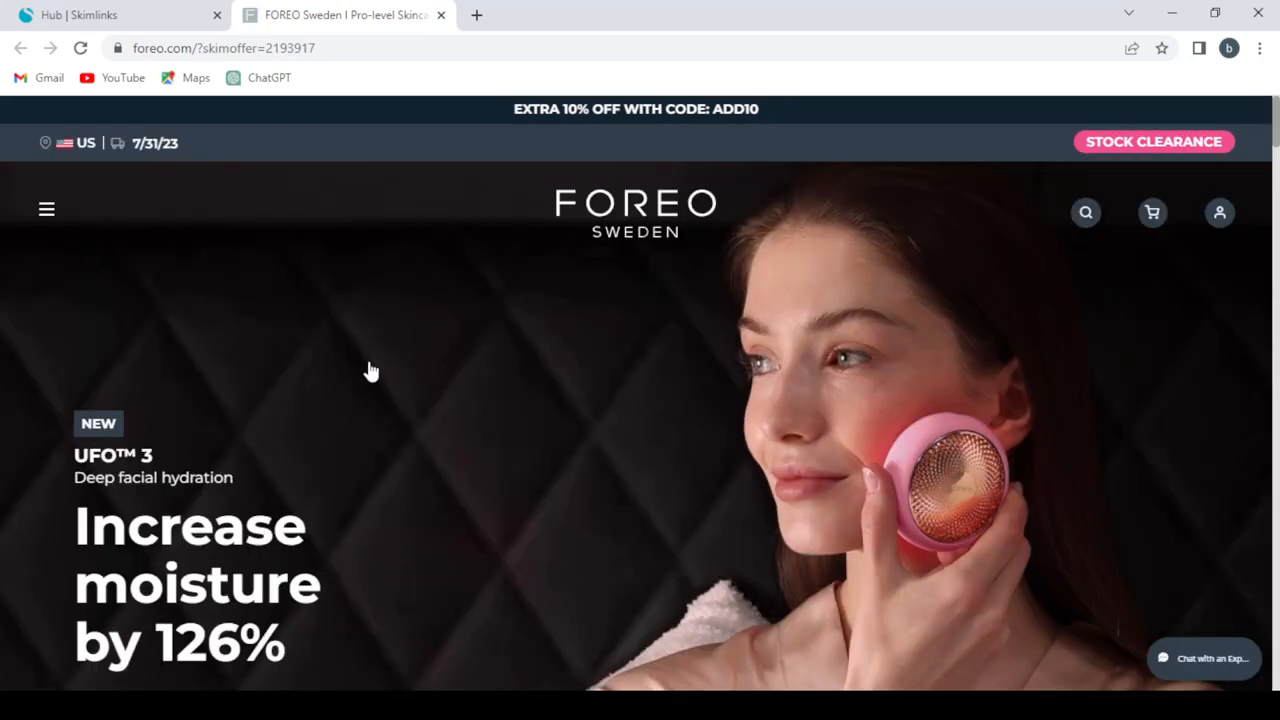
- From Swedish Beauty Routines, go to the LUNA 4 Cleansing routine page, then back to the Skimlinks hub tab
scroll("down", 3)
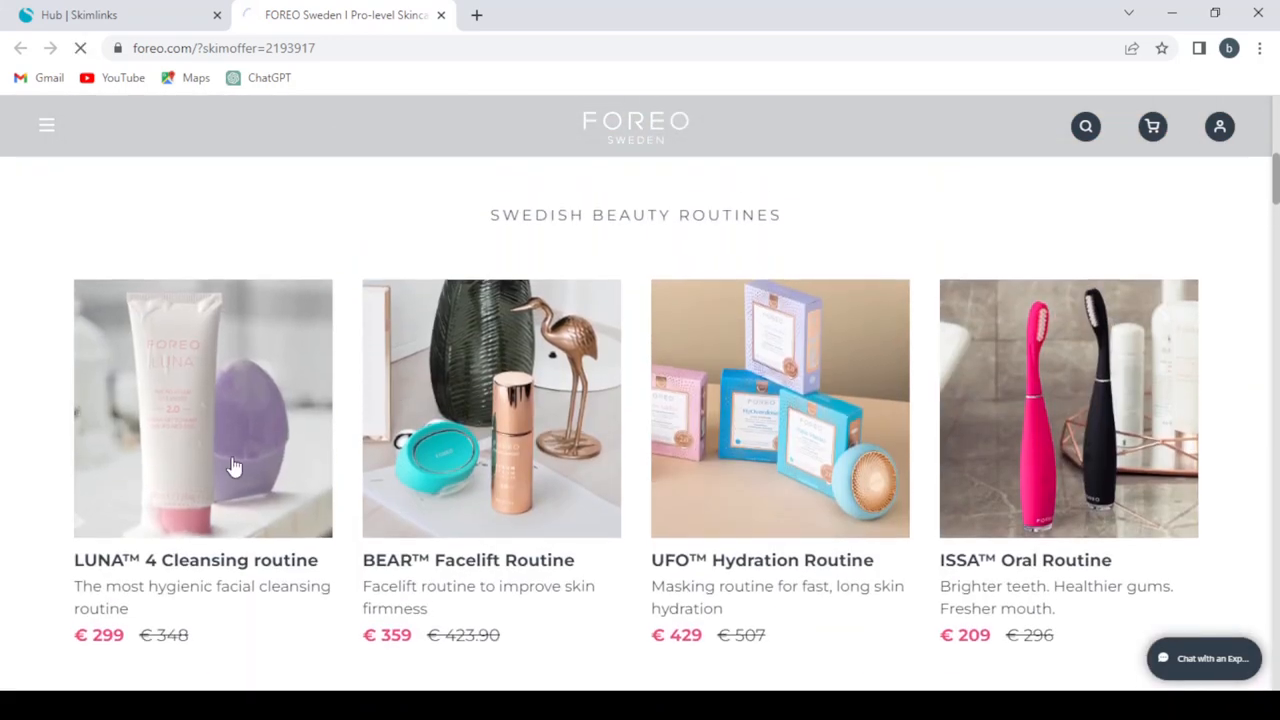
left_click(204, 408)
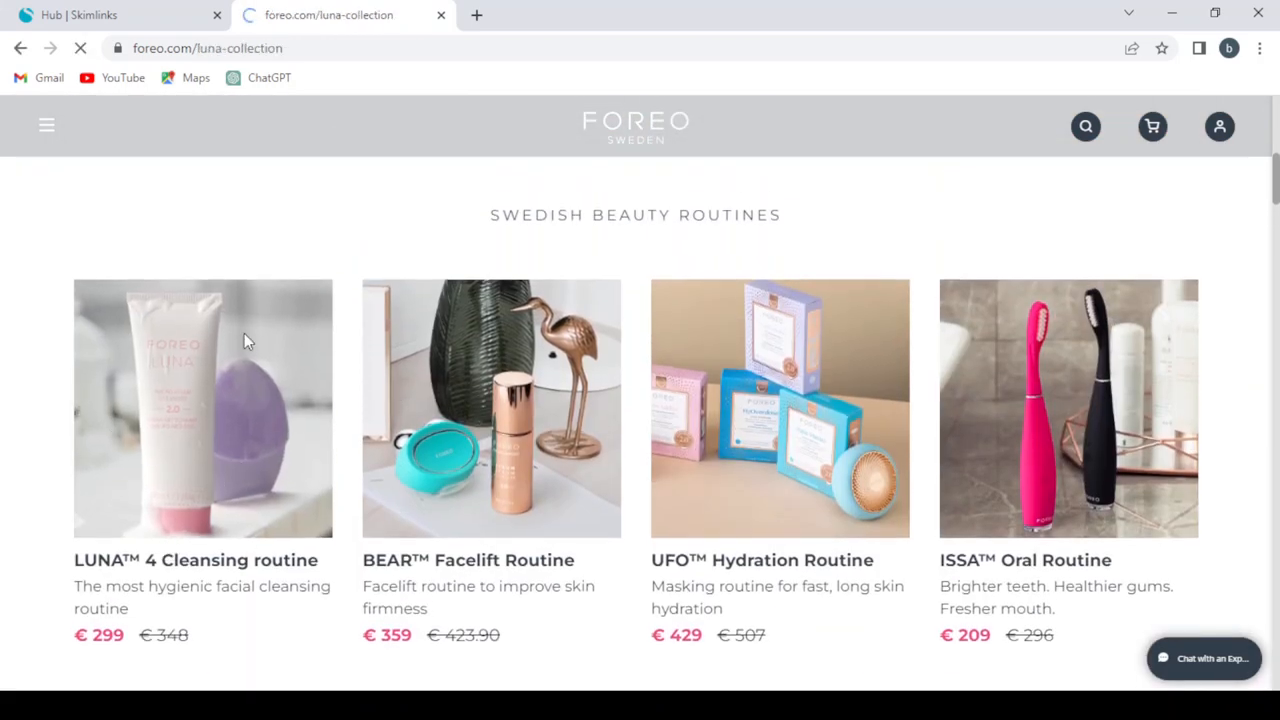
left_click(202, 408)
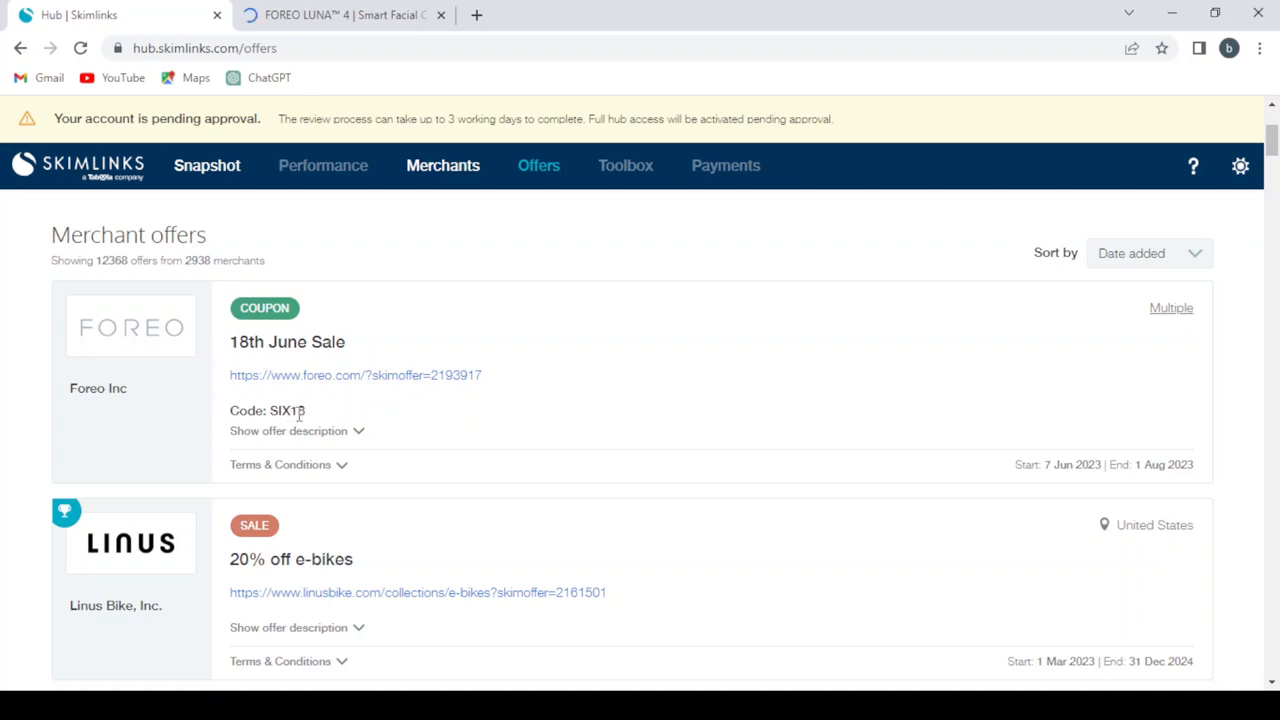
- Expand the Foreo 18th June Sale description and select its coupon code SIX18 for copying
left_click(290, 430)
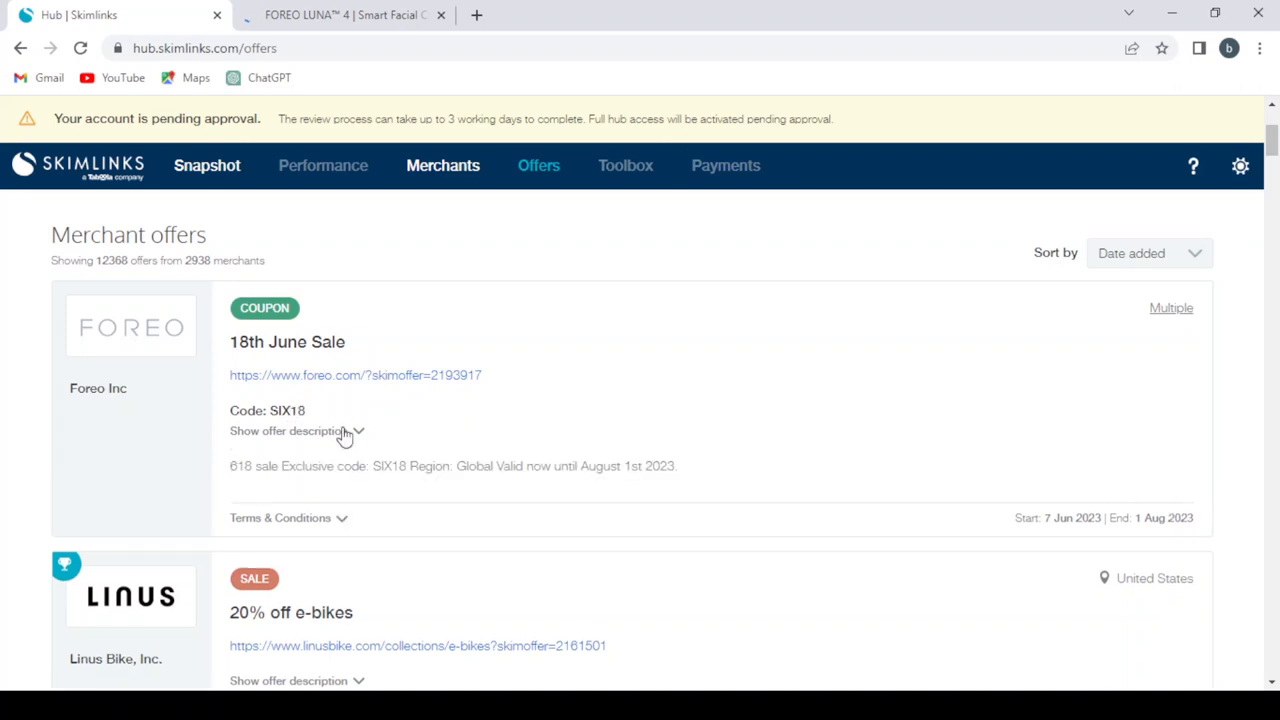
mouse_move(358, 450)
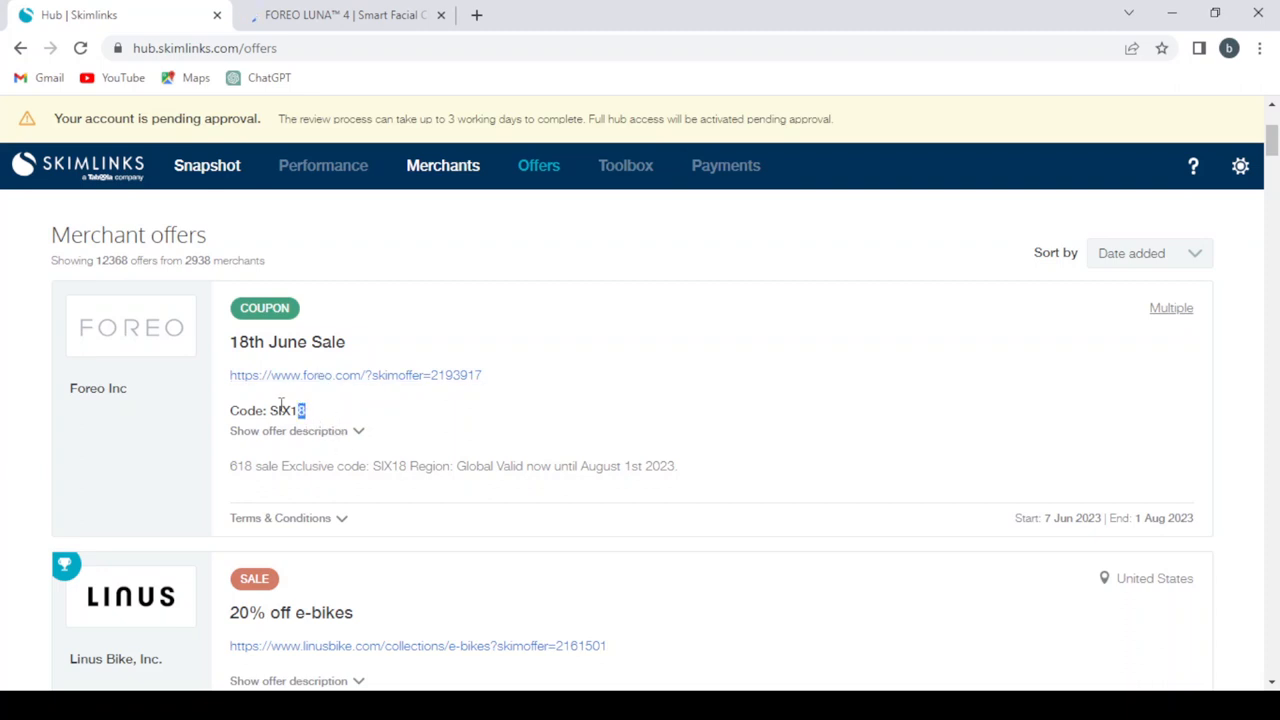
double_click(288, 410)
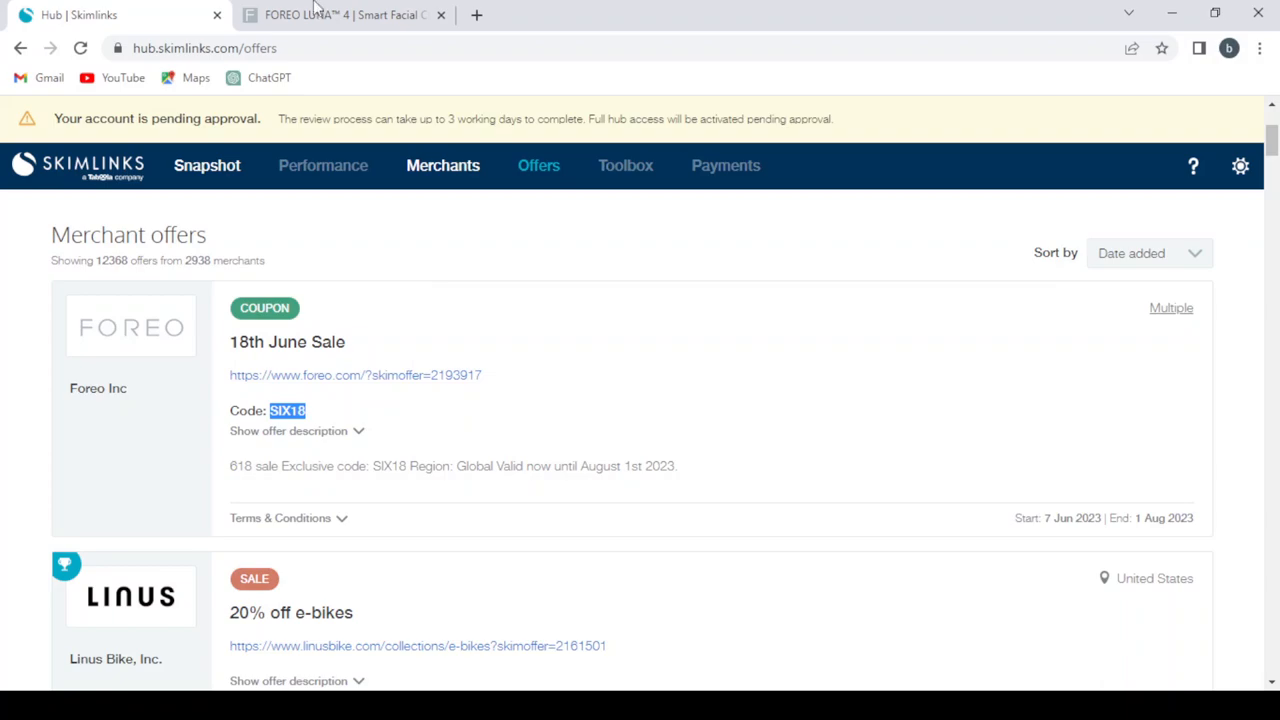
- Return to the Foreo LUNA 4 routine page and clear the fantastic-offers signup popup
left_click(344, 14)
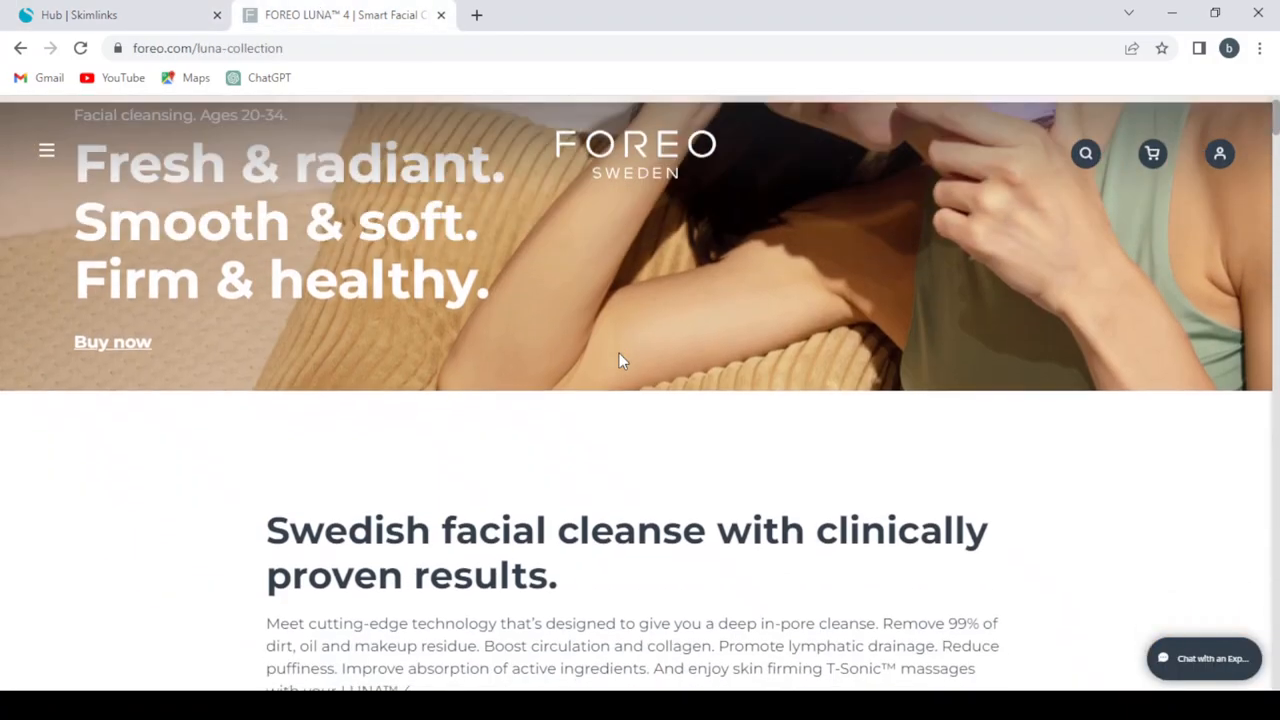
scroll("down", 3)
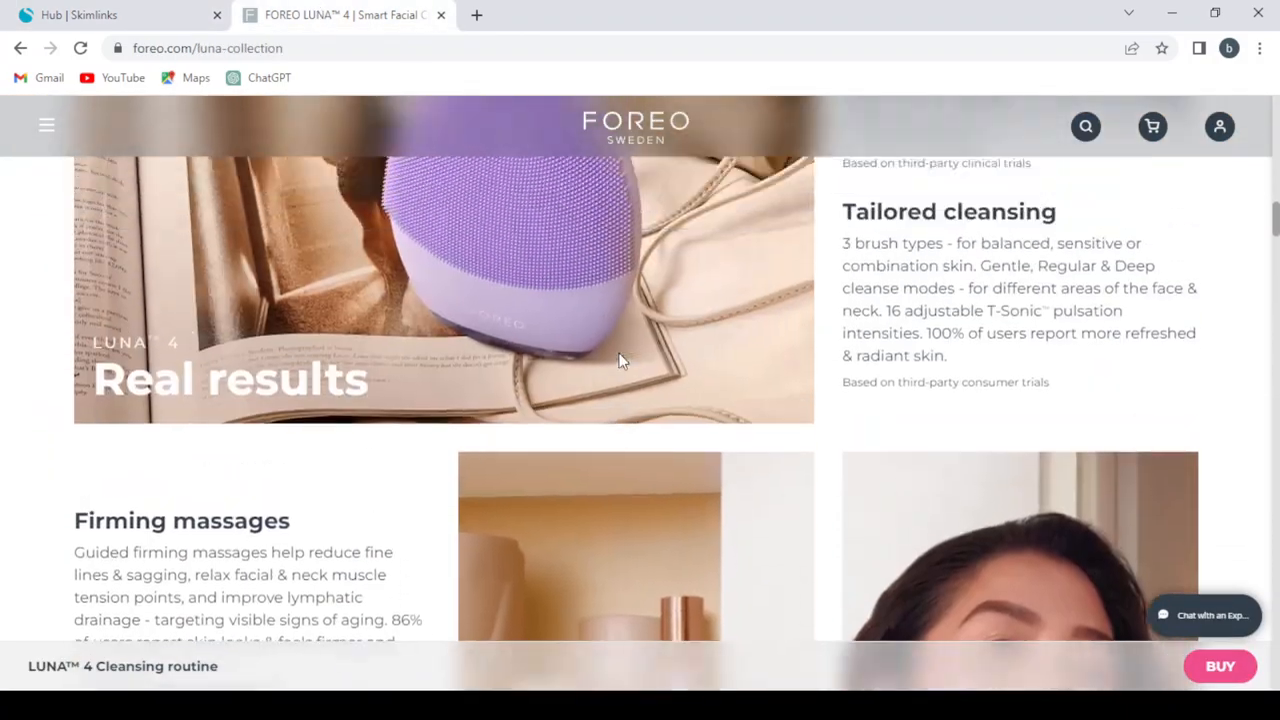
scroll("down", 3)
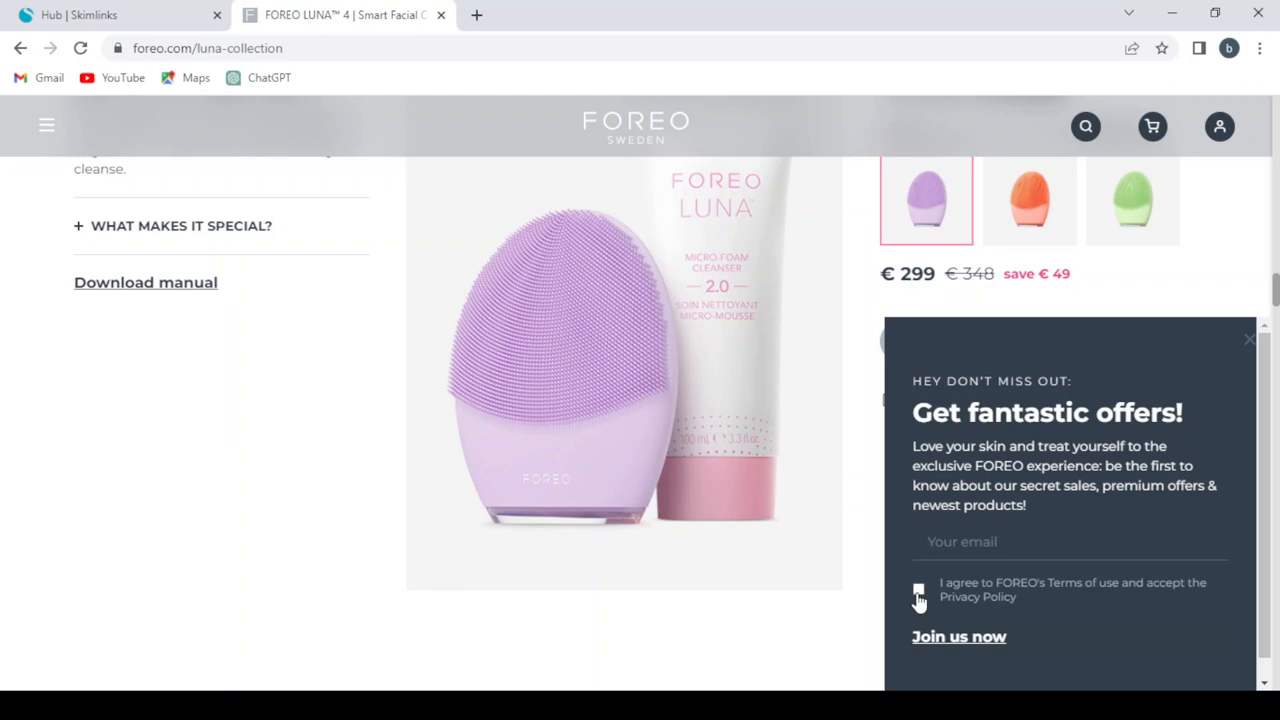
left_click(918, 588)
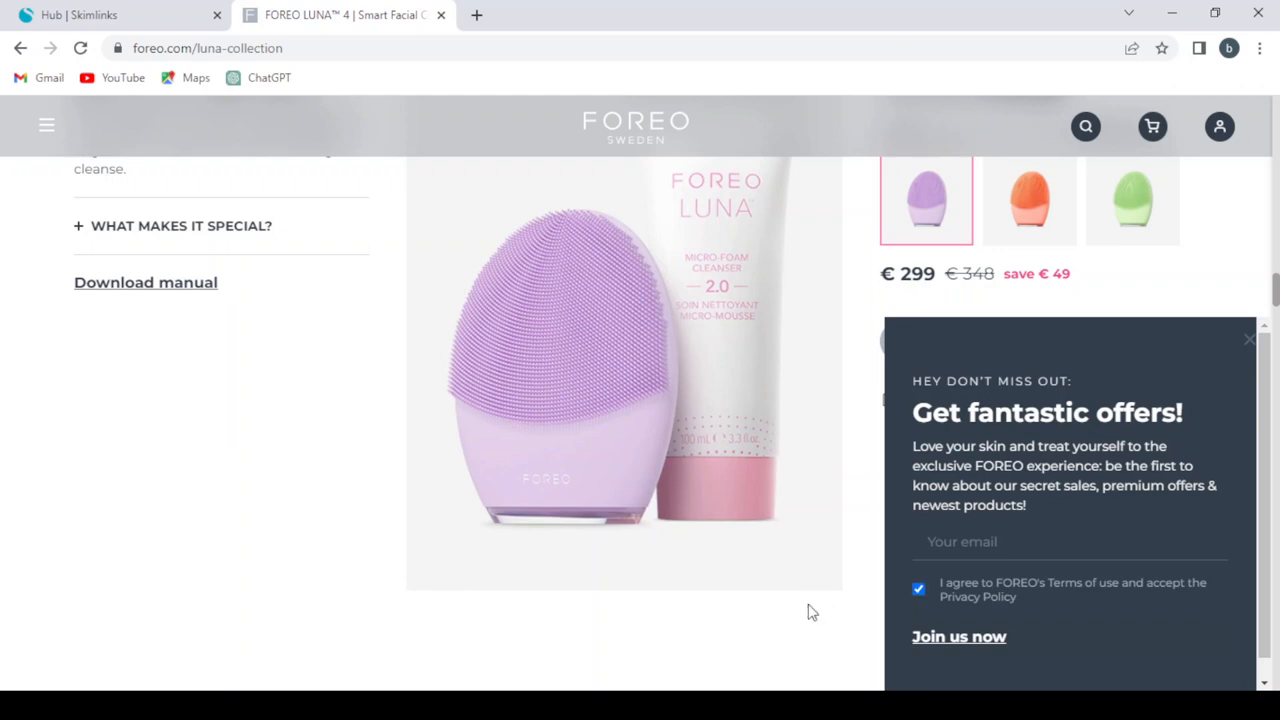
mouse_move(1256, 348)
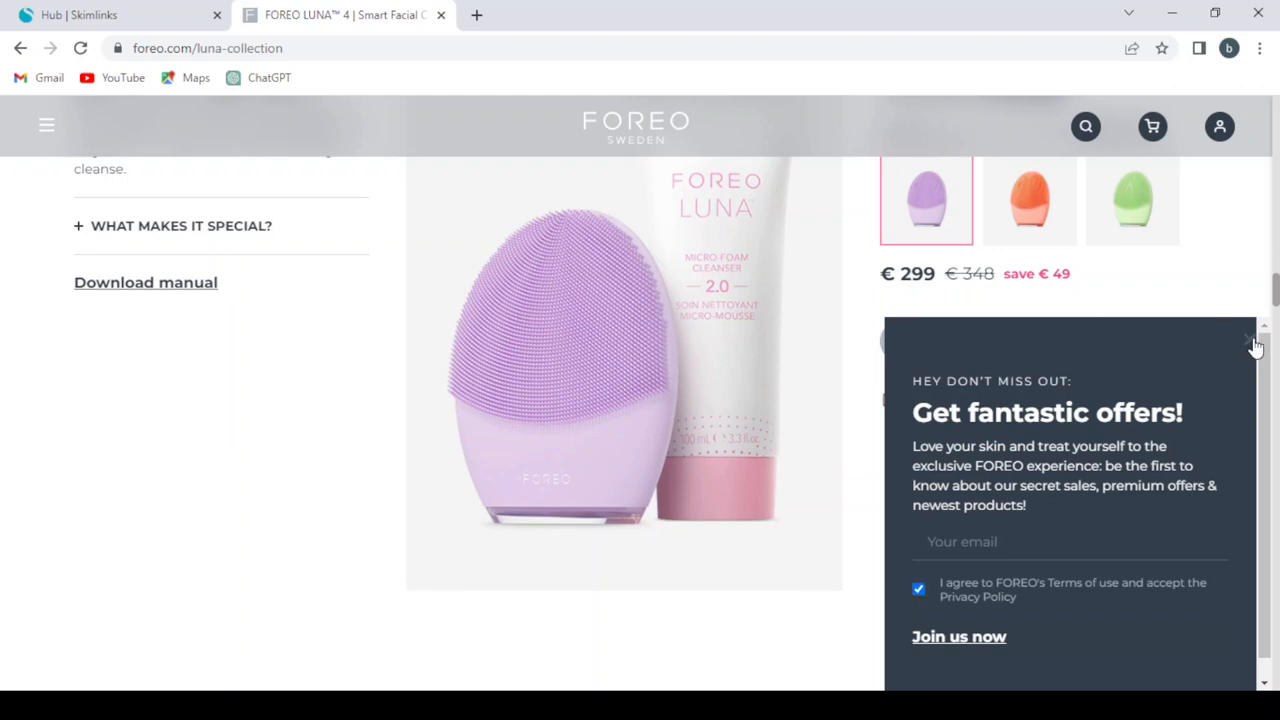
left_click(1256, 344)
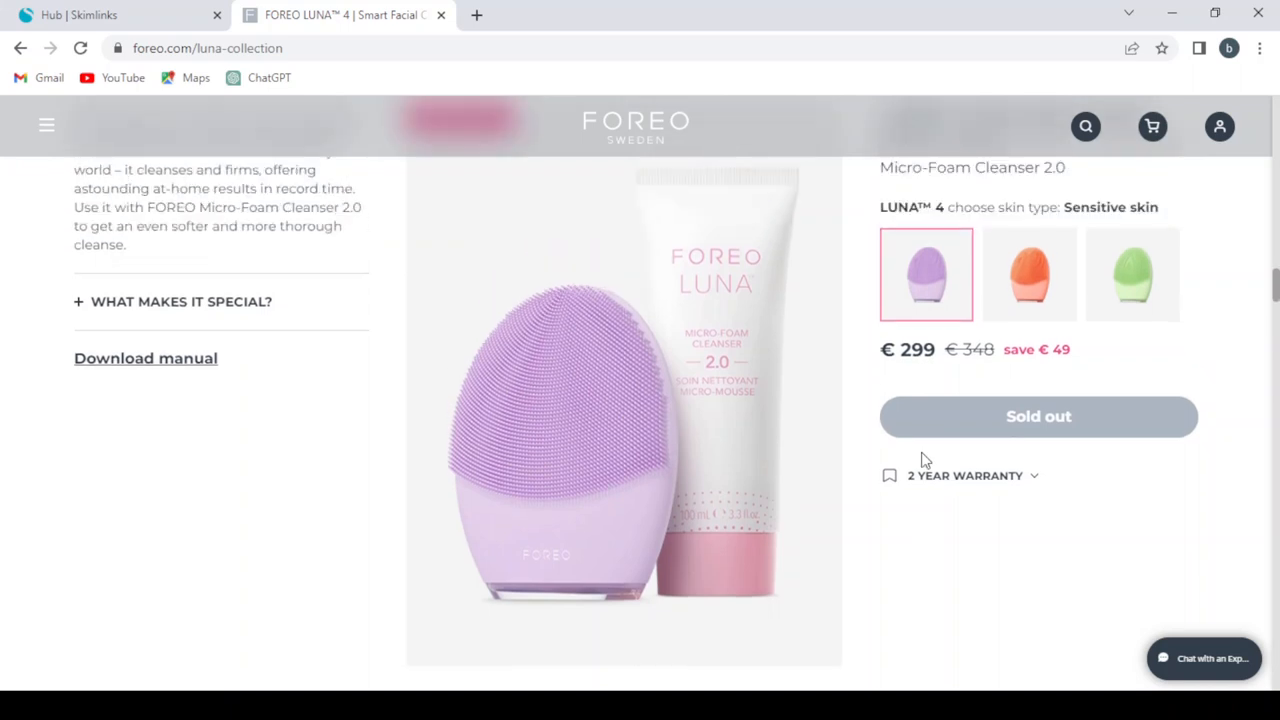
- Review the sold-out LUNA 4 bundle: 2-year warranty details and another skin-type colour variant
scroll("up", 3)
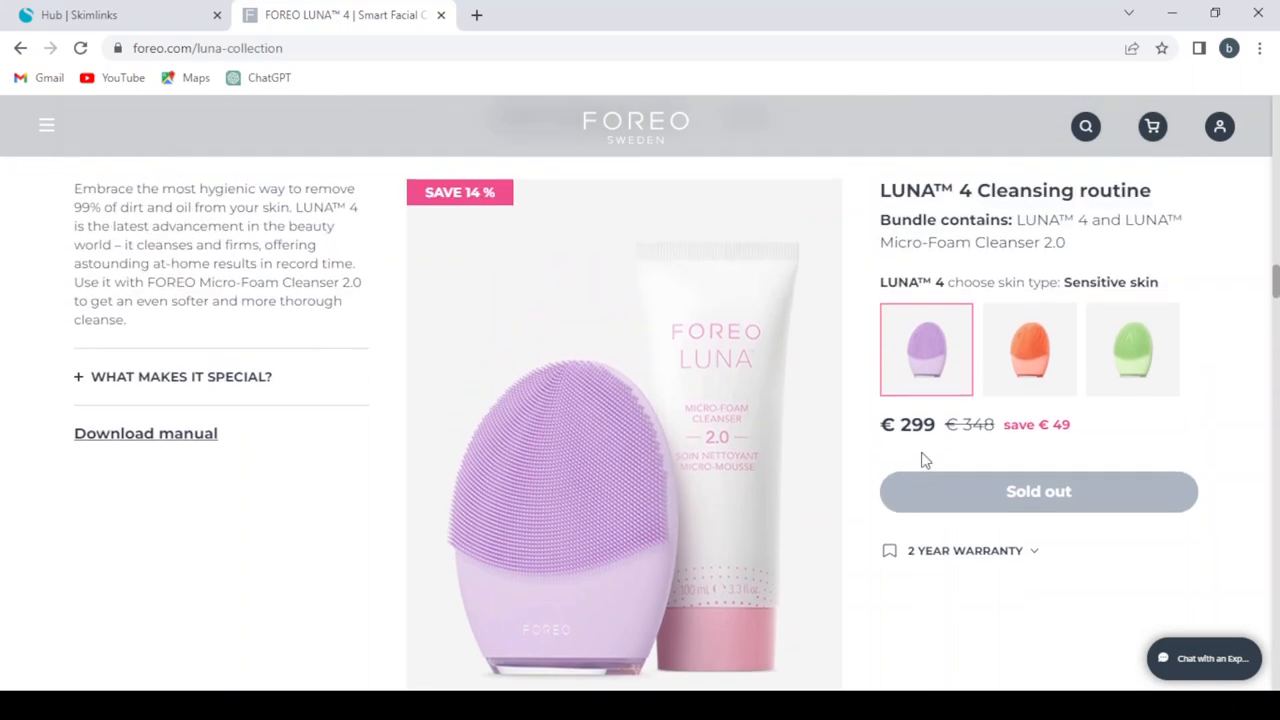
scroll("down", 3)
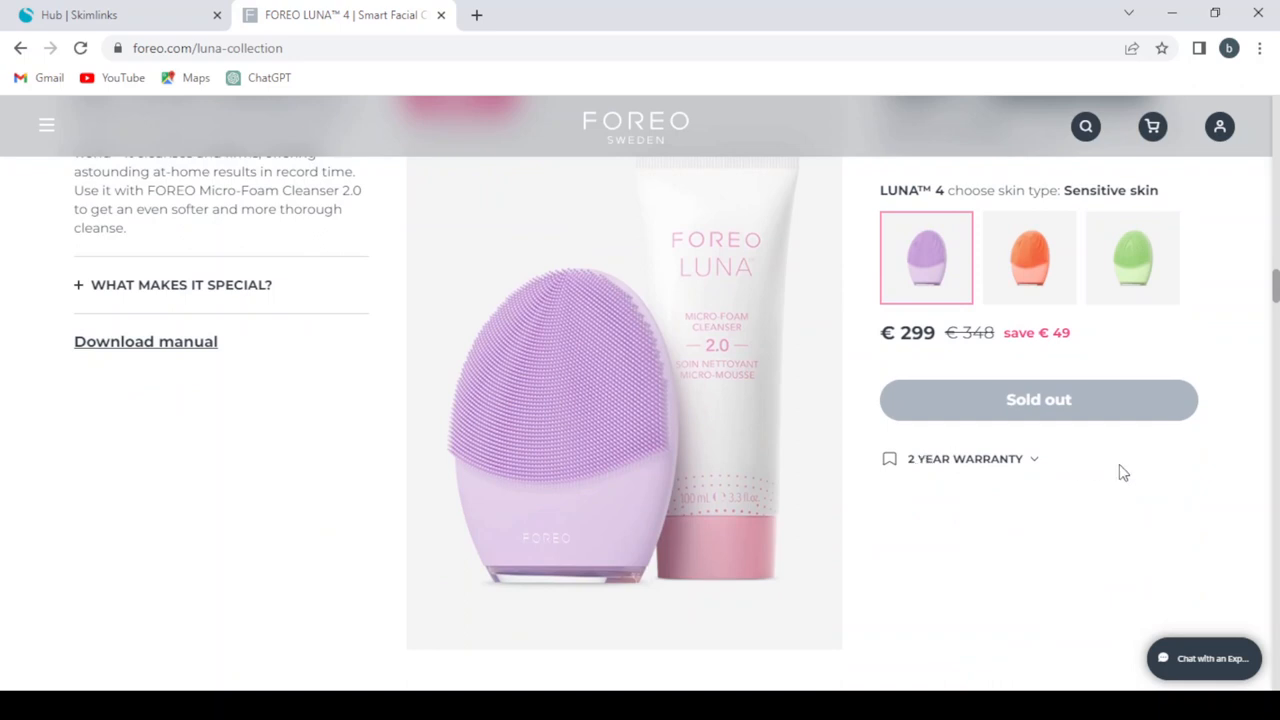
left_click(964, 458)
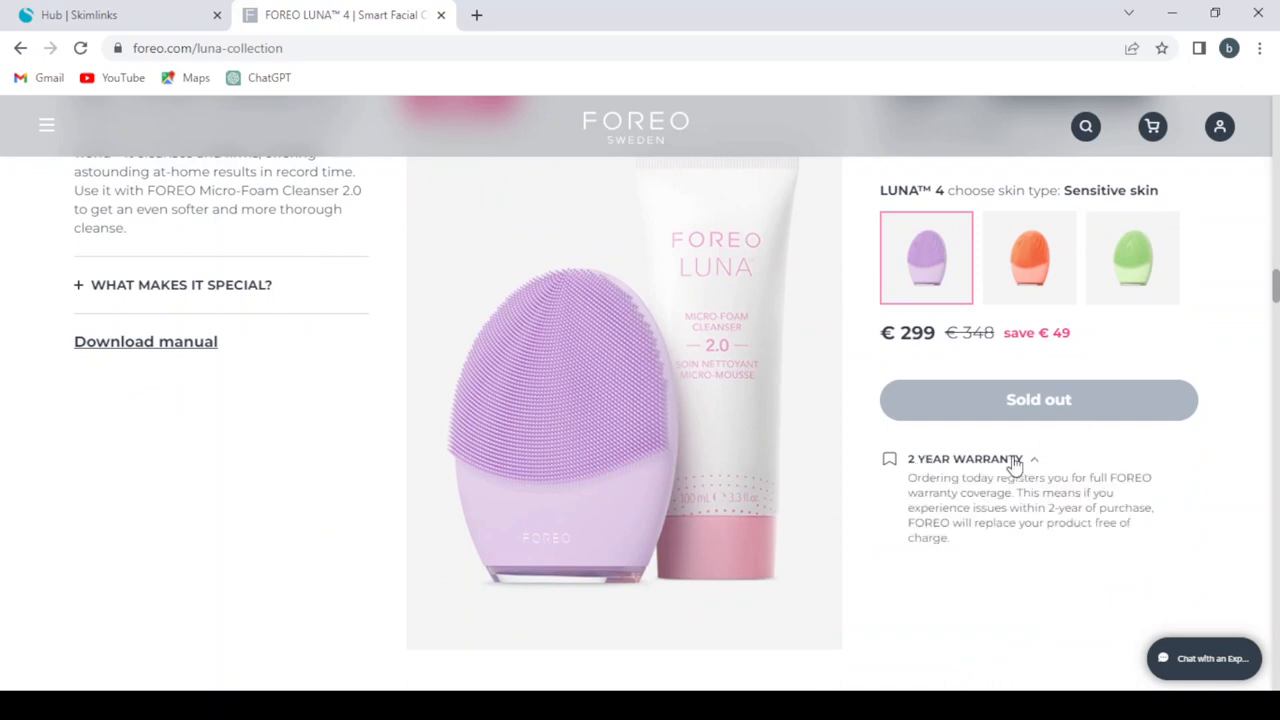
mouse_move(1058, 400)
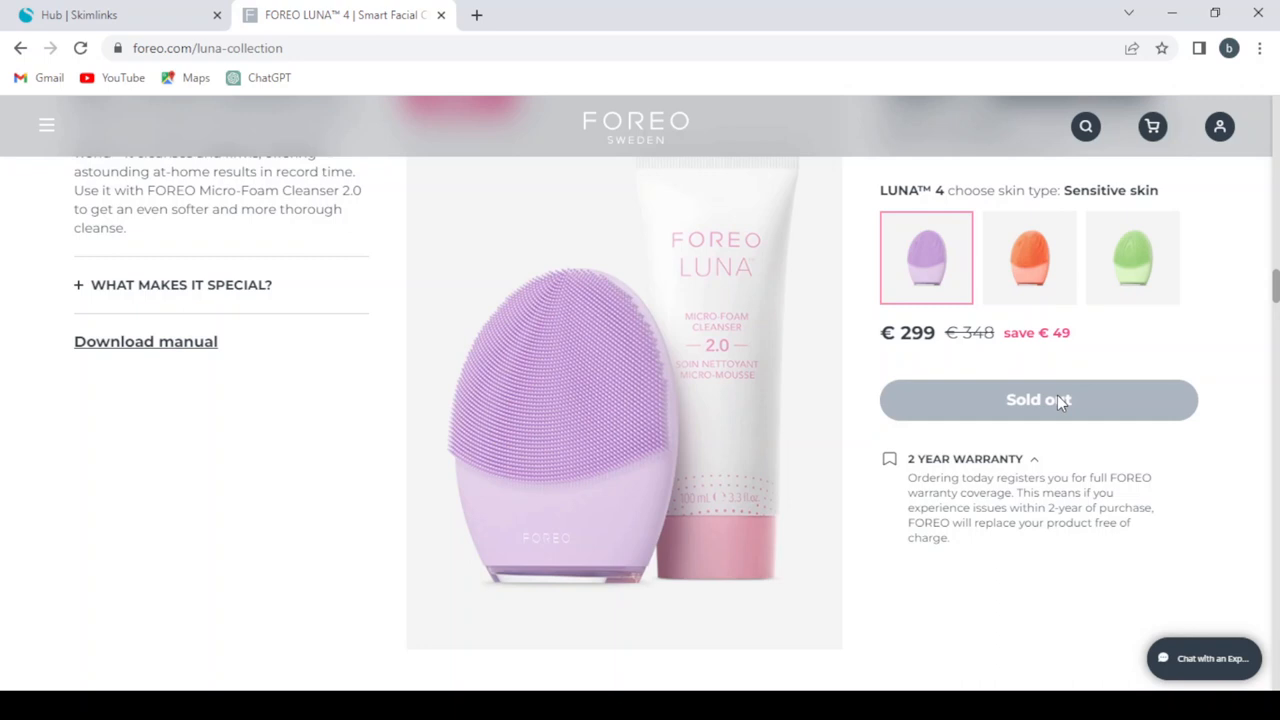
scroll("up", 3)
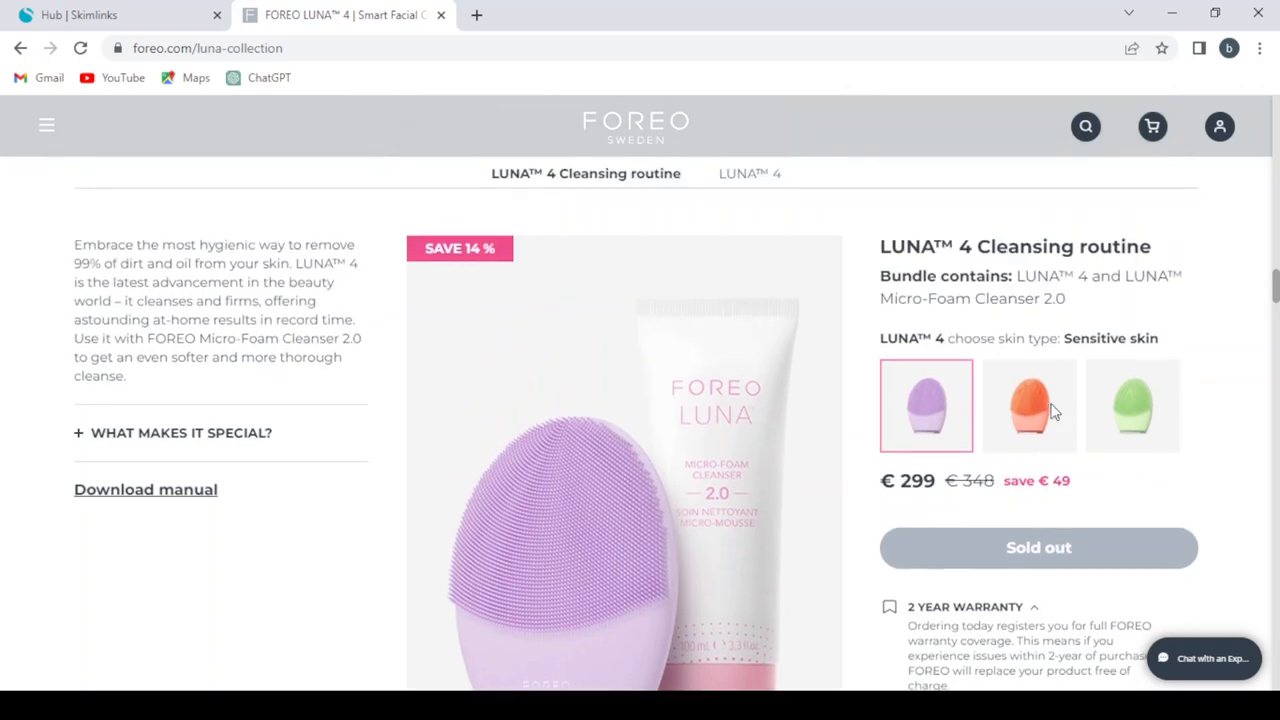
left_click(1028, 404)
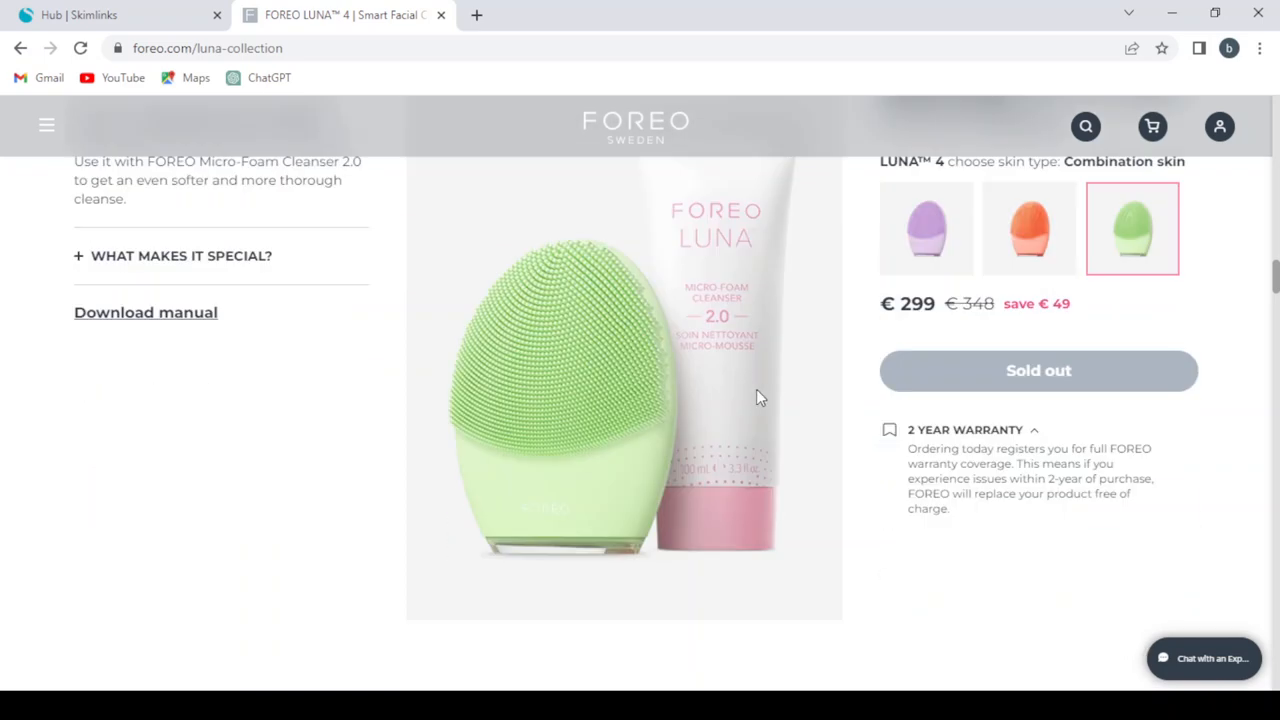
scroll("down", 3)
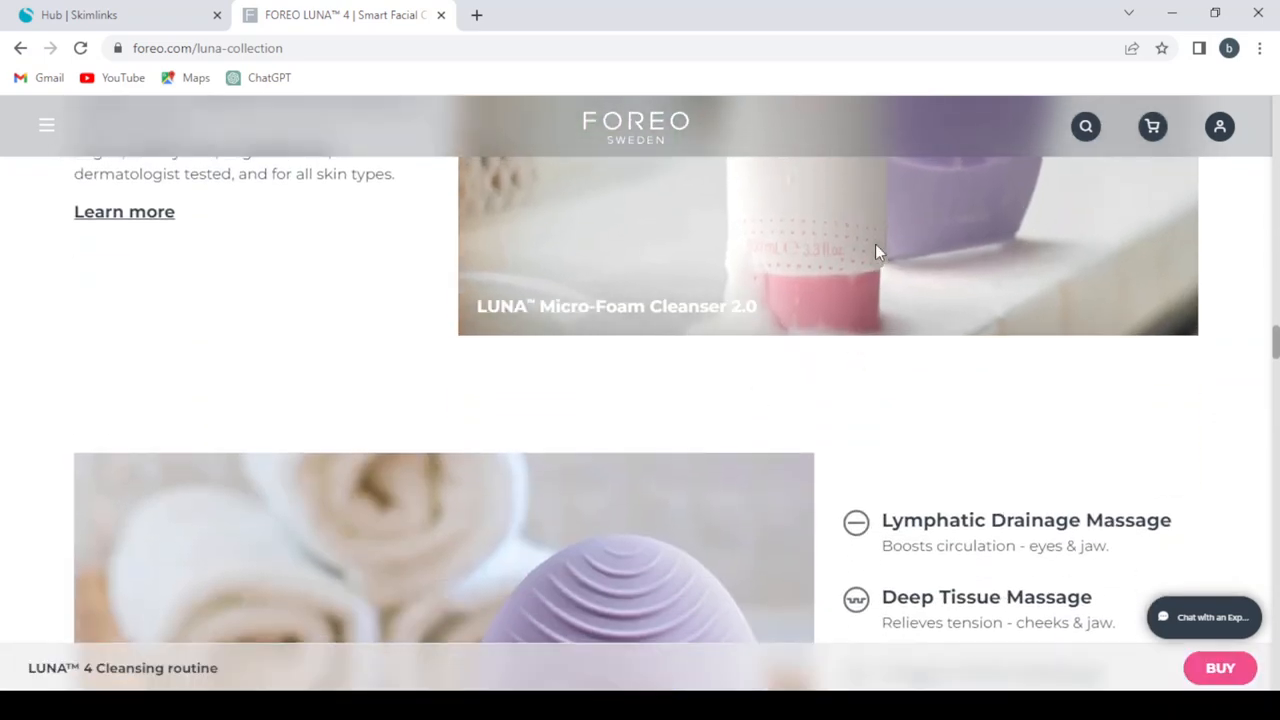
scroll("down", 3)
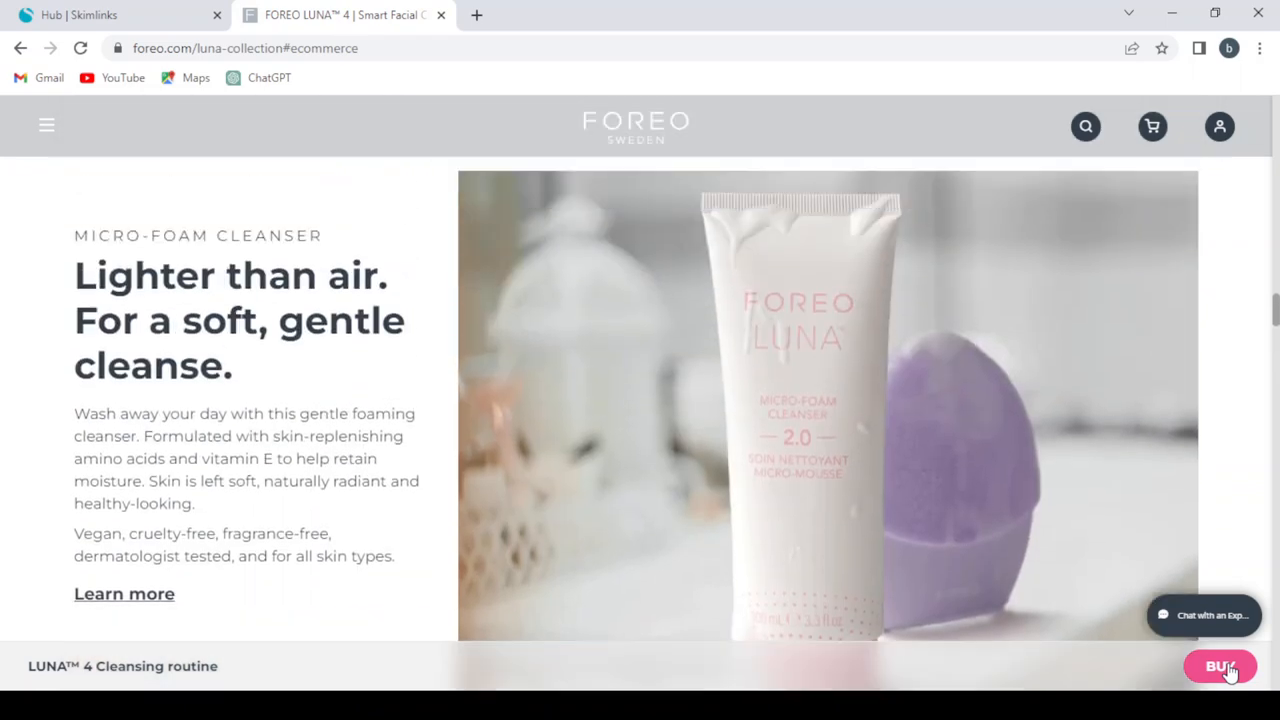
scroll("down", 3)
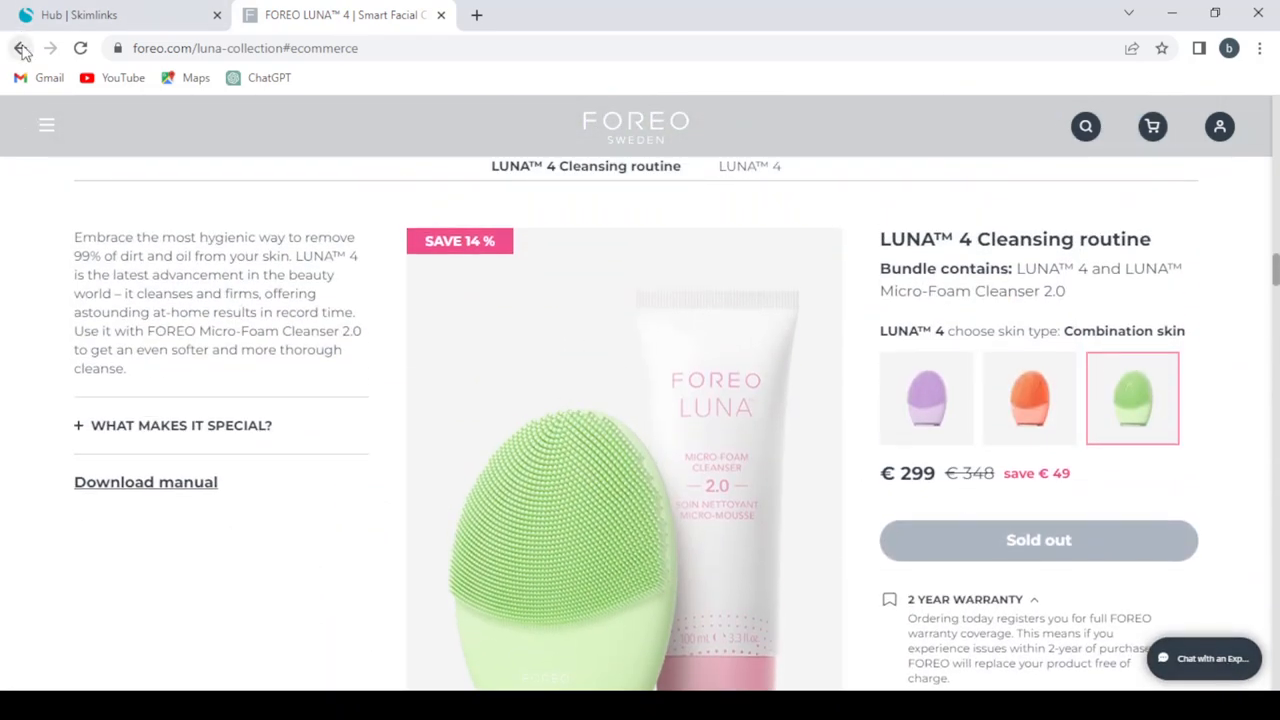
- Go back twice in the browser to the Foreo Swedish Beauty Routines listing
left_click(22, 48)
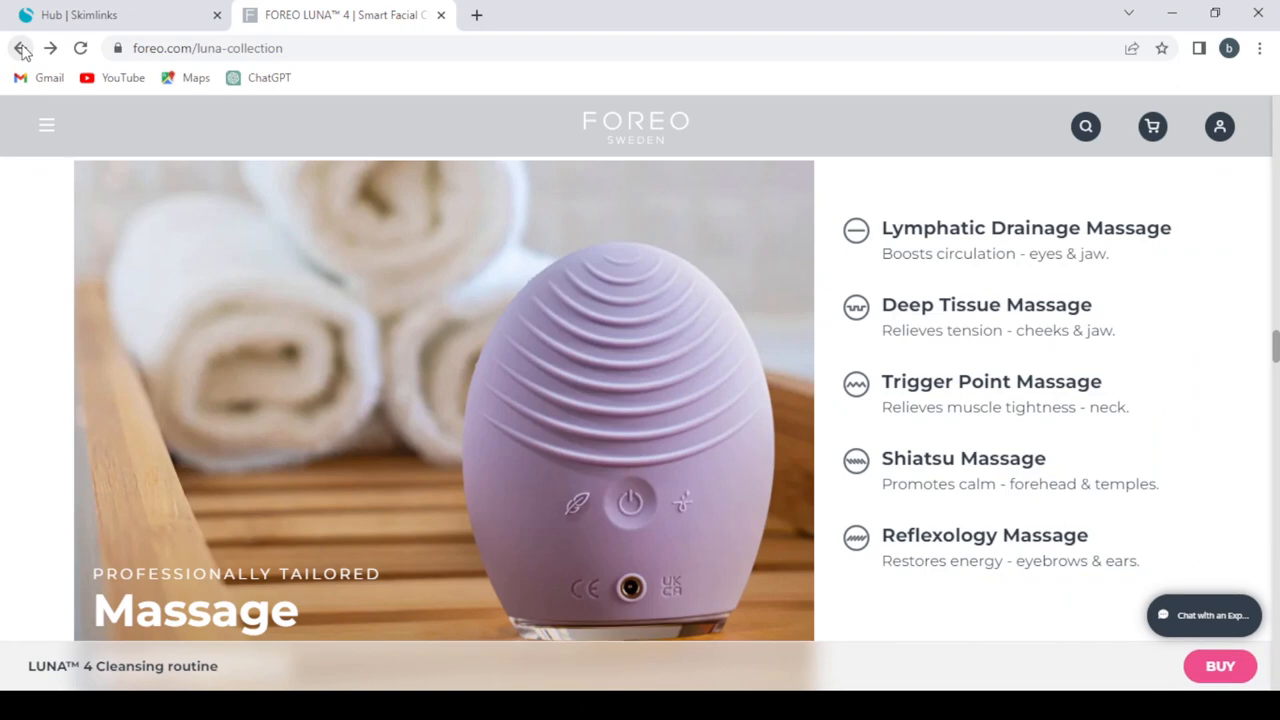
left_click(20, 48)
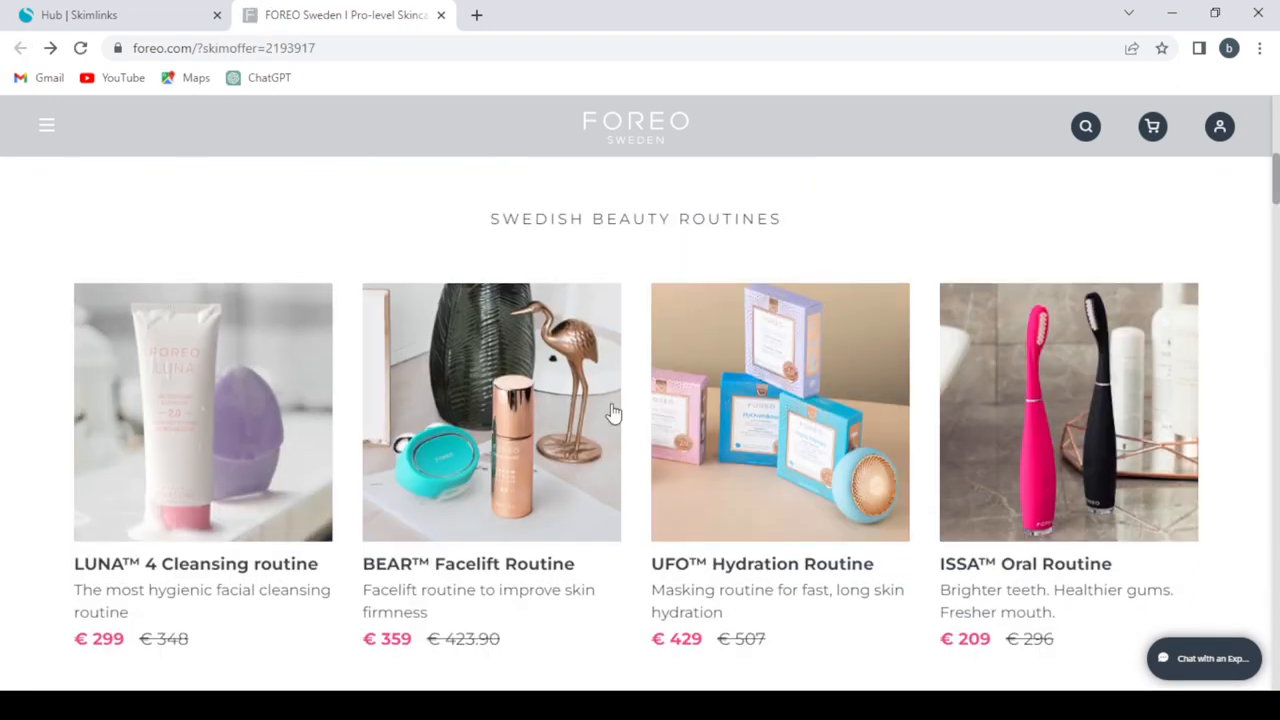
- Go to the BEAR Facelift Routine page and reach the in-stock Fuchsia variant at €359
left_click(492, 412)
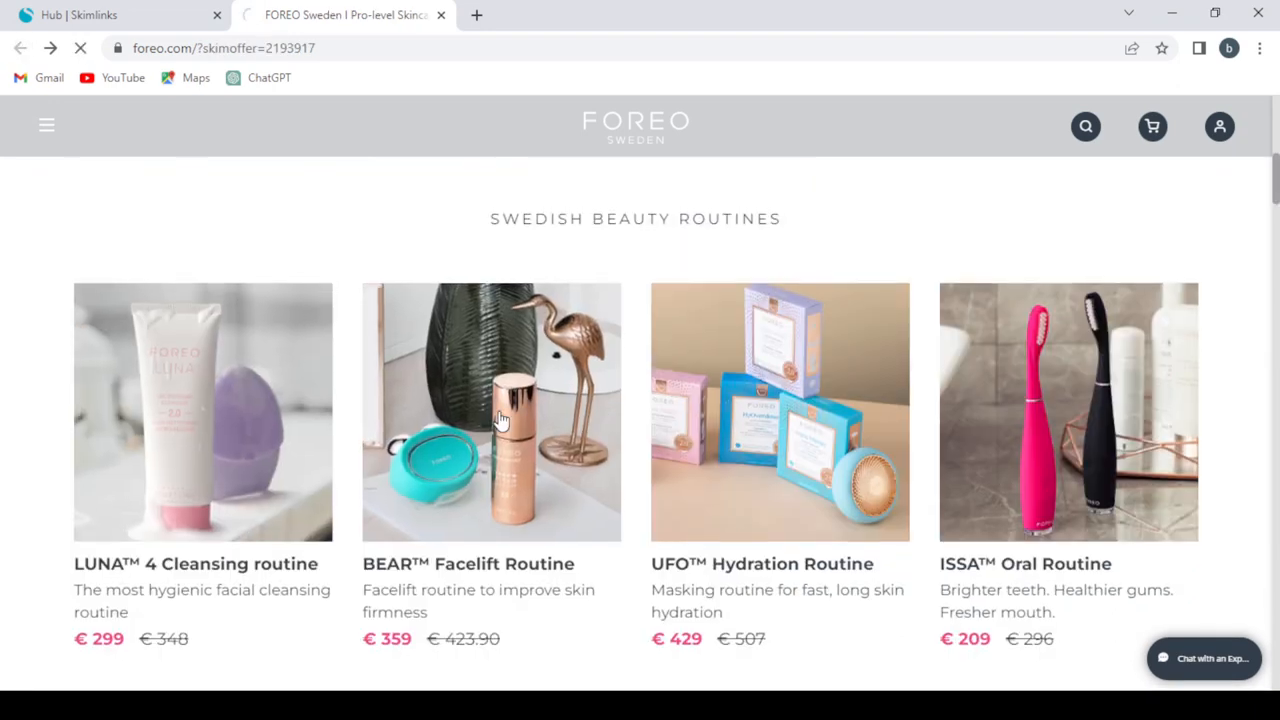
left_click(492, 412)
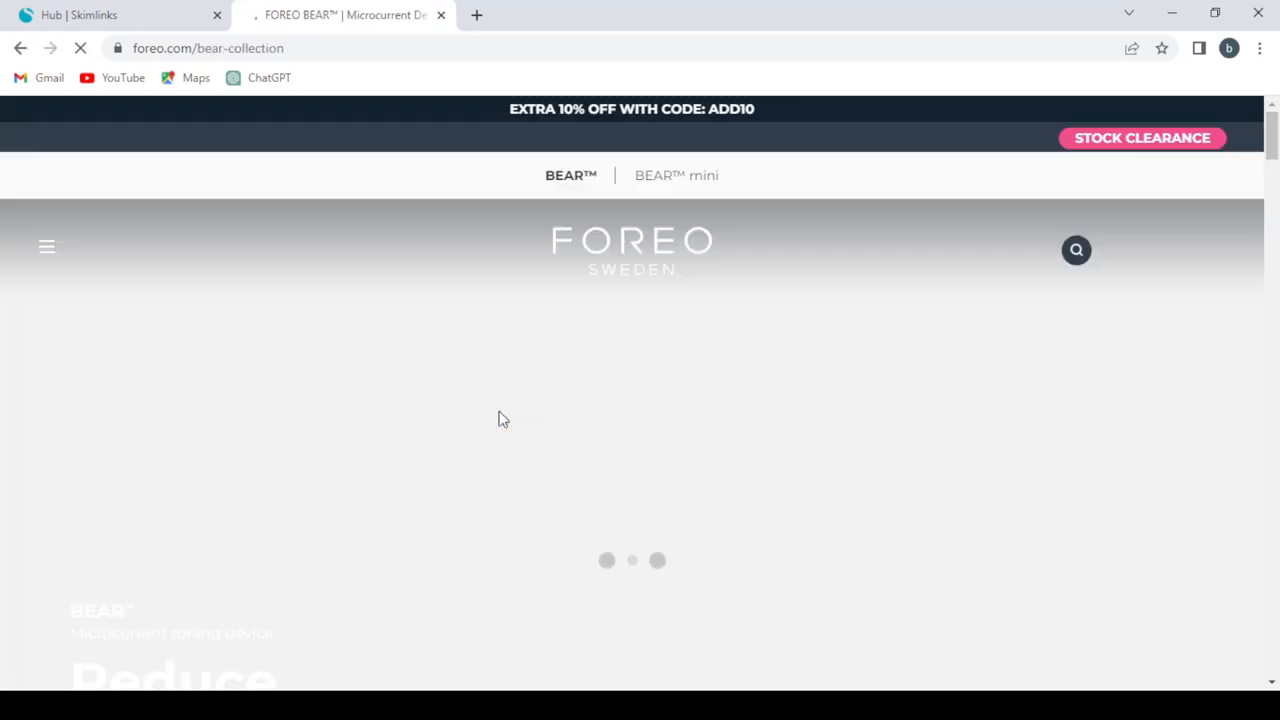
mouse_move(950, 424)
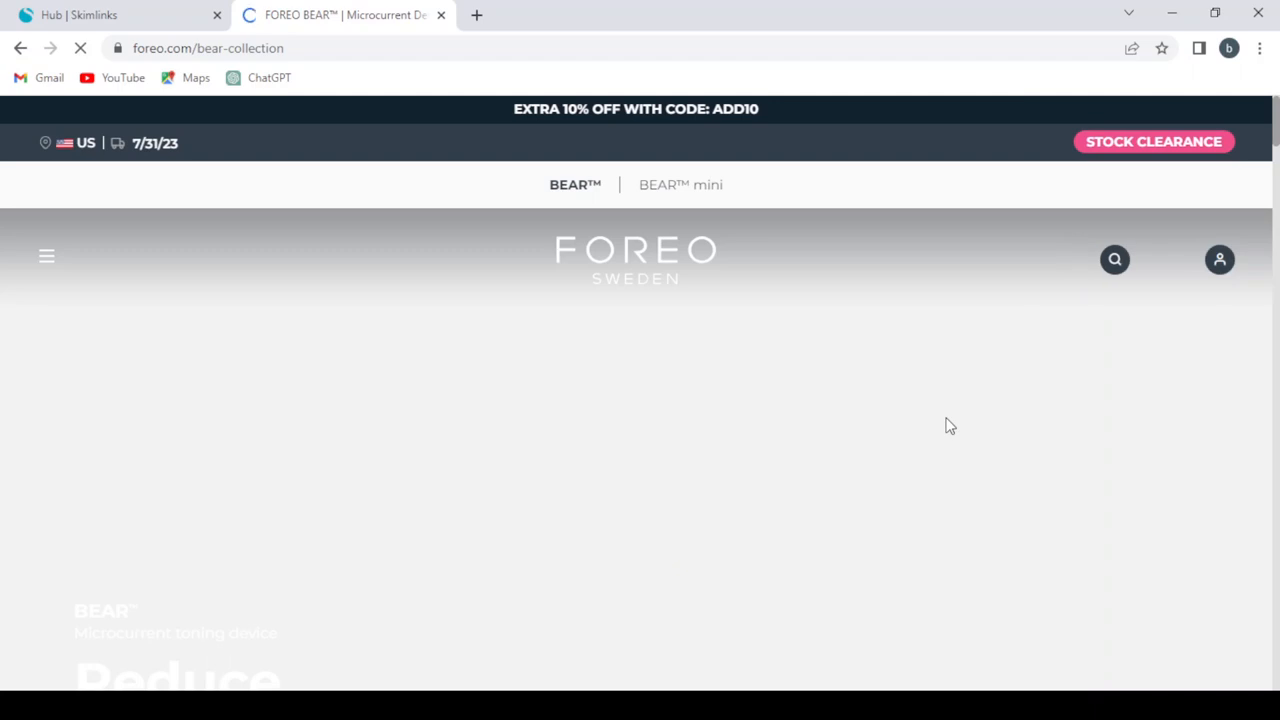
scroll("down", 3)
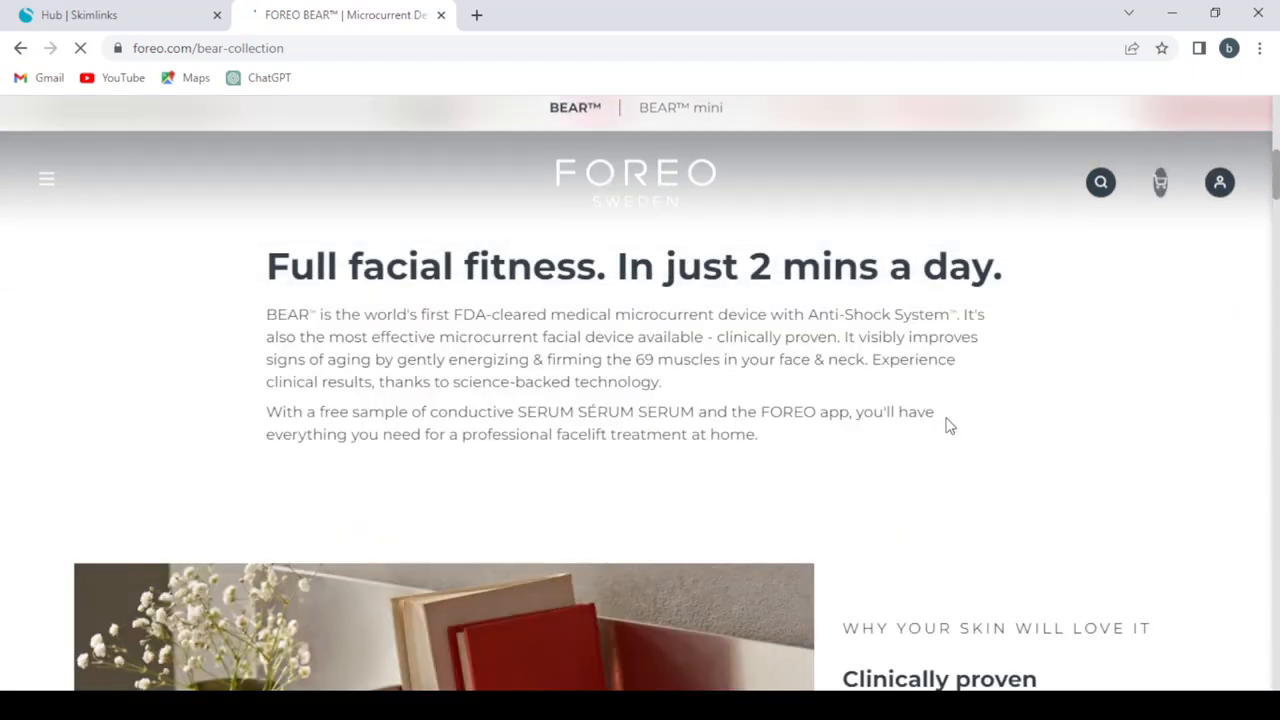
scroll("down", 3)
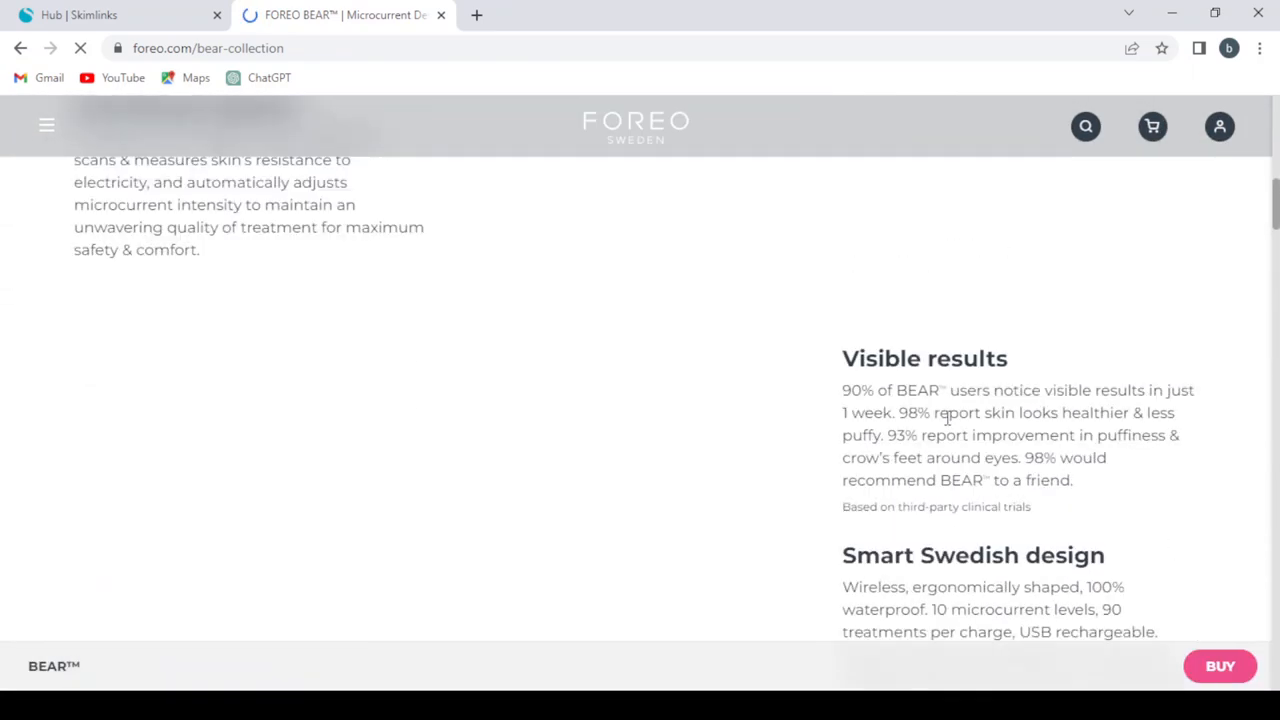
scroll("up", 3)
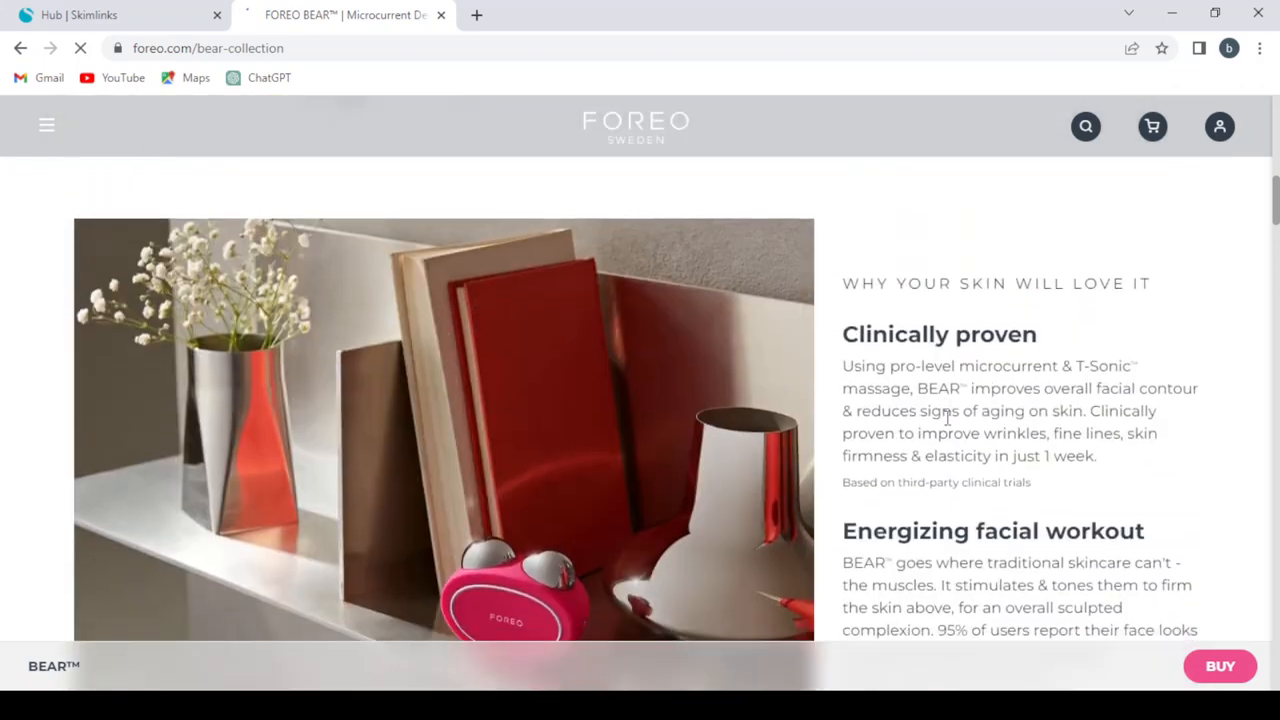
scroll("down", 3)
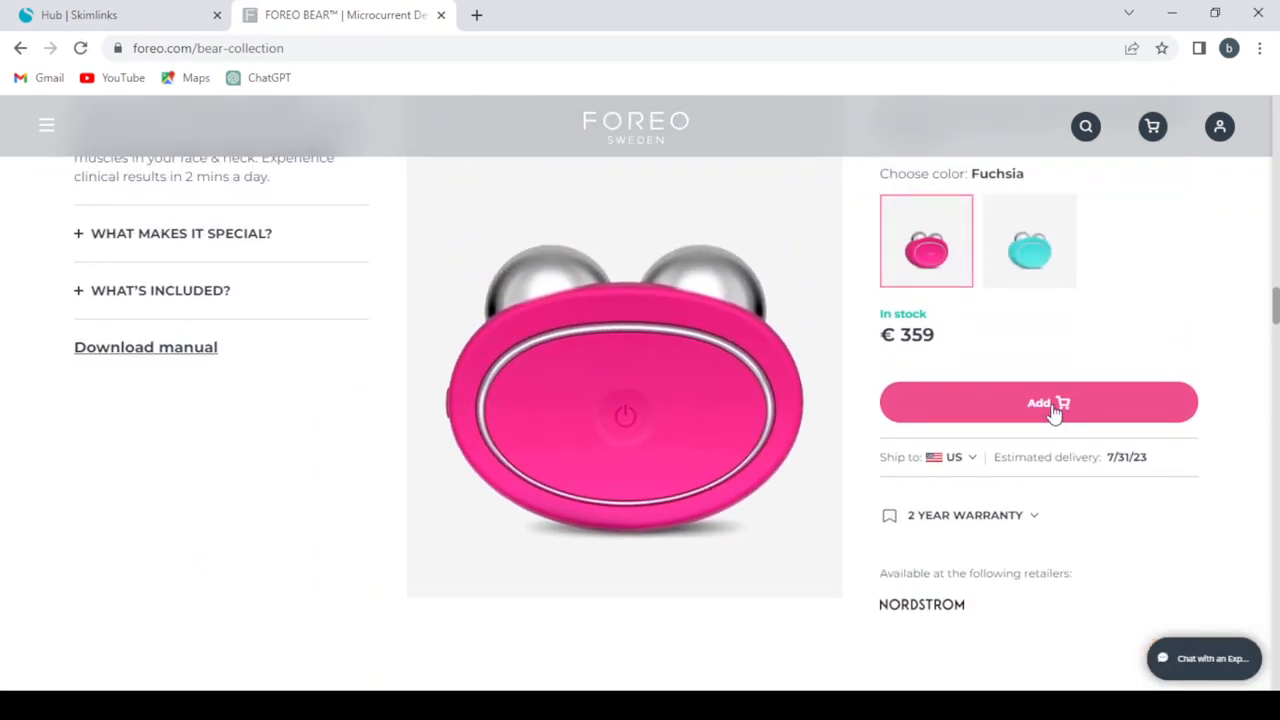
- Add the BEAR device to the bag, enter coupon code SIX18, and close the cart panel
left_click(1038, 402)
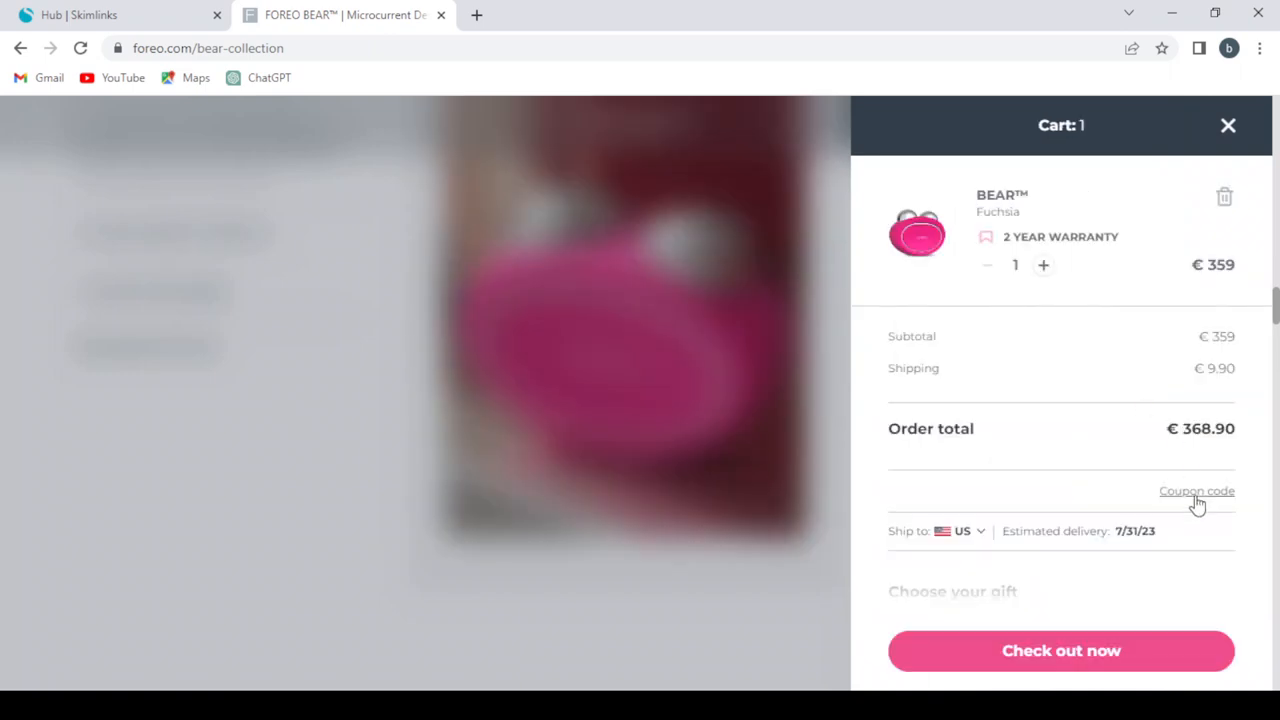
left_click(1196, 492)
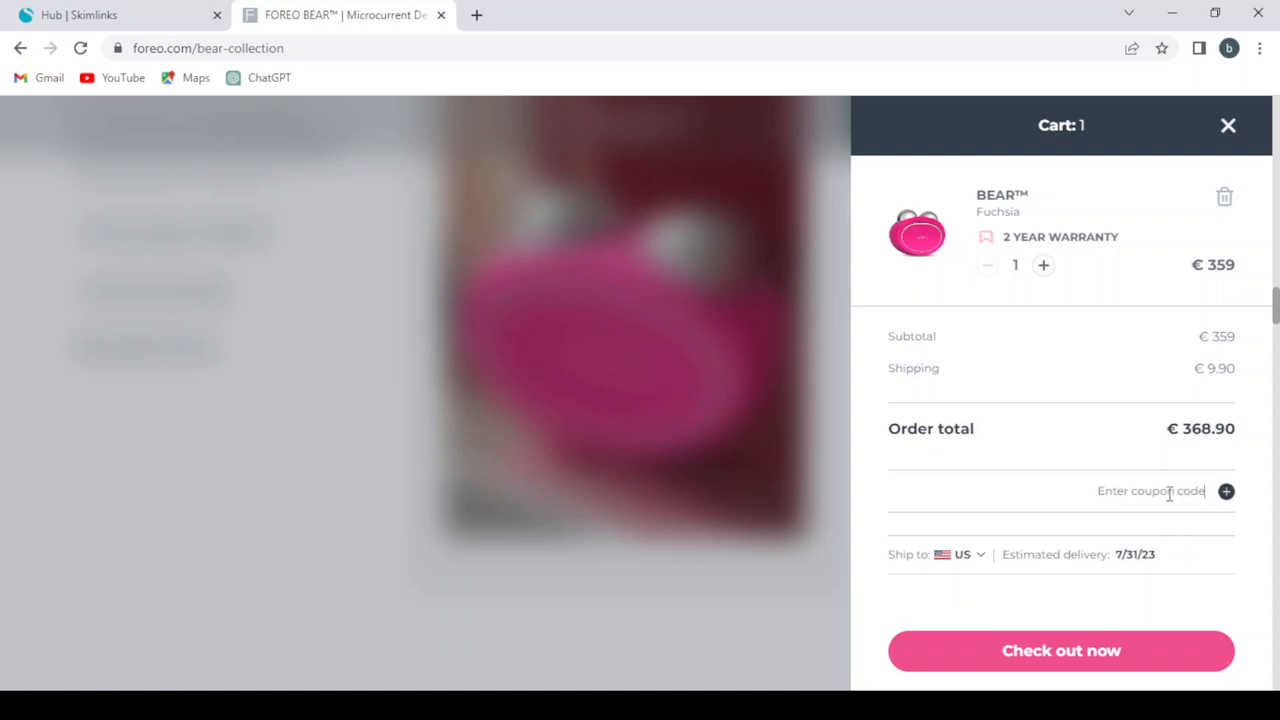
type("SIX18")
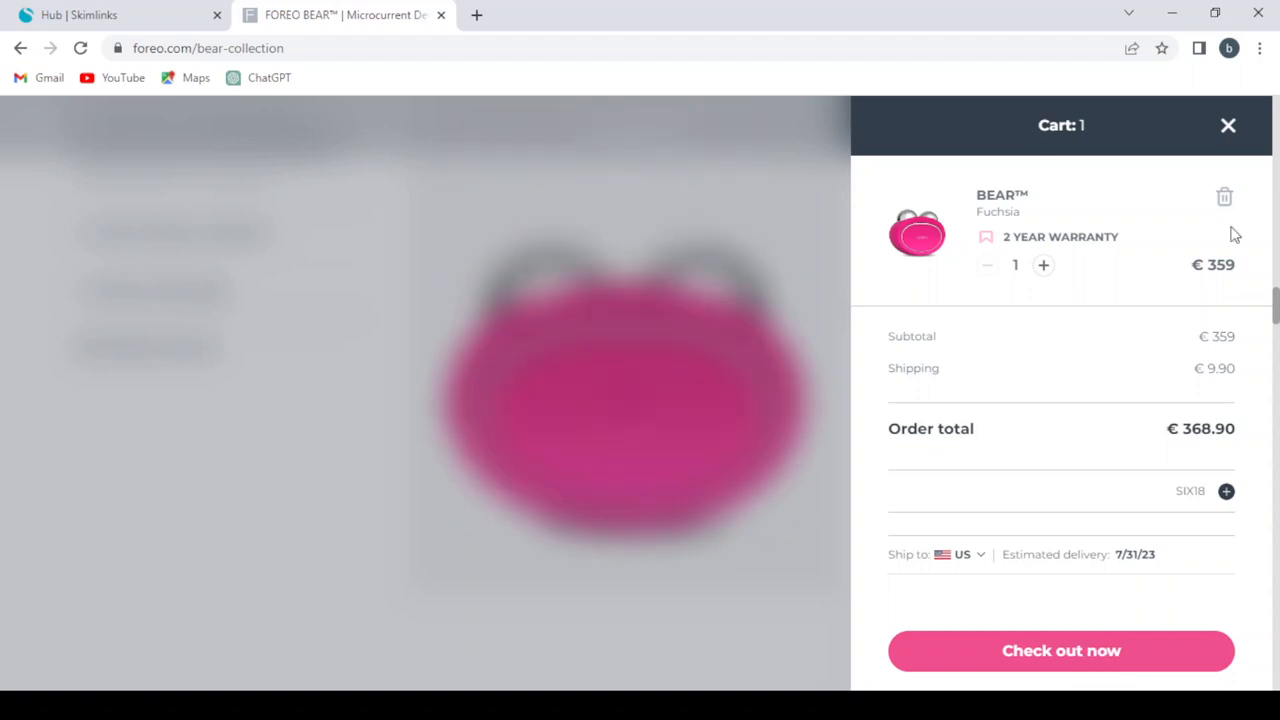
mouse_move(1094, 374)
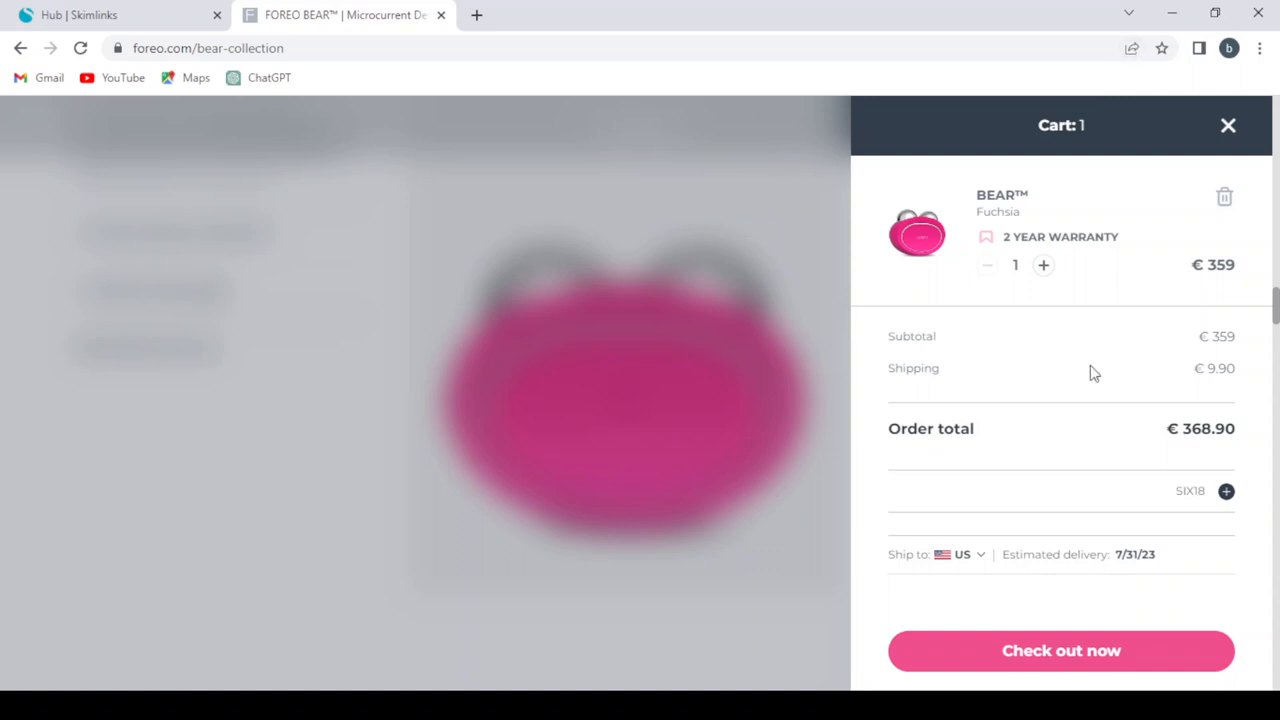
left_click(1228, 124)
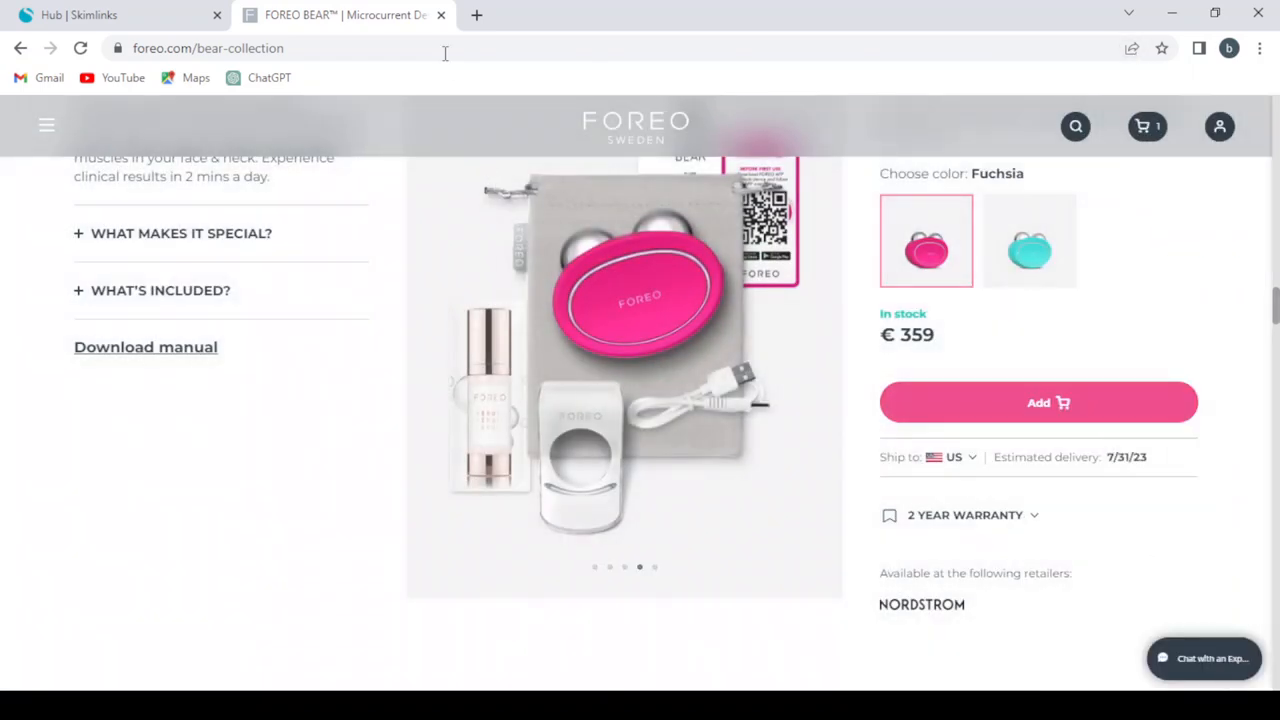
- Switch back to the Skimlinks Merchant offers page listing the Foreo 18th June Sale code SIX18
left_click(116, 16)
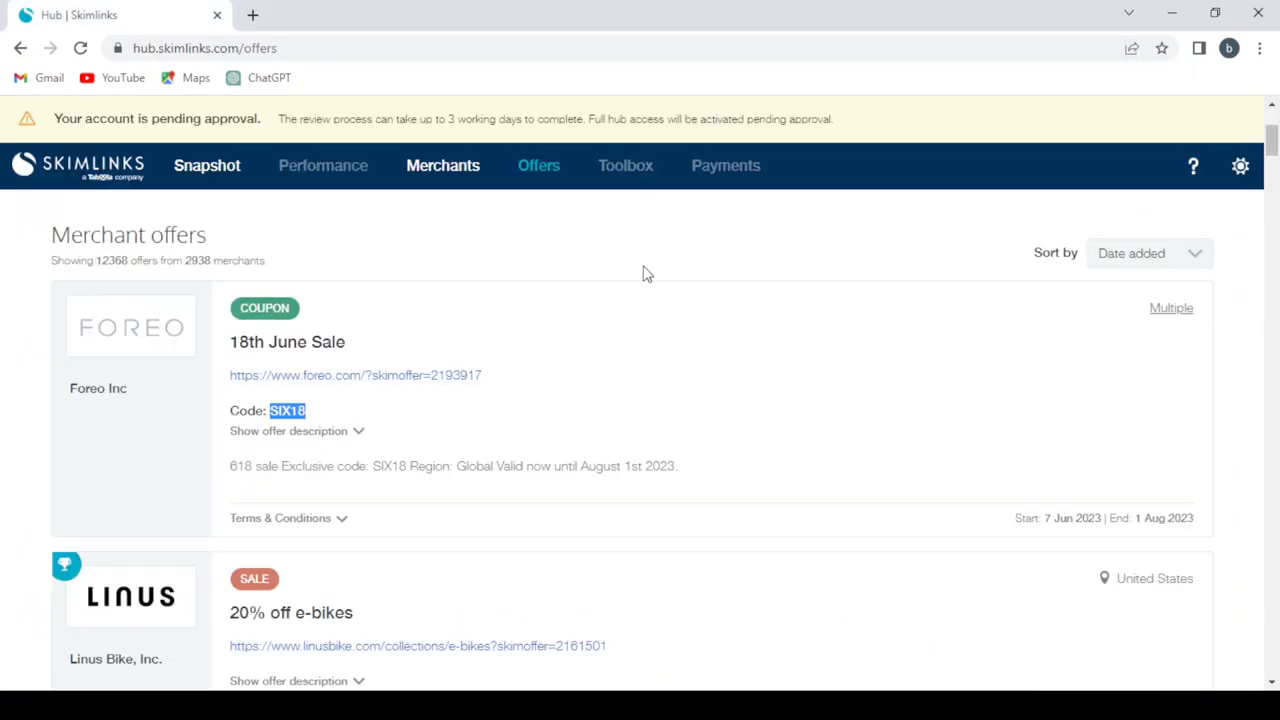
scroll("down", 3)
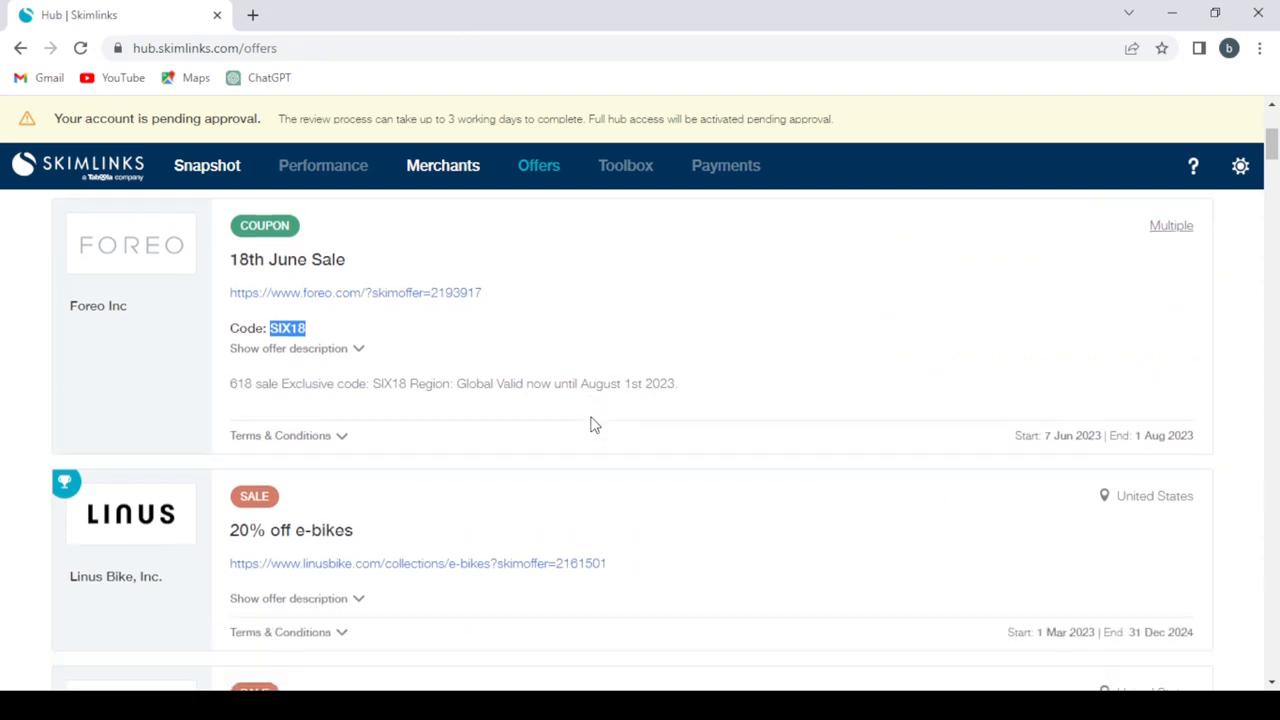
mouse_move(724, 164)
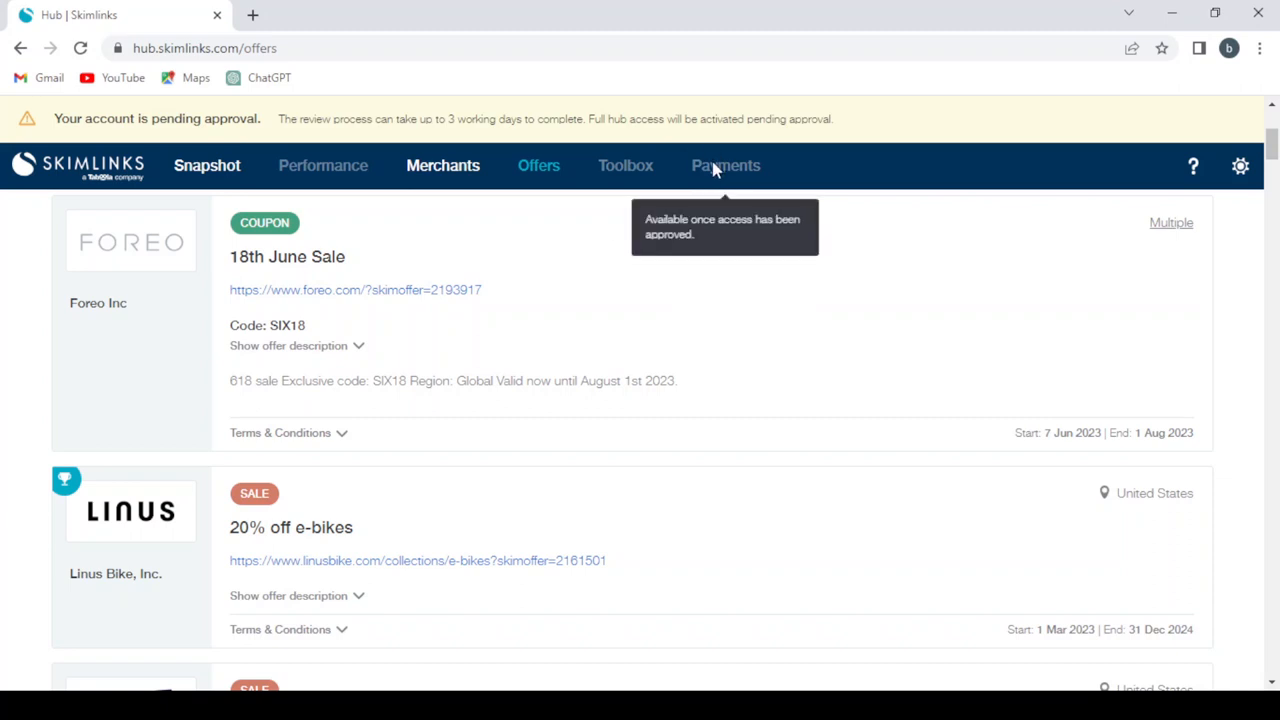
mouse_move(718, 196)
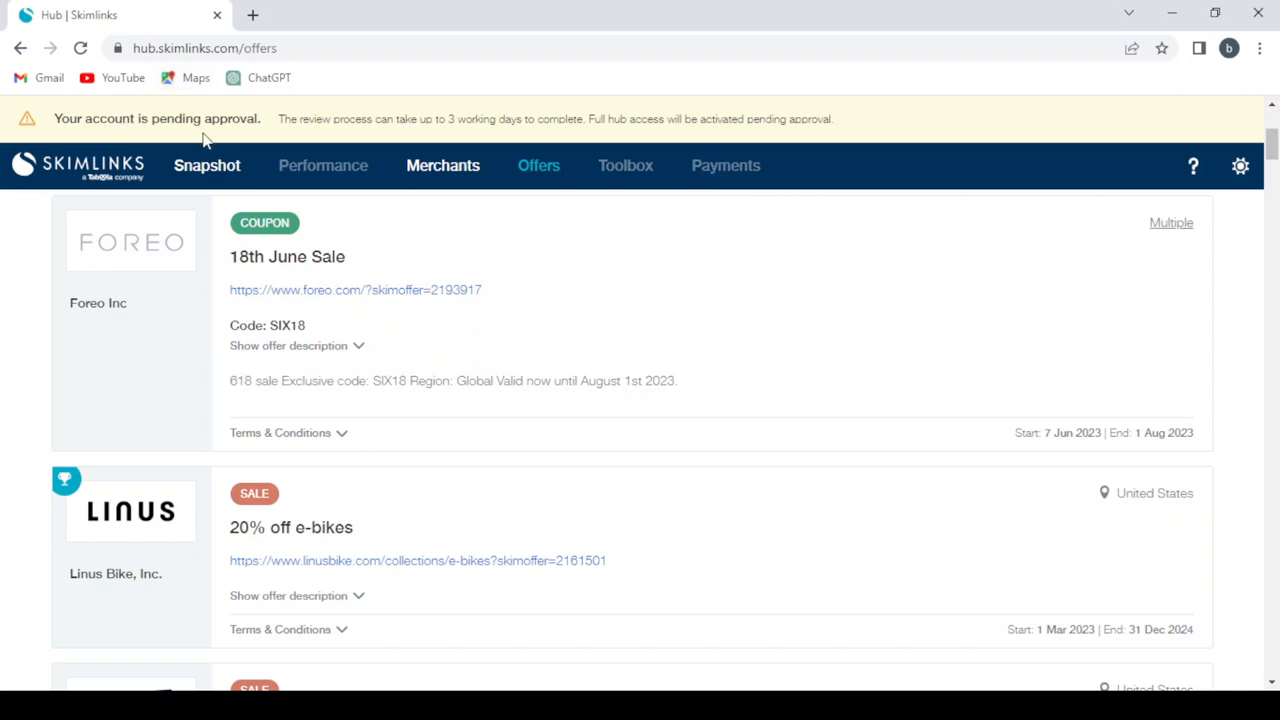
mouse_move(408, 118)
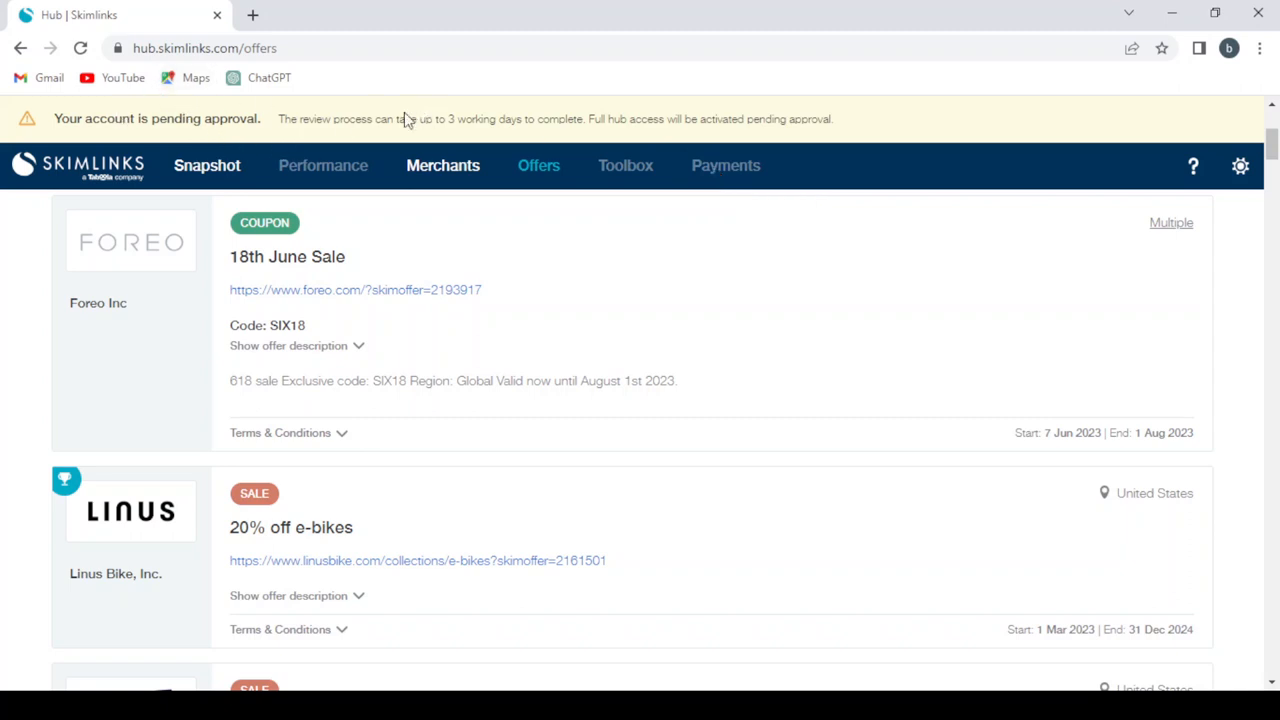
mouse_move(640, 136)
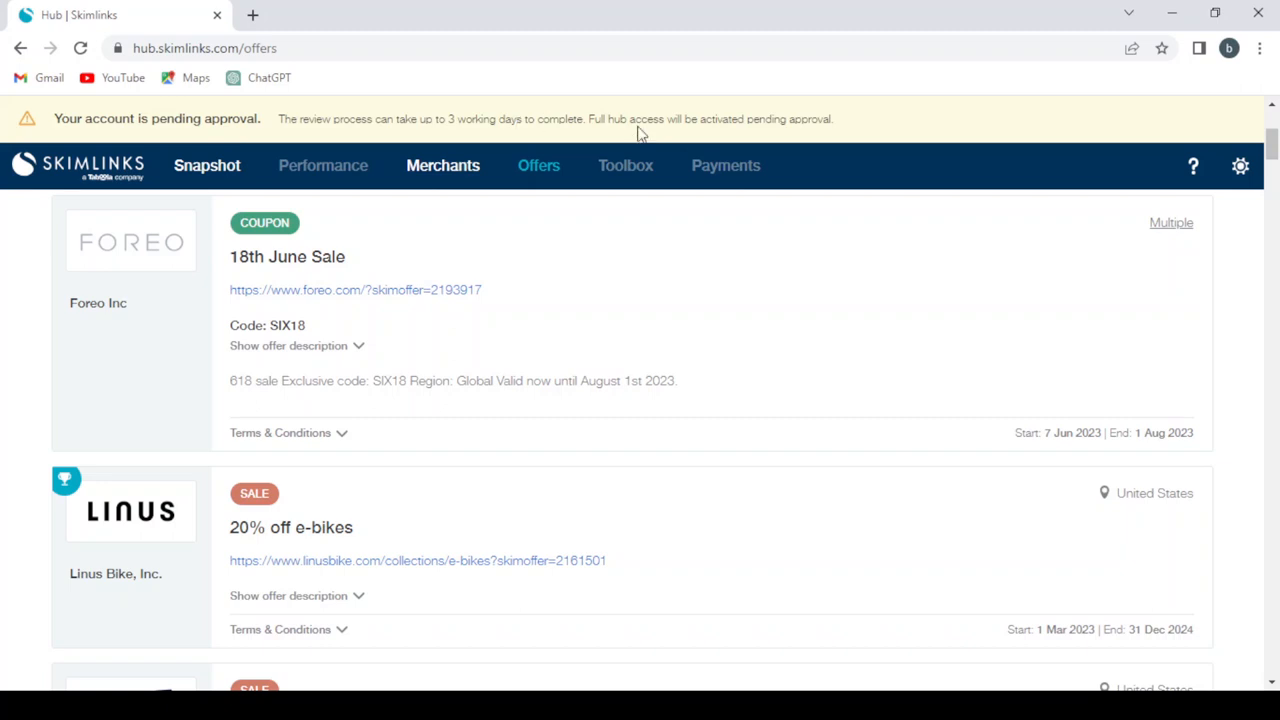
mouse_move(776, 140)
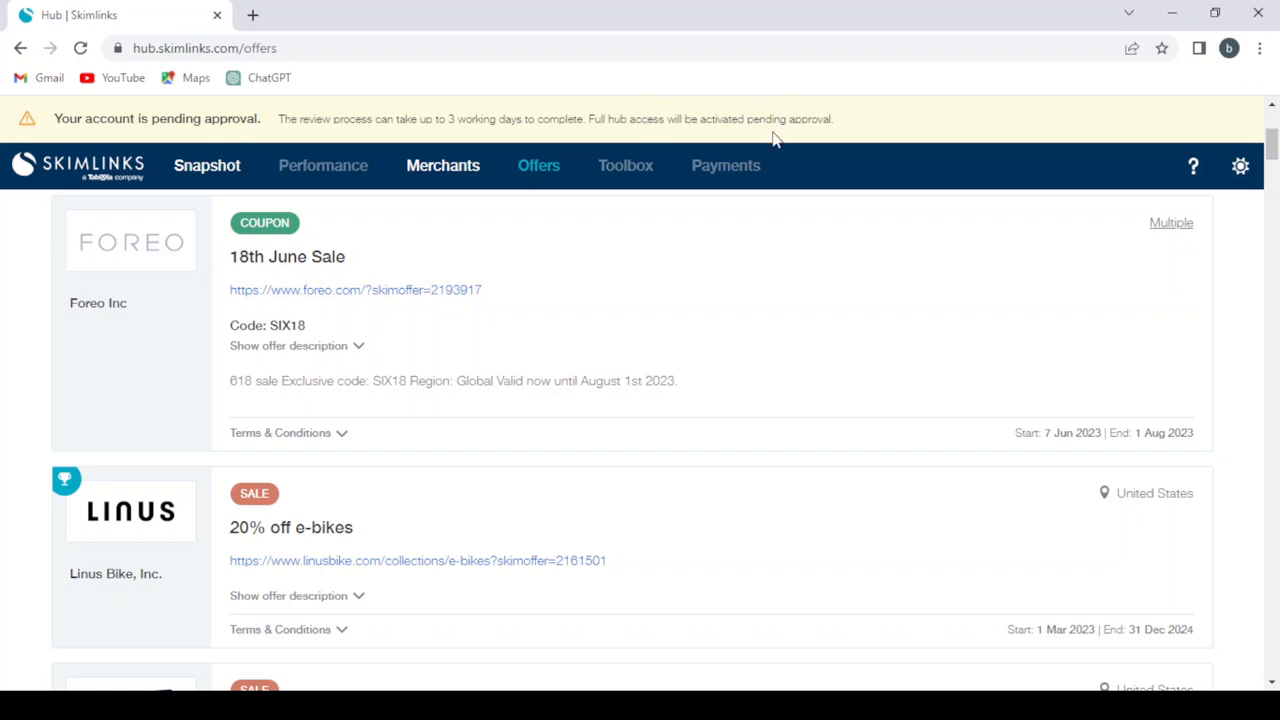
mouse_move(824, 254)
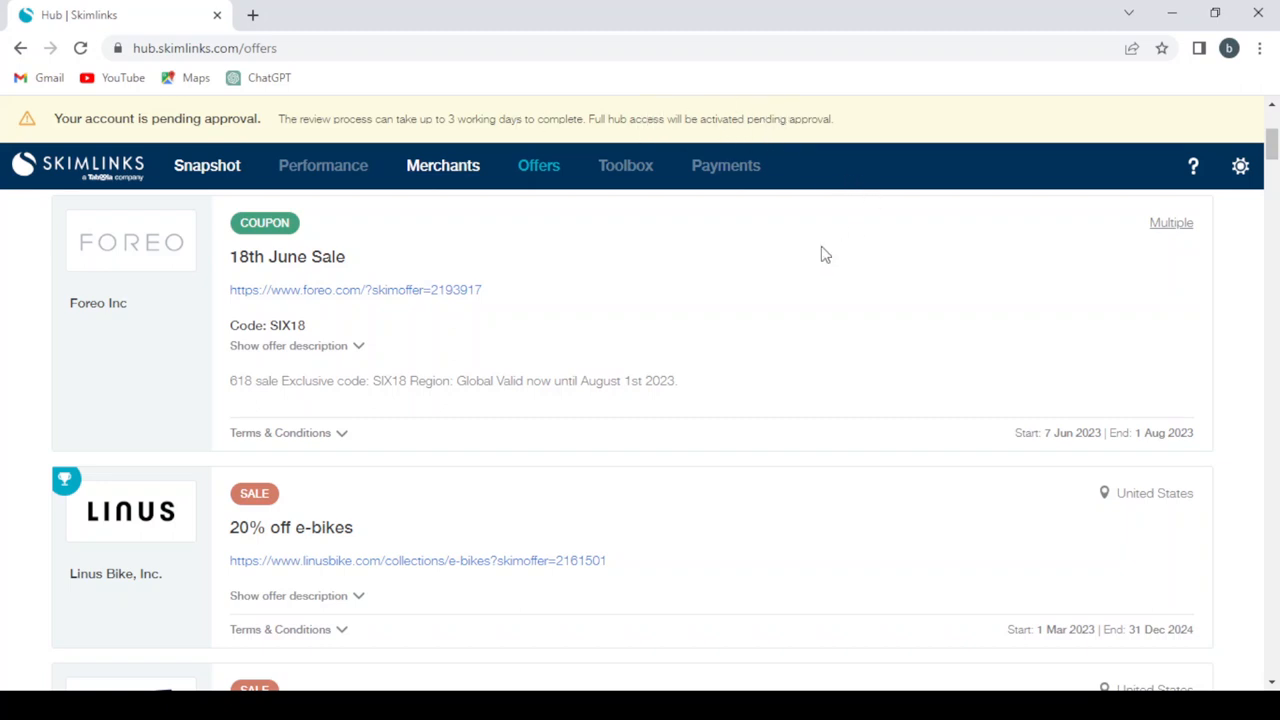
mouse_move(798, 394)
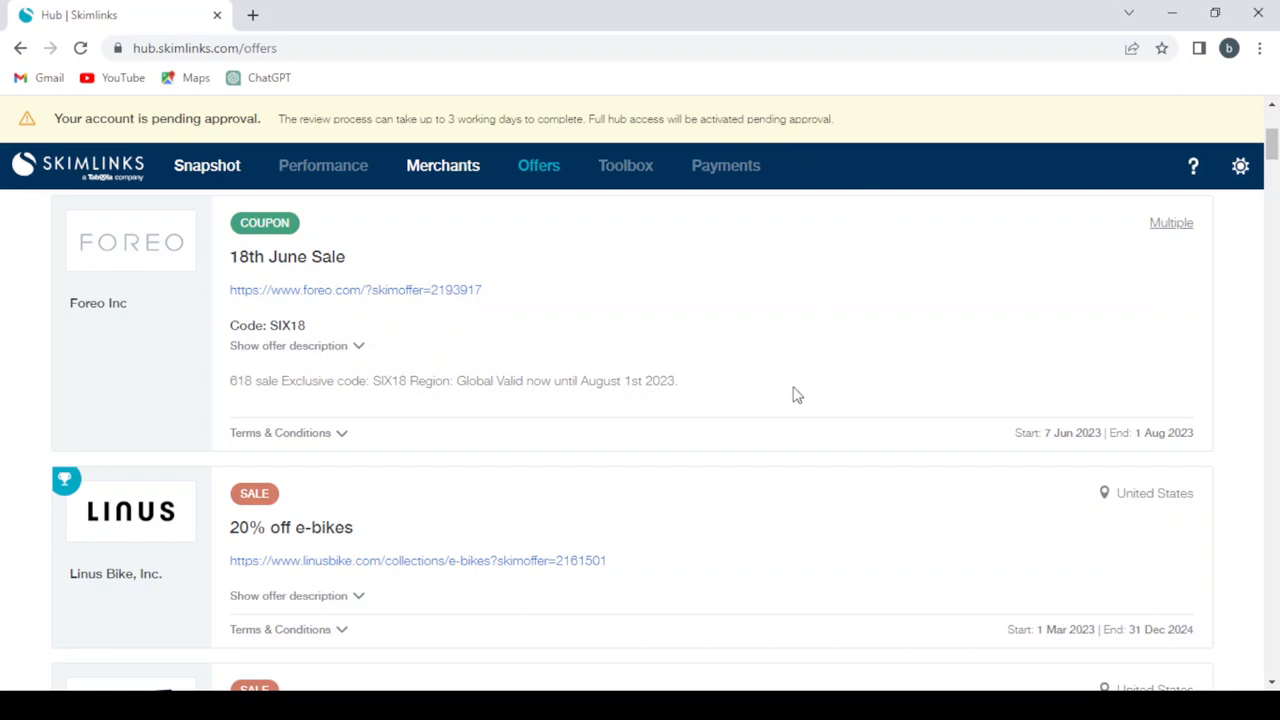
mouse_move(824, 360)
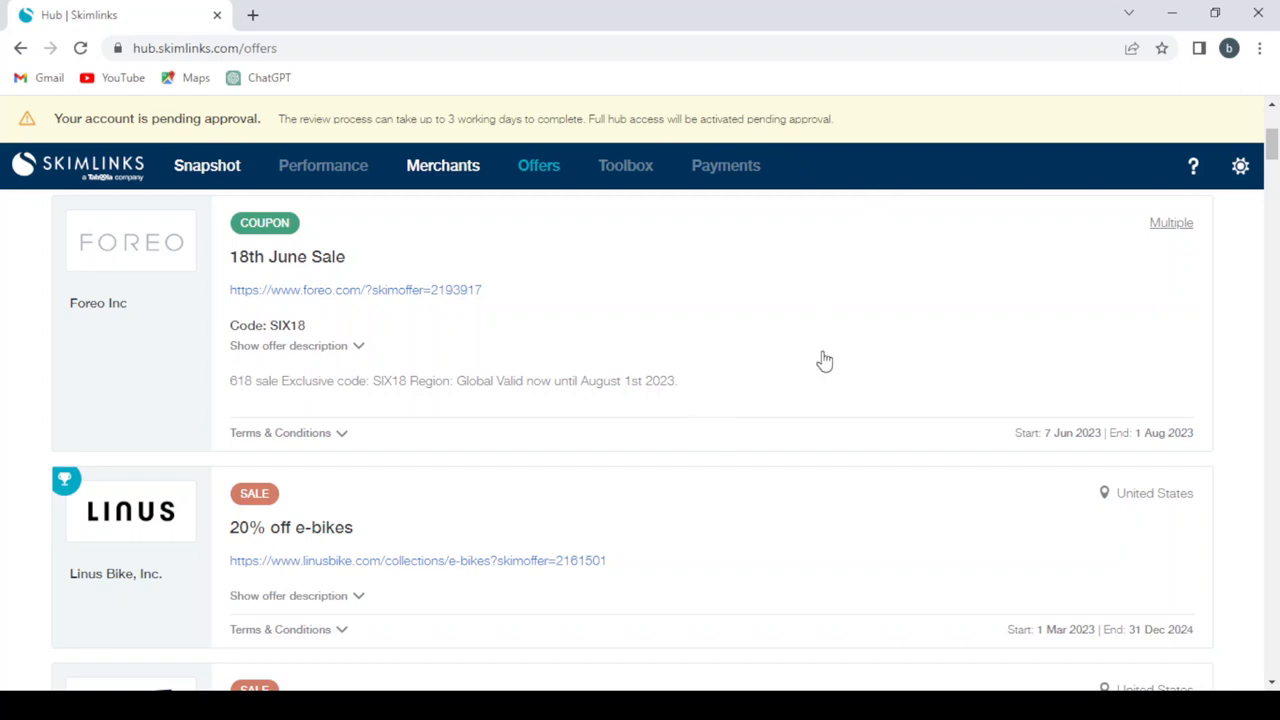
mouse_move(468, 442)
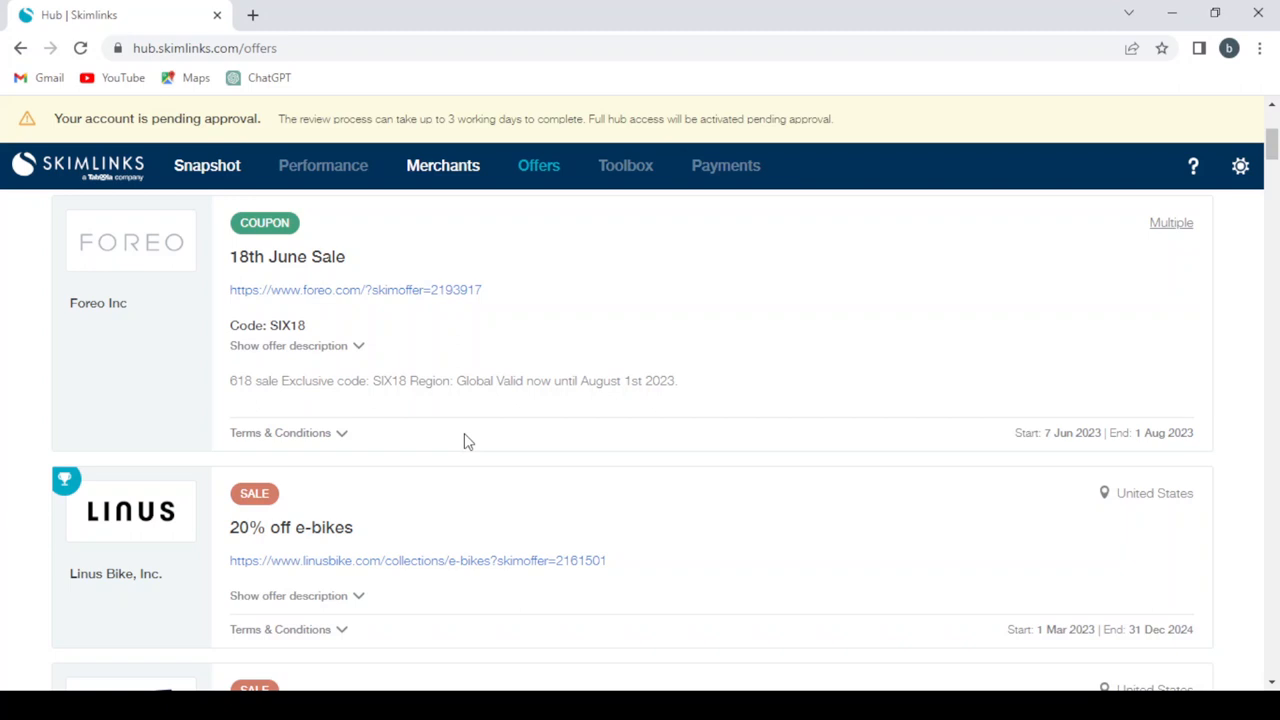
mouse_move(740, 396)
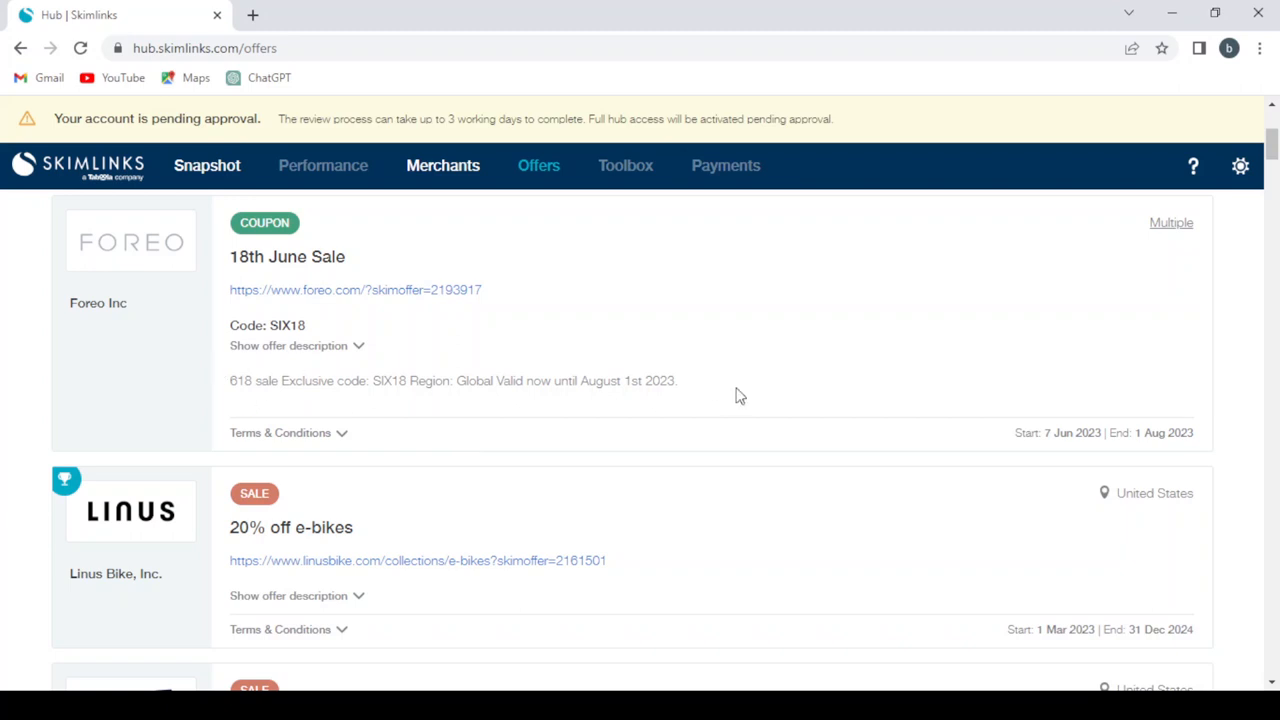